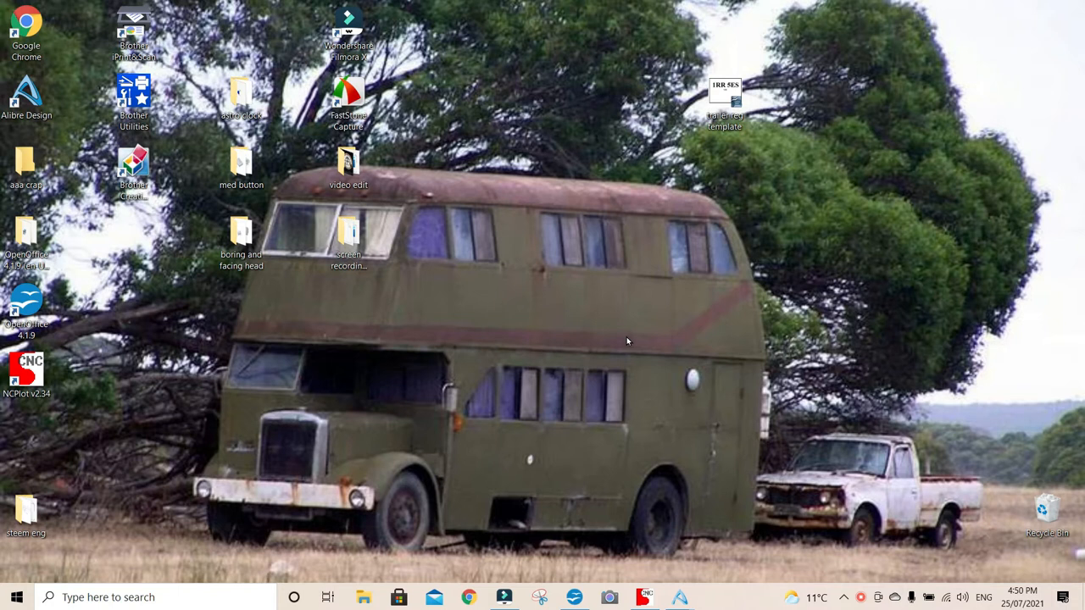
mouse_move(632, 319)
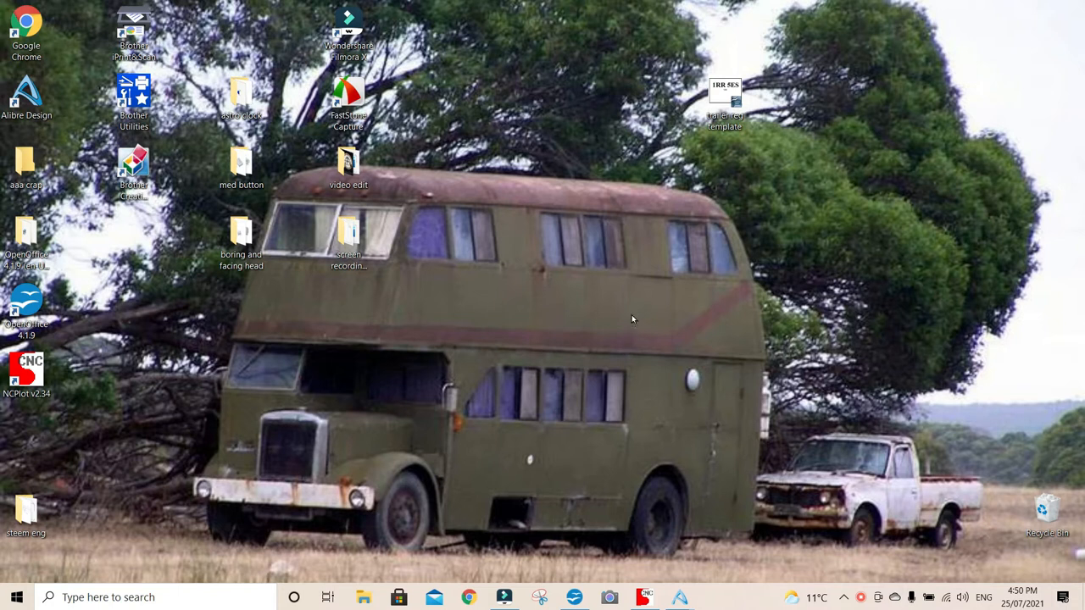
mouse_move(102, 410)
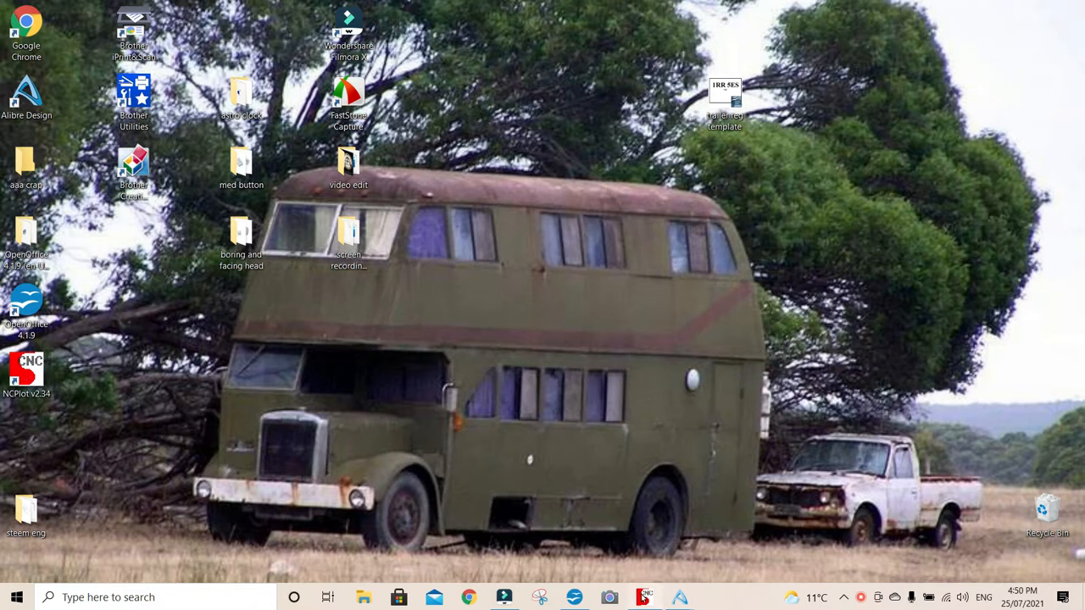
mouse_move(643, 597)
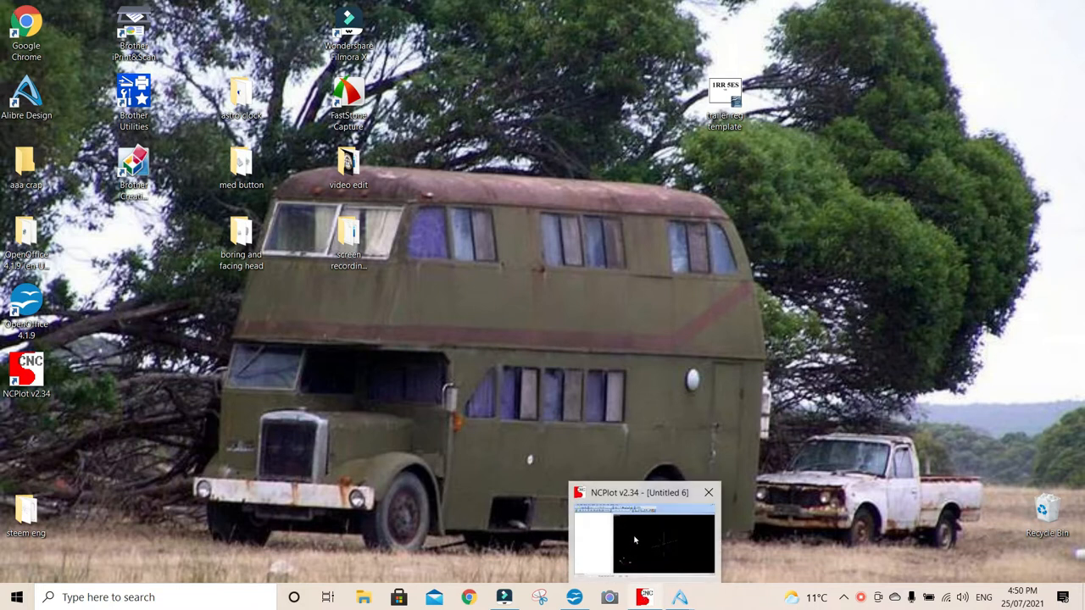
Step: Bring NCPlot forward and close the empty untitled program via File > Close
left_click(644, 540)
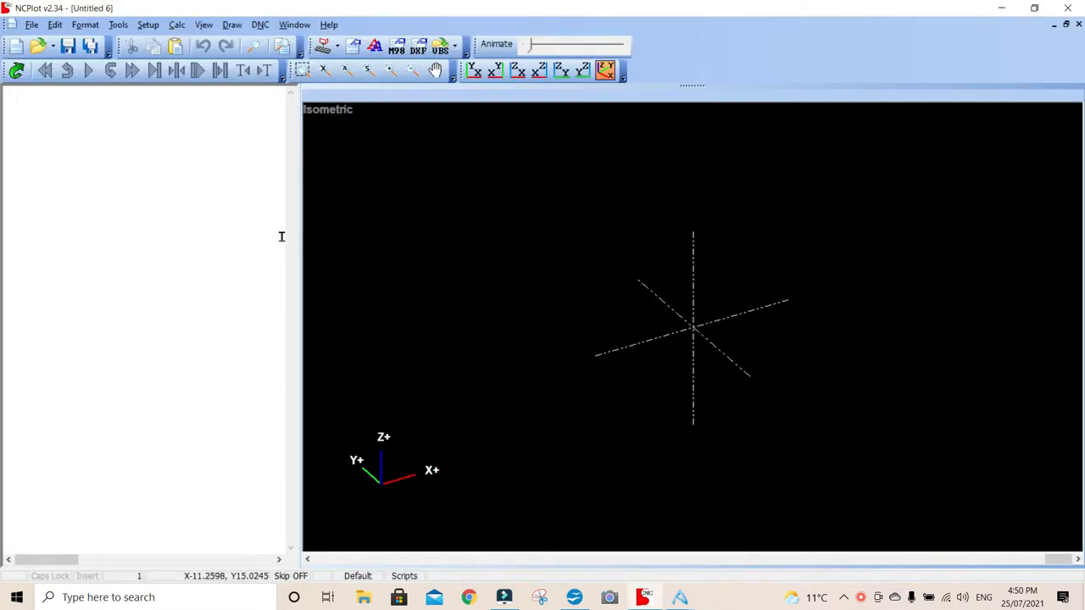
left_click(30, 24)
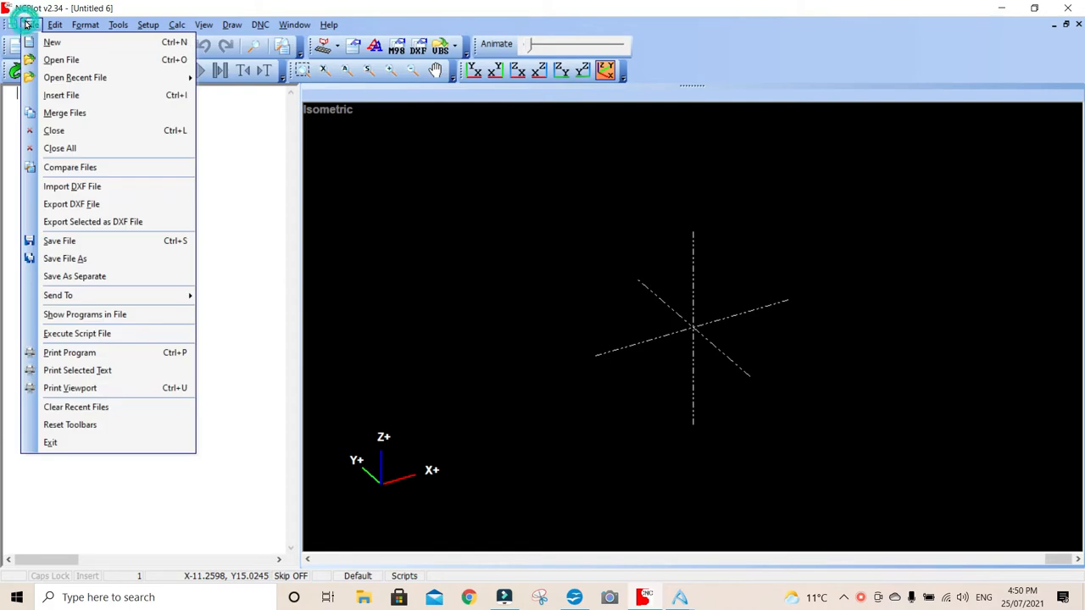
mouse_move(54, 128)
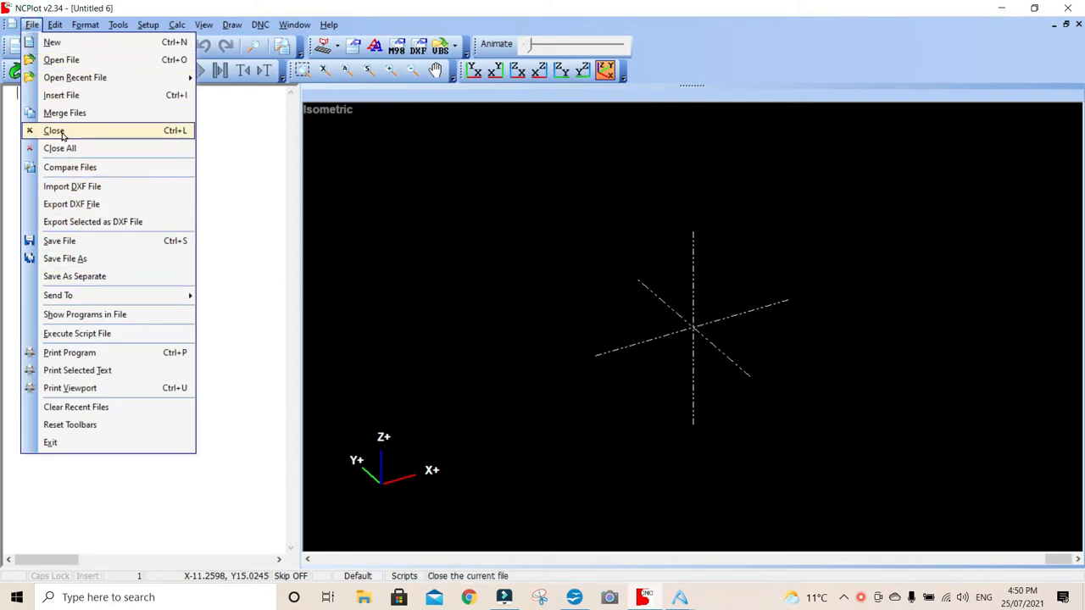
left_click(54, 130)
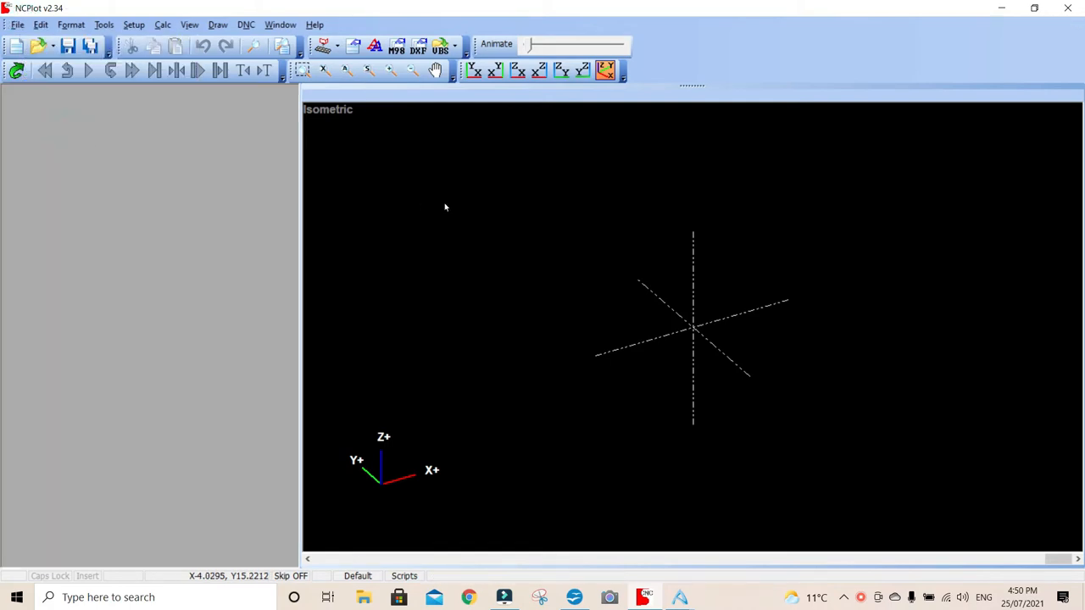
mouse_move(434, 197)
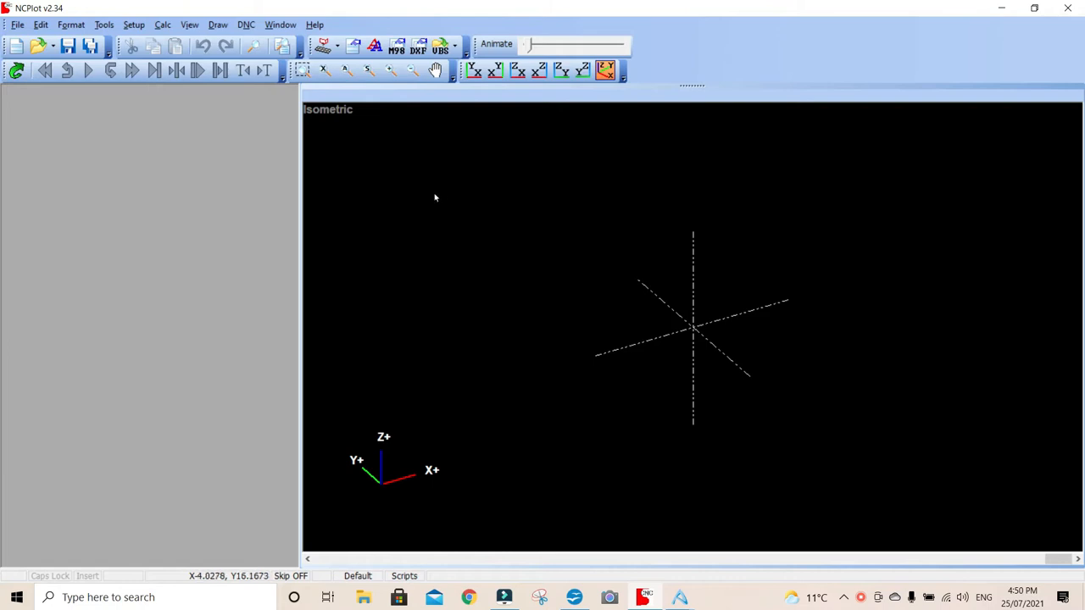
mouse_move(353, 115)
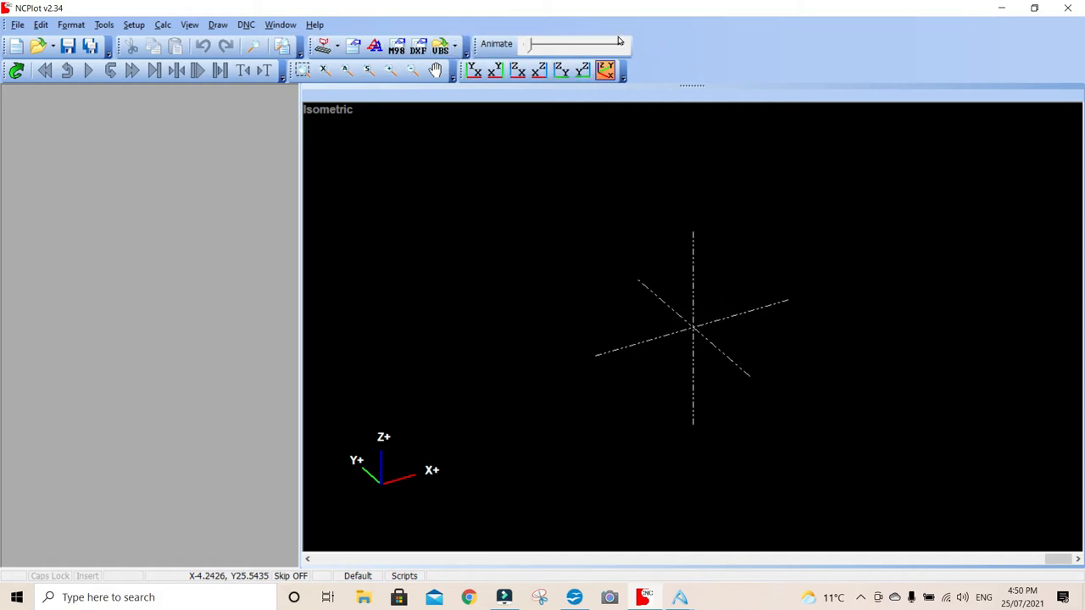
mouse_move(685, 37)
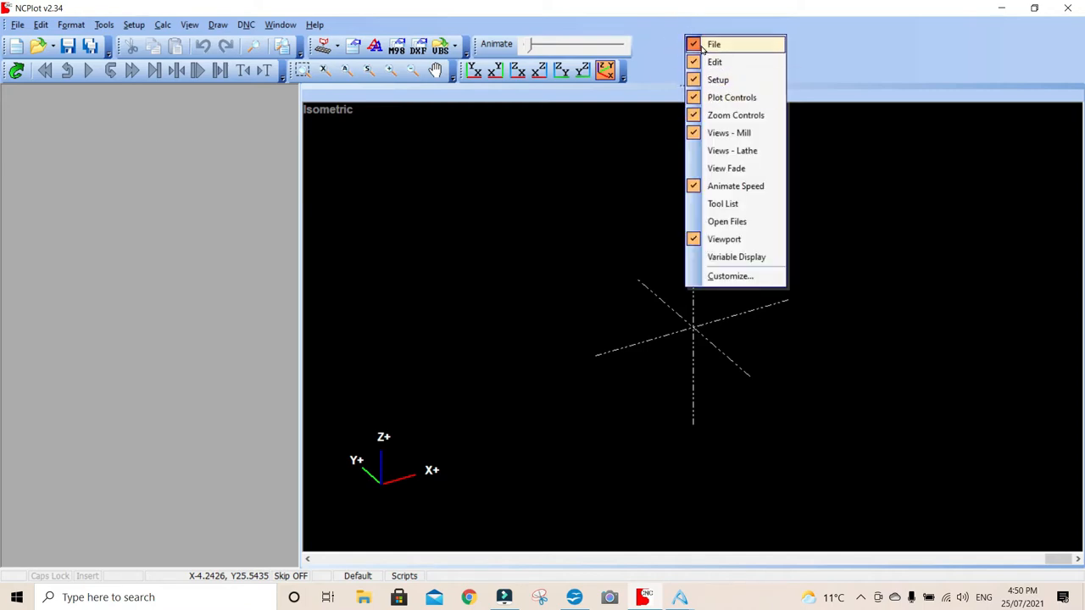
mouse_move(736, 185)
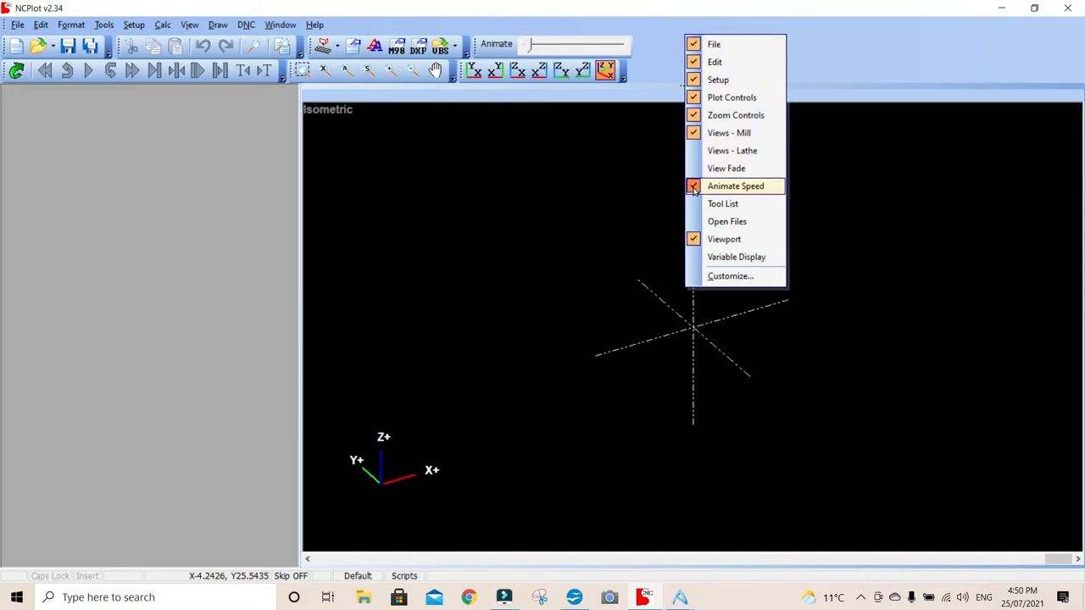
mouse_move(719, 158)
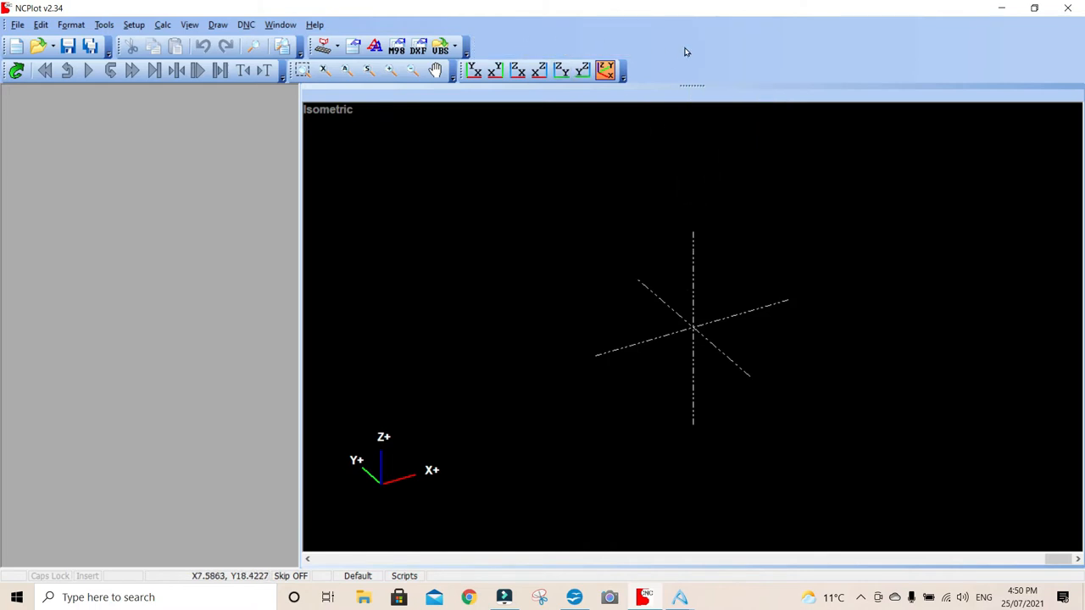
Step: Enable the Animate Speed and View Fade toolbars and drag the animate speed low
right_click(692, 85)
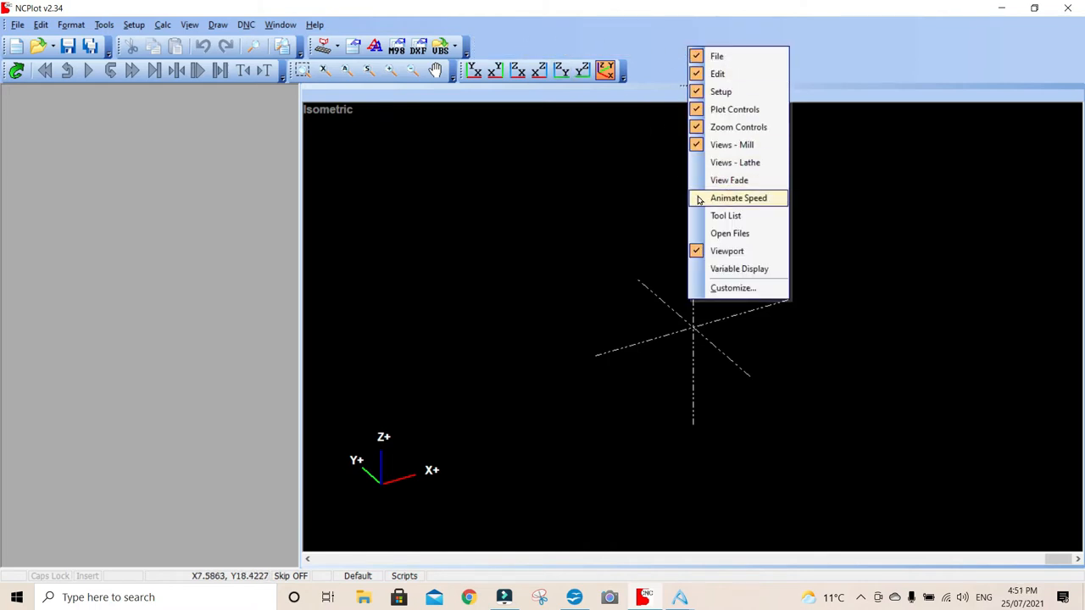
left_click(739, 197)
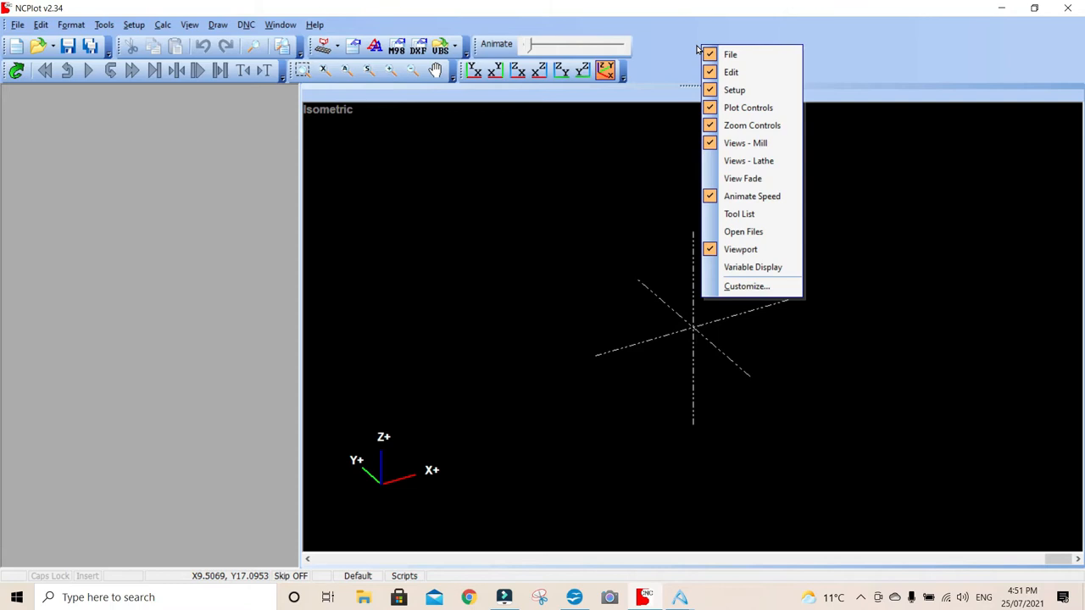
mouse_move(742, 178)
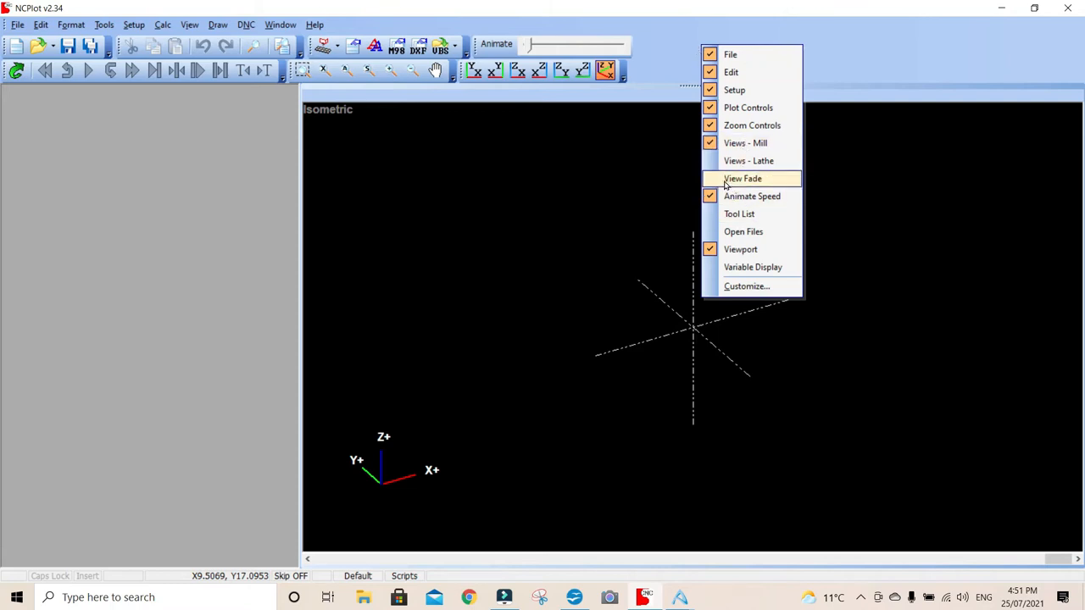
left_click(743, 178)
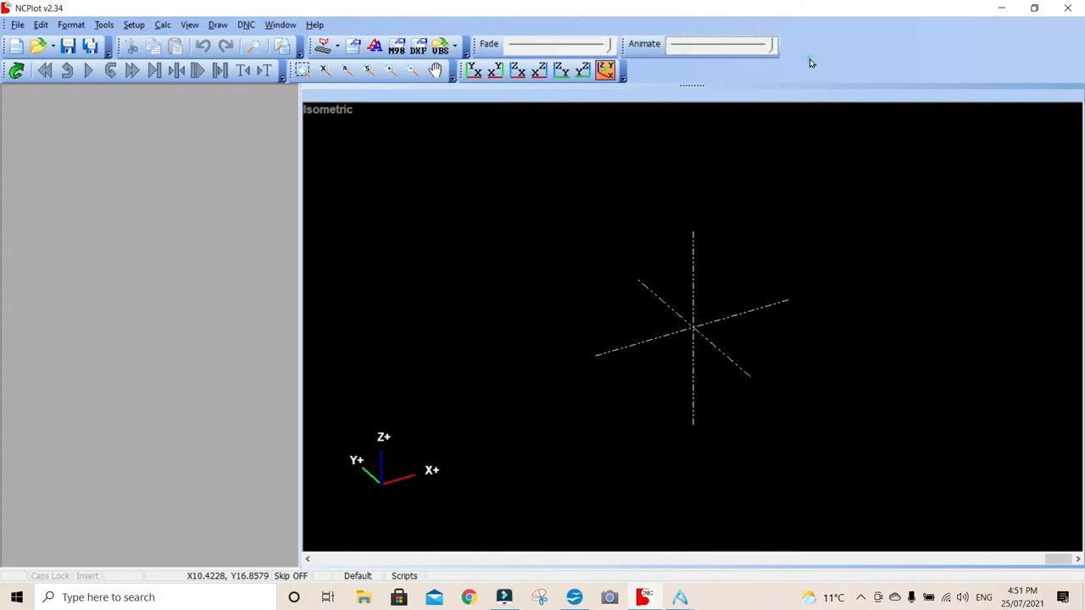
mouse_move(685, 269)
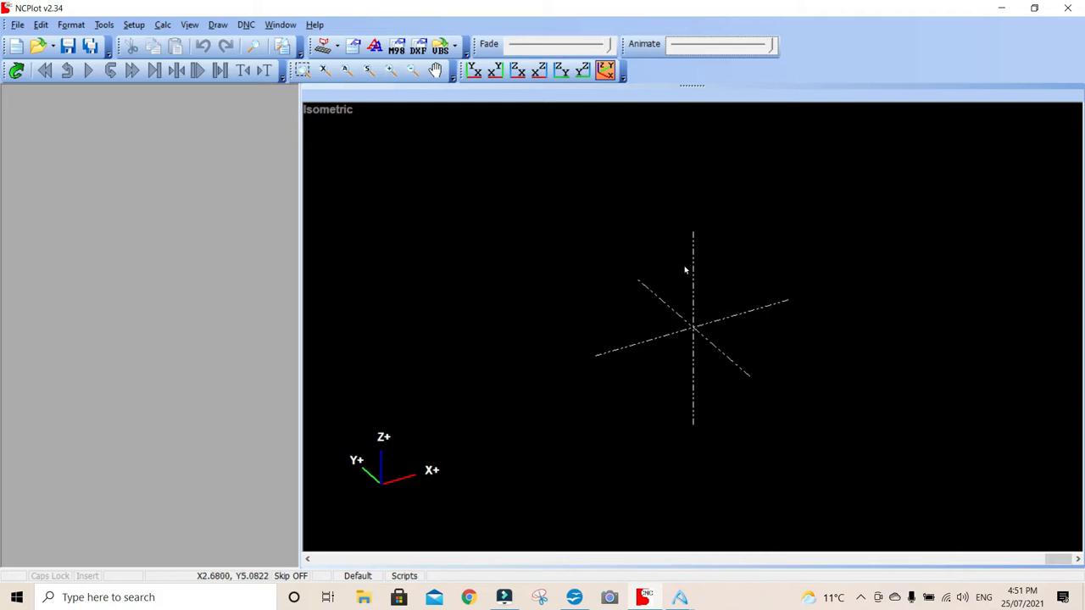
mouse_move(707, 224)
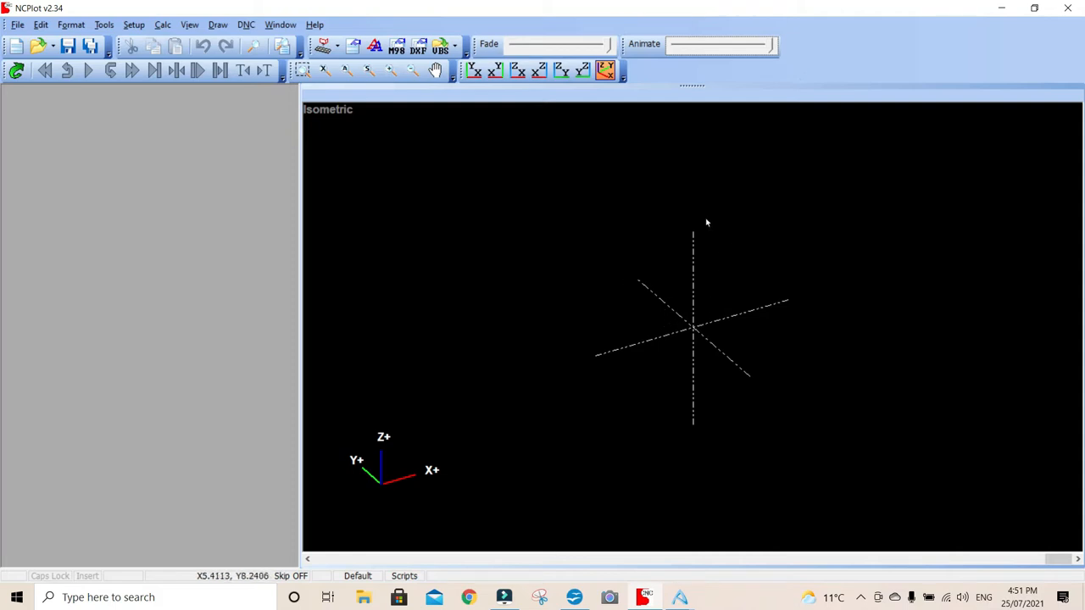
mouse_move(630, 61)
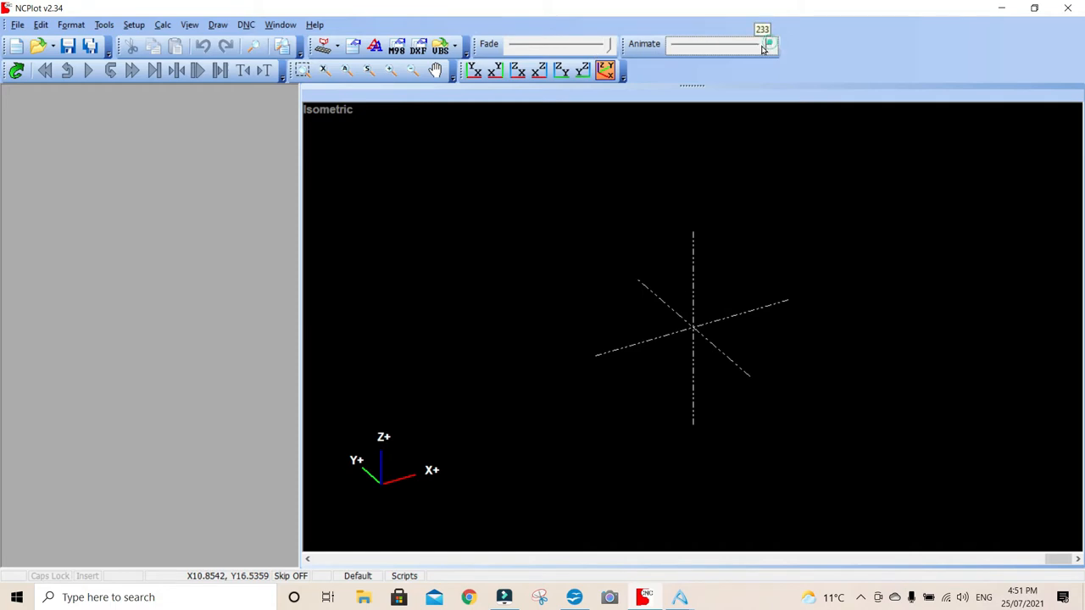
left_click(678, 45)
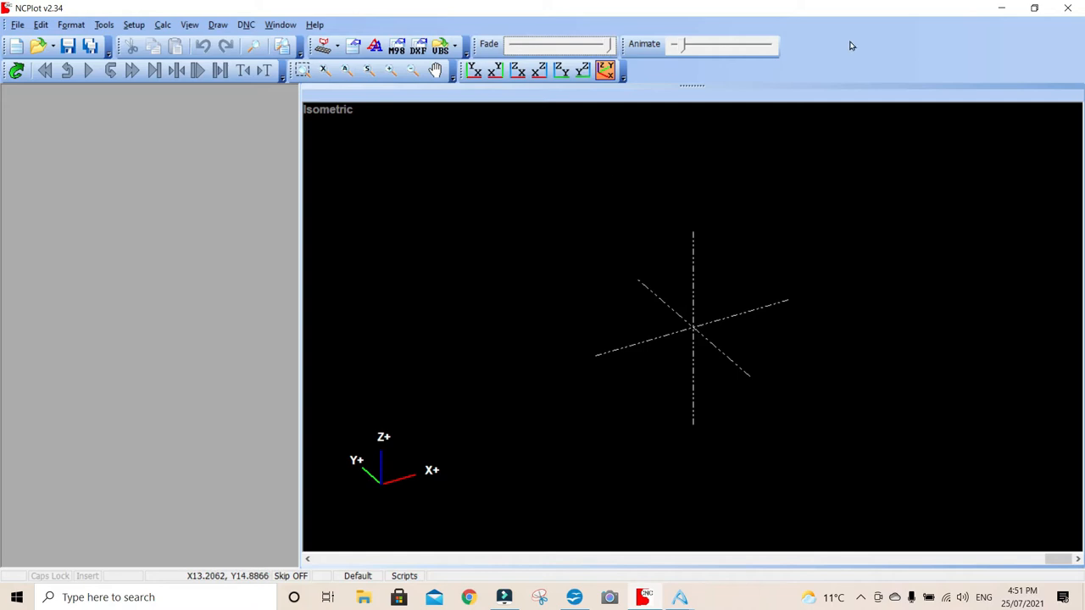
Step: Hide the View Fade toolbar again, leaving only the Animate Speed slider shown
right_click(851, 44)
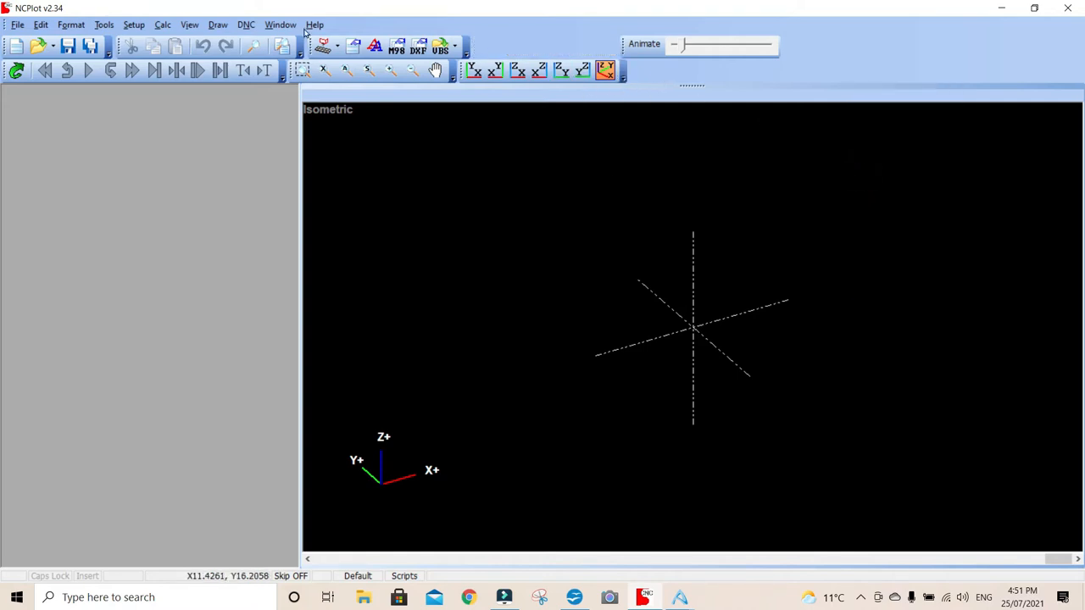
mouse_move(663, 71)
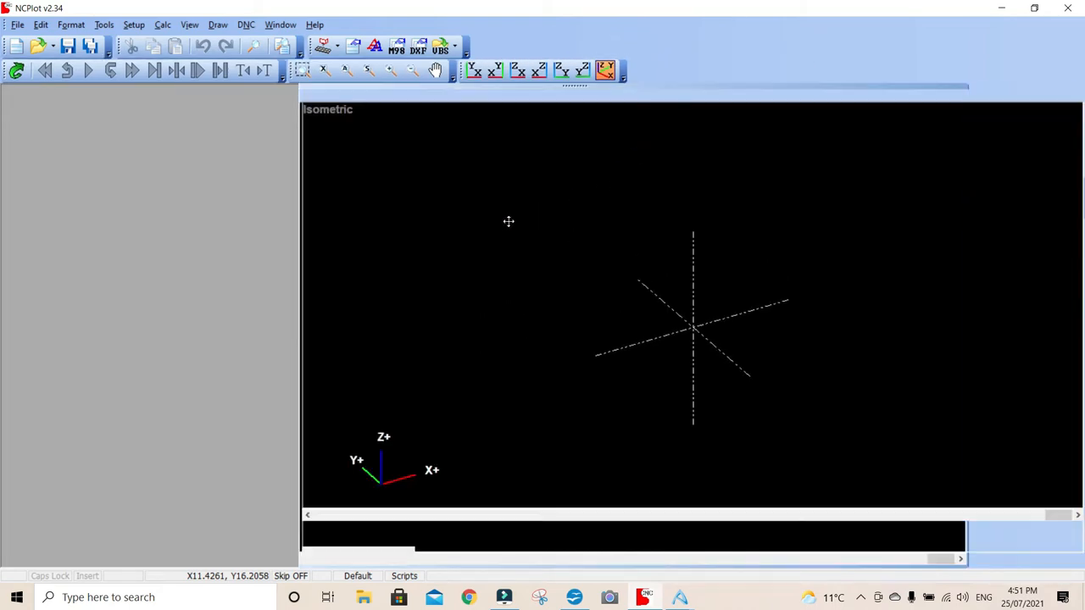
left_click(605, 71)
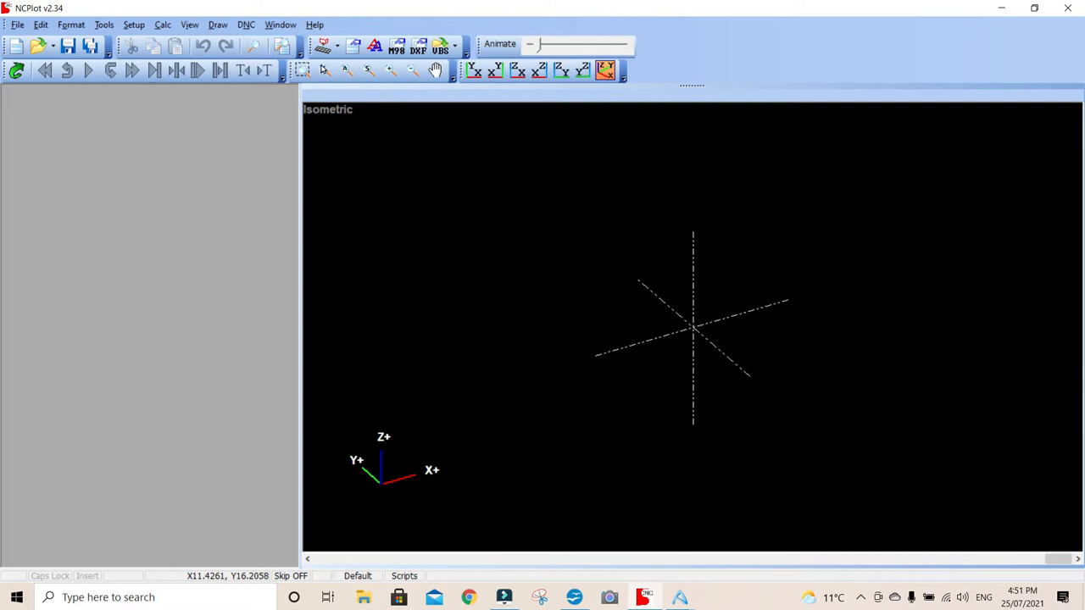
mouse_move(463, 132)
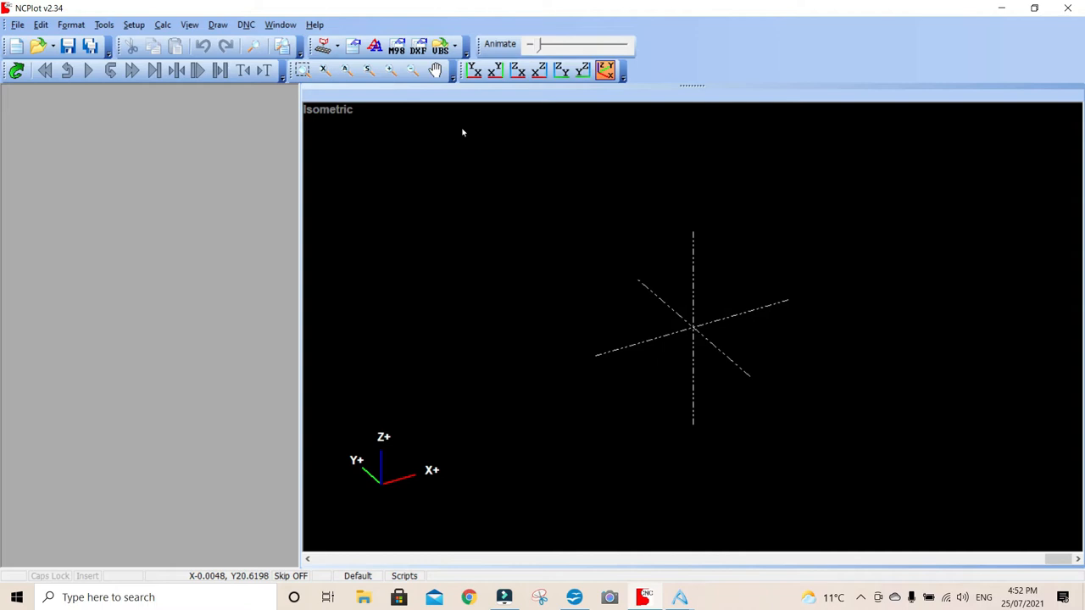
mouse_move(505, 146)
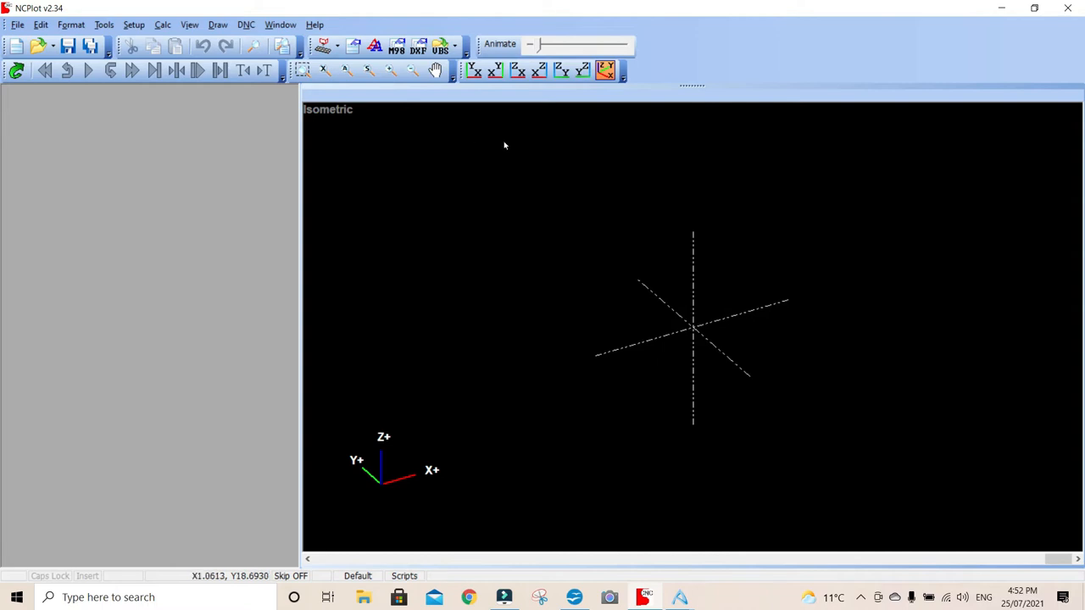
mouse_move(339, 189)
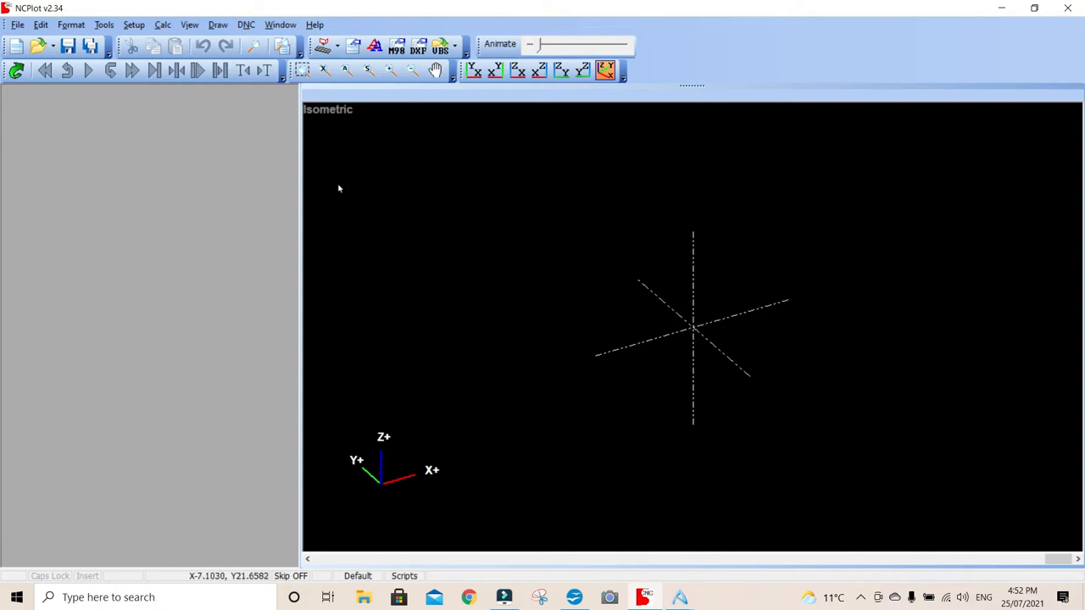
mouse_move(227, 167)
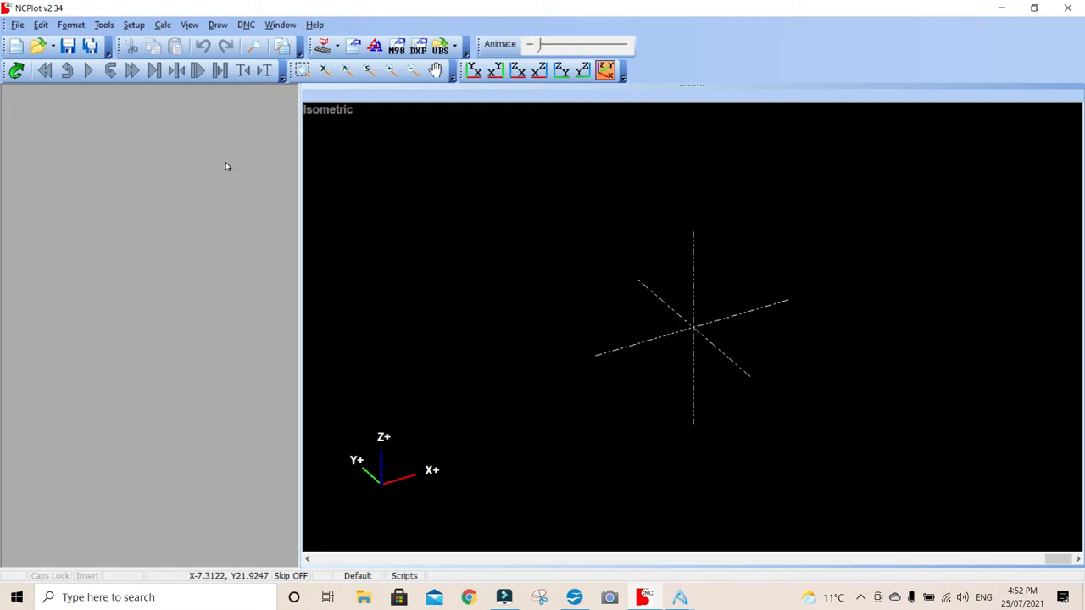
mouse_move(156, 160)
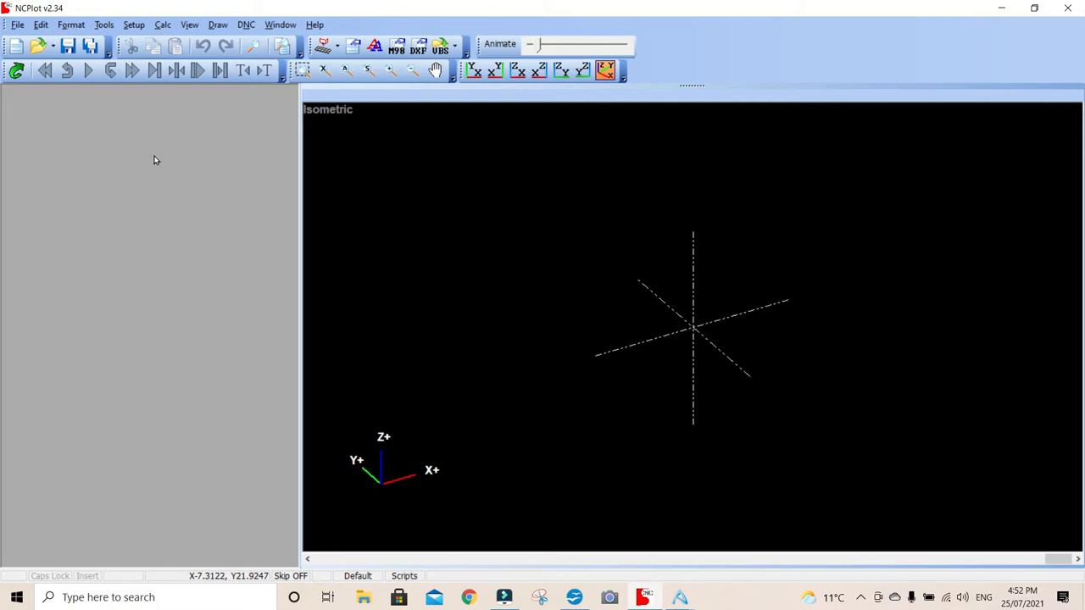
mouse_move(600, 278)
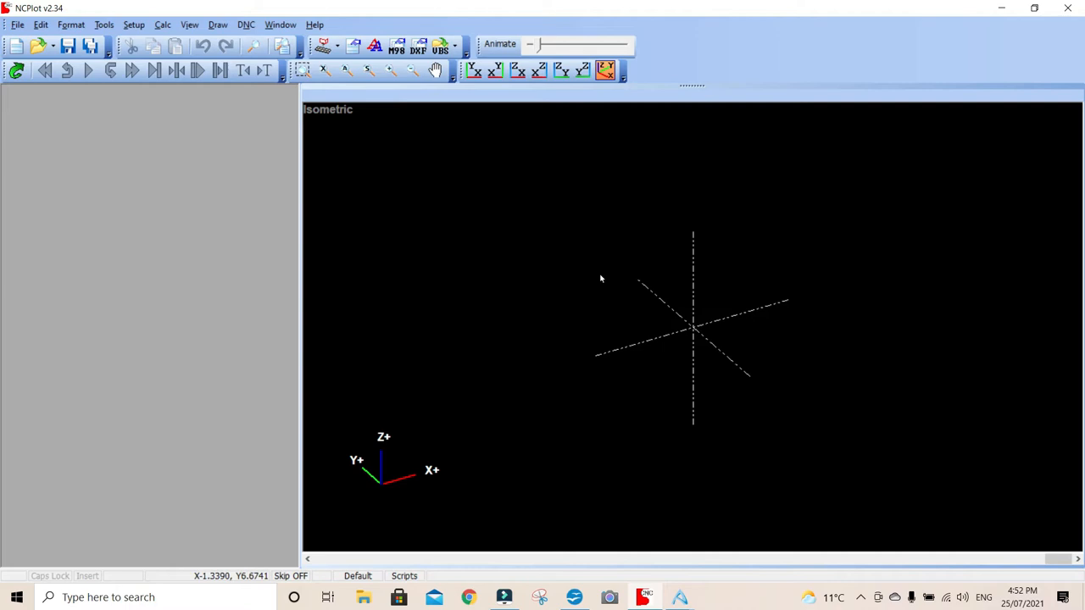
mouse_move(700, 299)
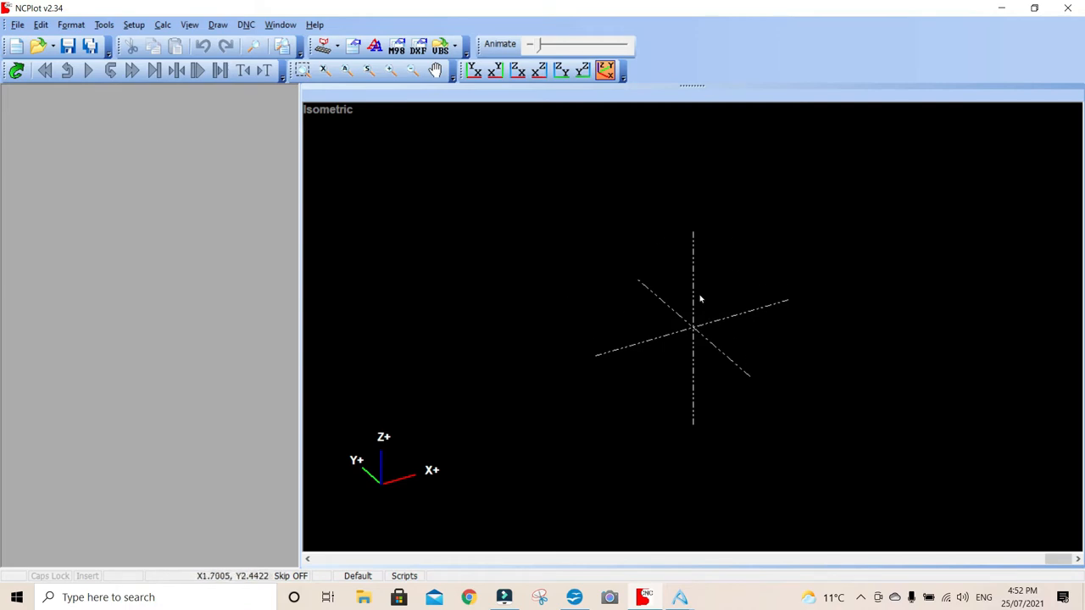
mouse_move(99, 190)
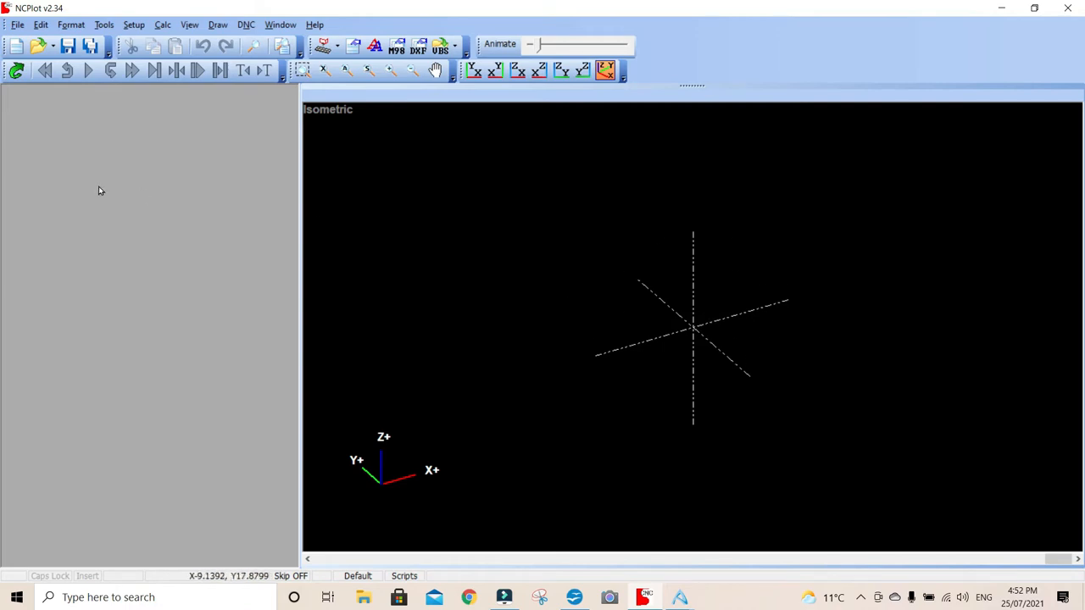
Step: Create a new untitled program document via File > New
left_click(17, 24)
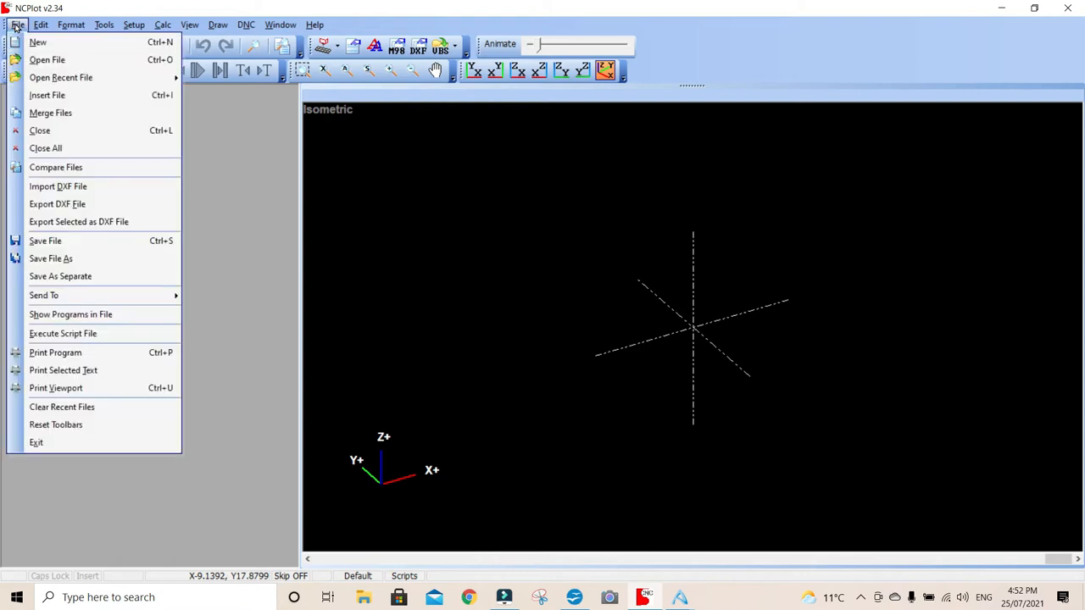
left_click(37, 40)
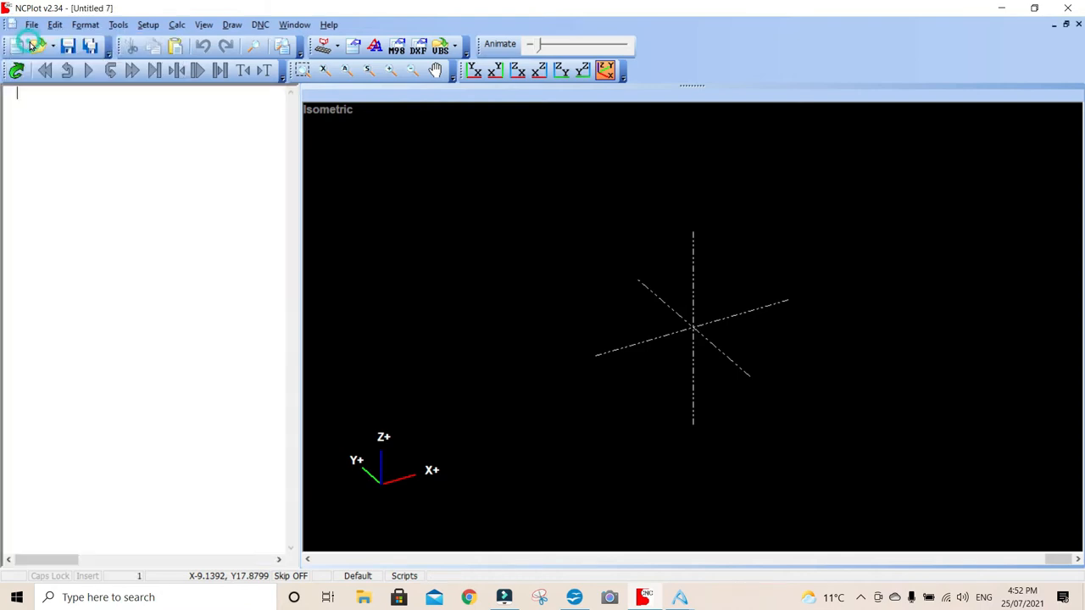
mouse_move(139, 81)
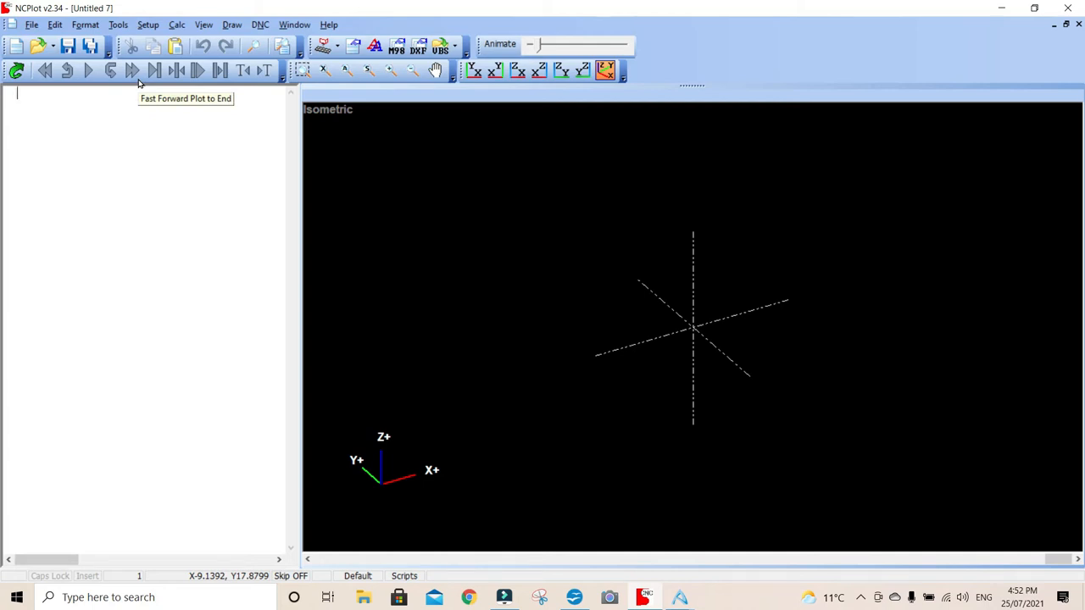
mouse_move(139, 83)
type("%")
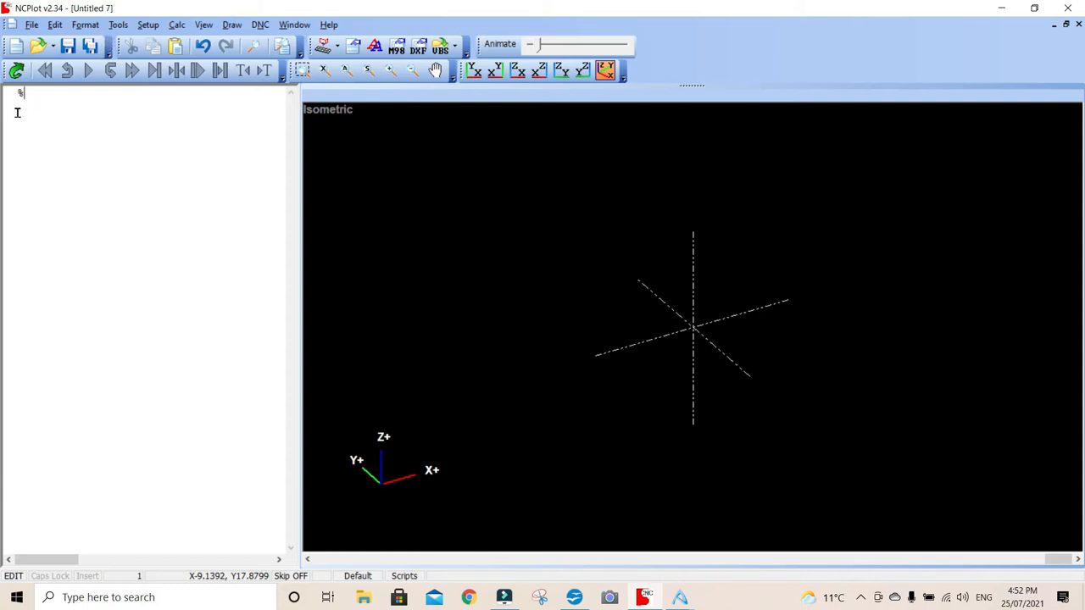
Step: Set the editor font to Courier New size 16 through Edit > Font
left_click(54, 23)
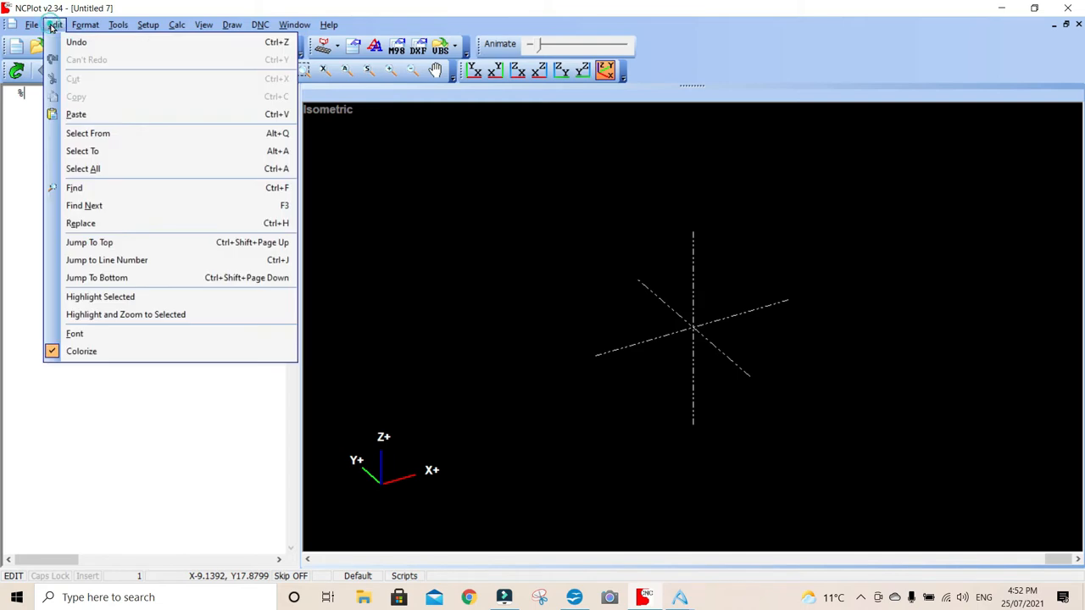
left_click(74, 332)
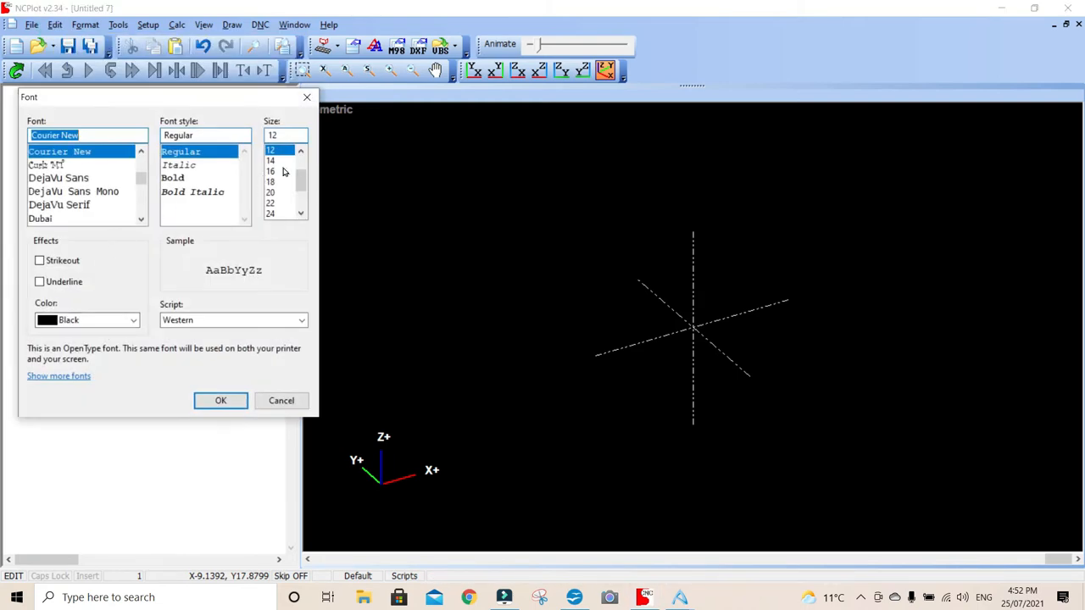
left_click(272, 171)
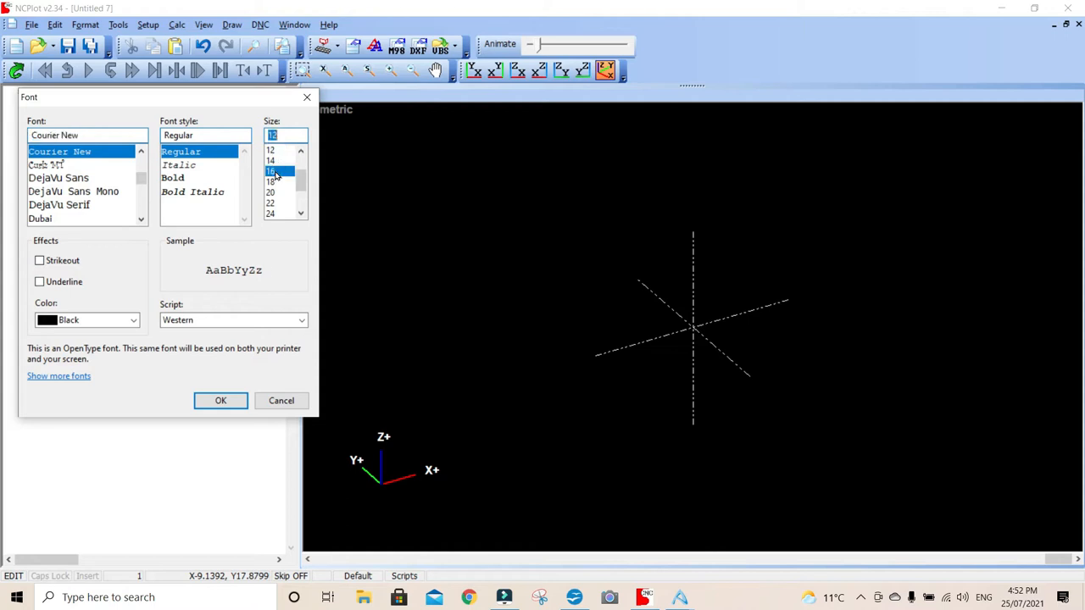
left_click(271, 172)
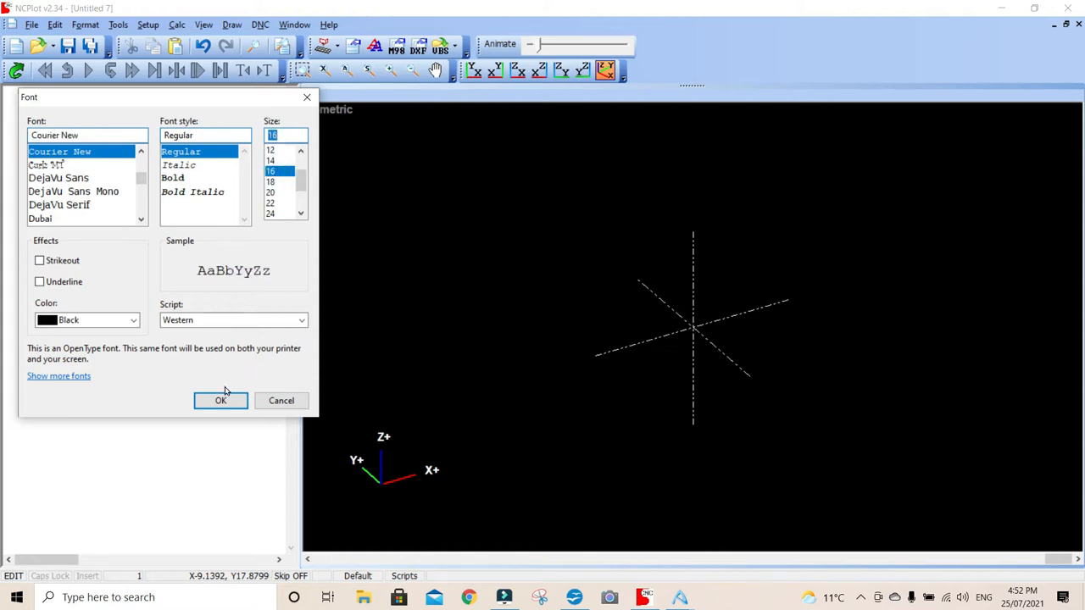
left_click(220, 400)
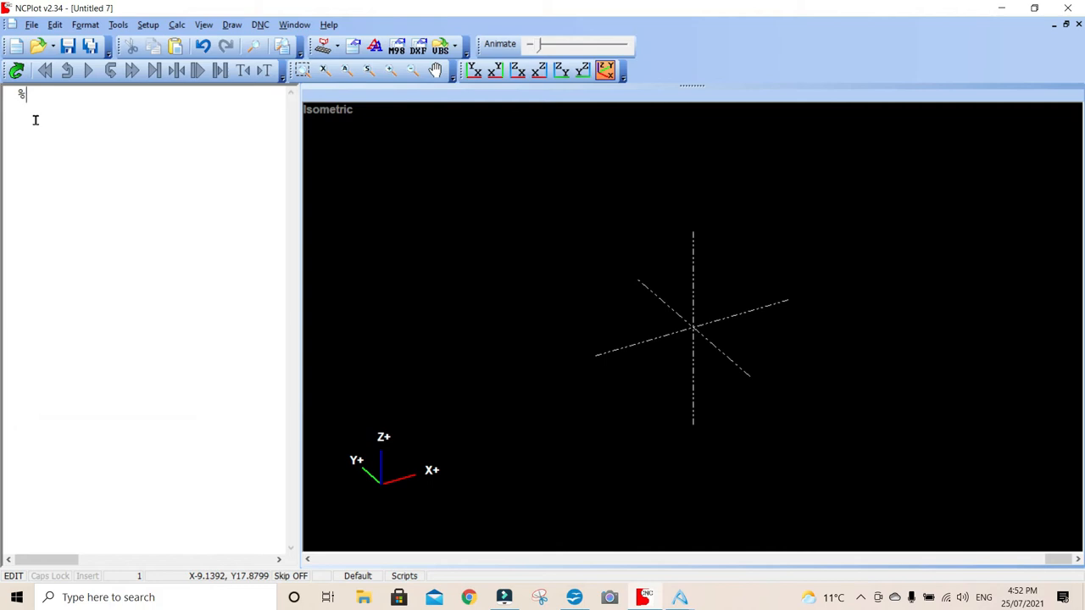
Step: Browse the File and Edit menus without choosing anything
left_click(30, 23)
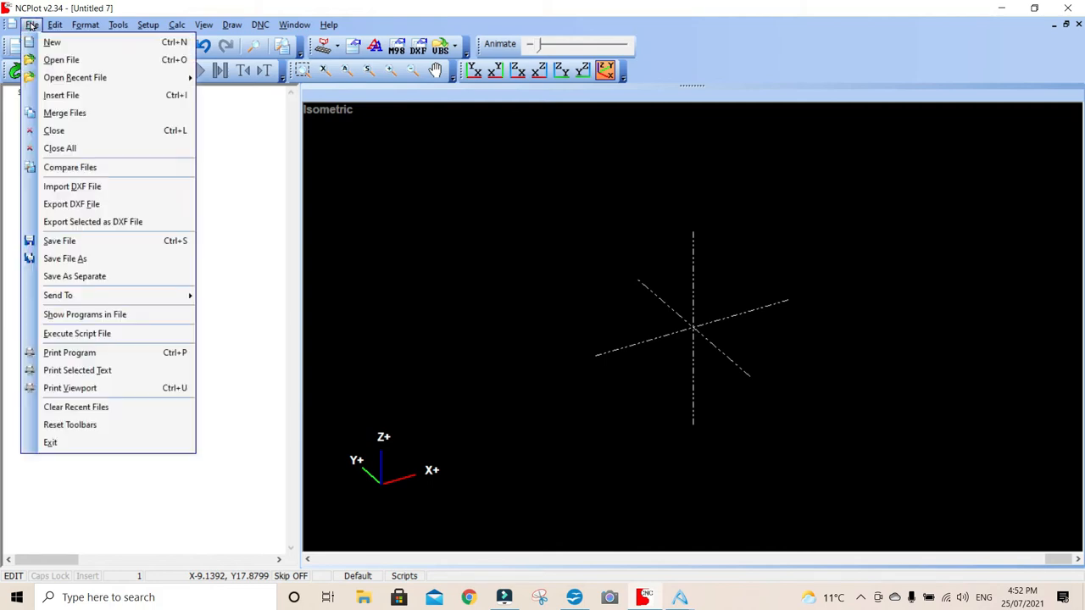
left_click(54, 24)
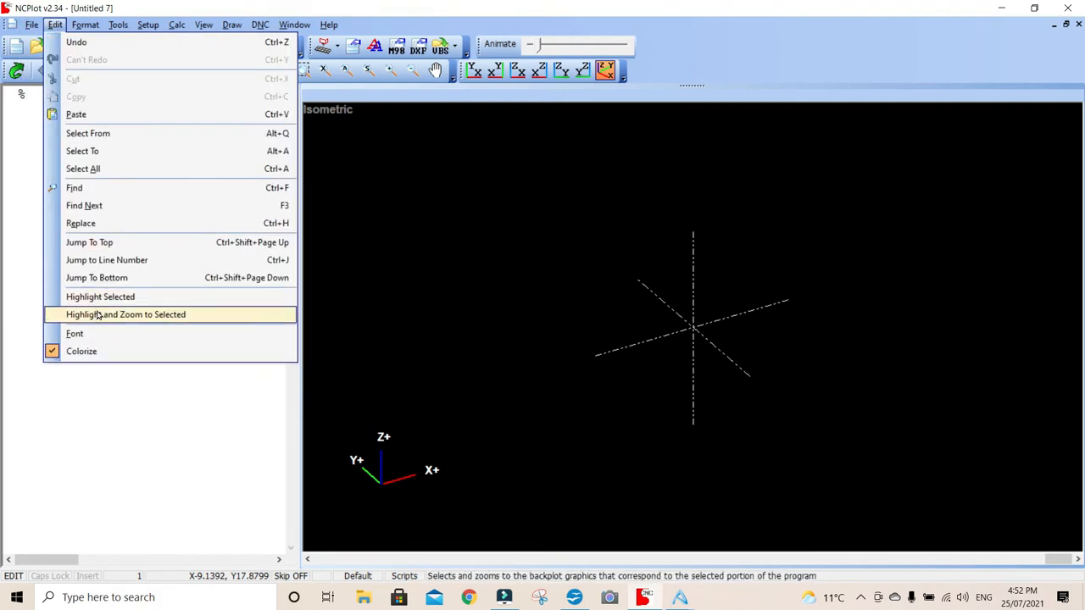
mouse_move(82, 351)
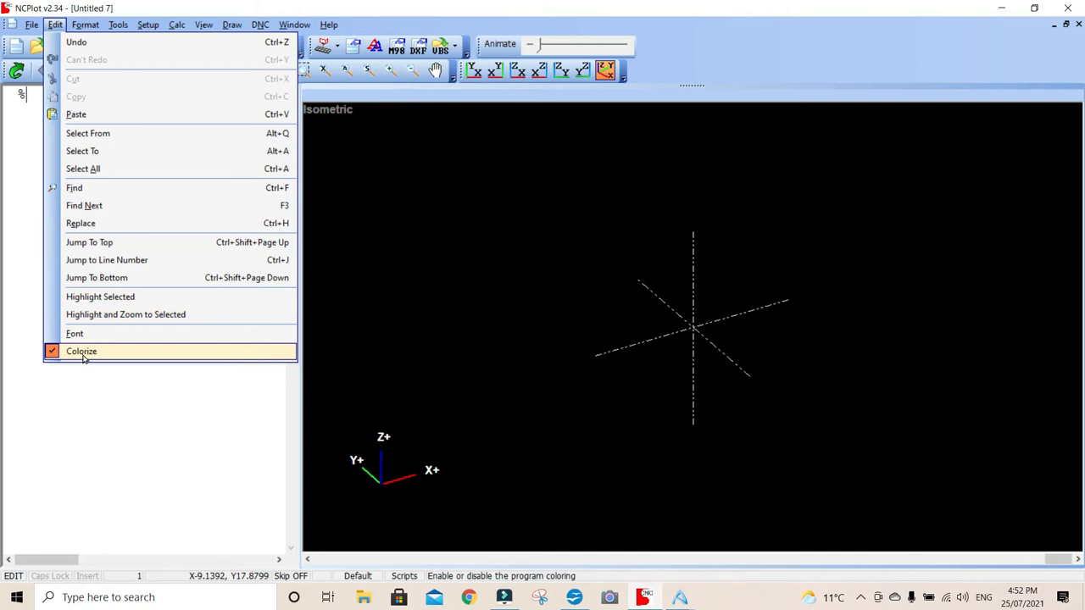
left_click(81, 351)
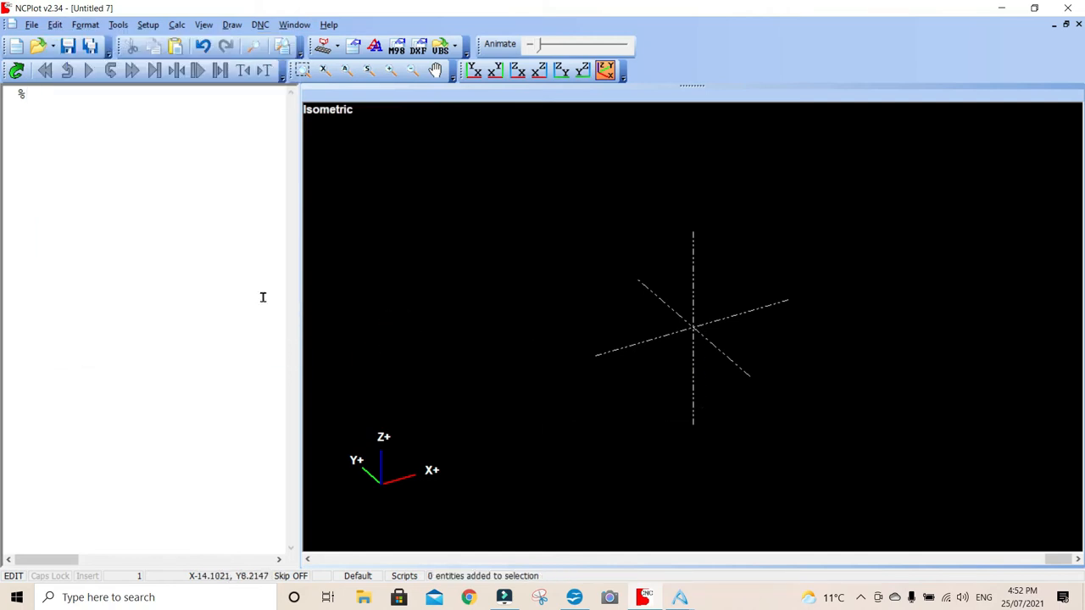
mouse_move(91, 115)
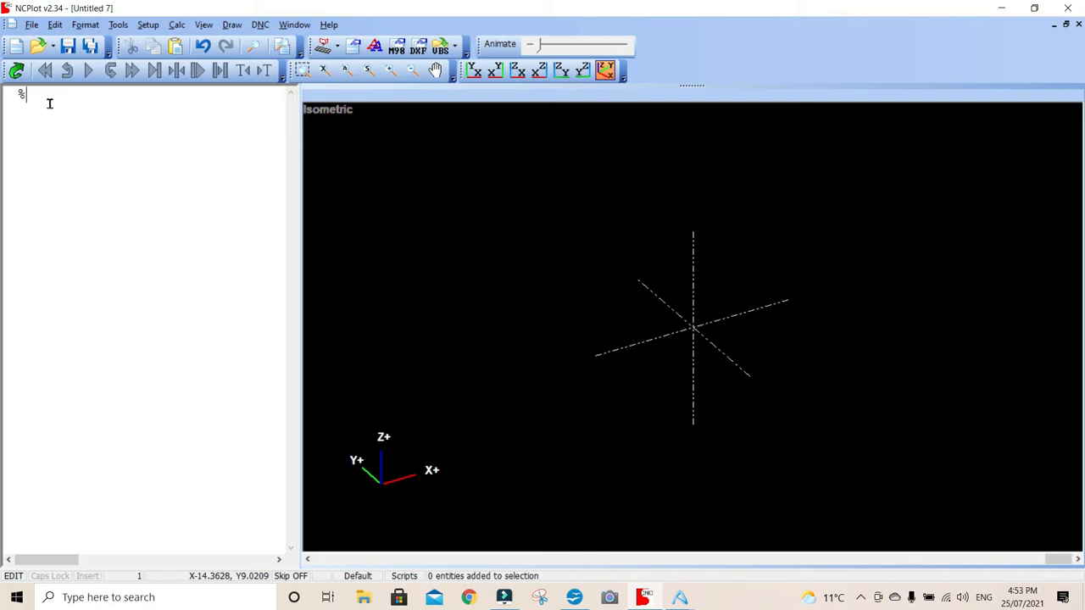
Step: Enter O001 on the line after % and begin the next line with G
key("Return")
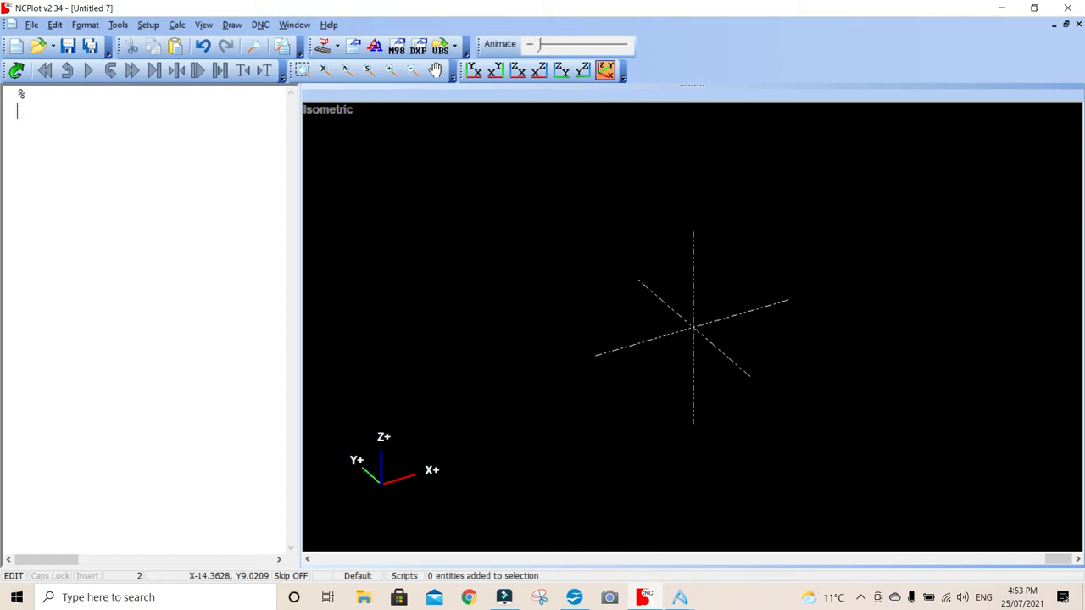
type("O")
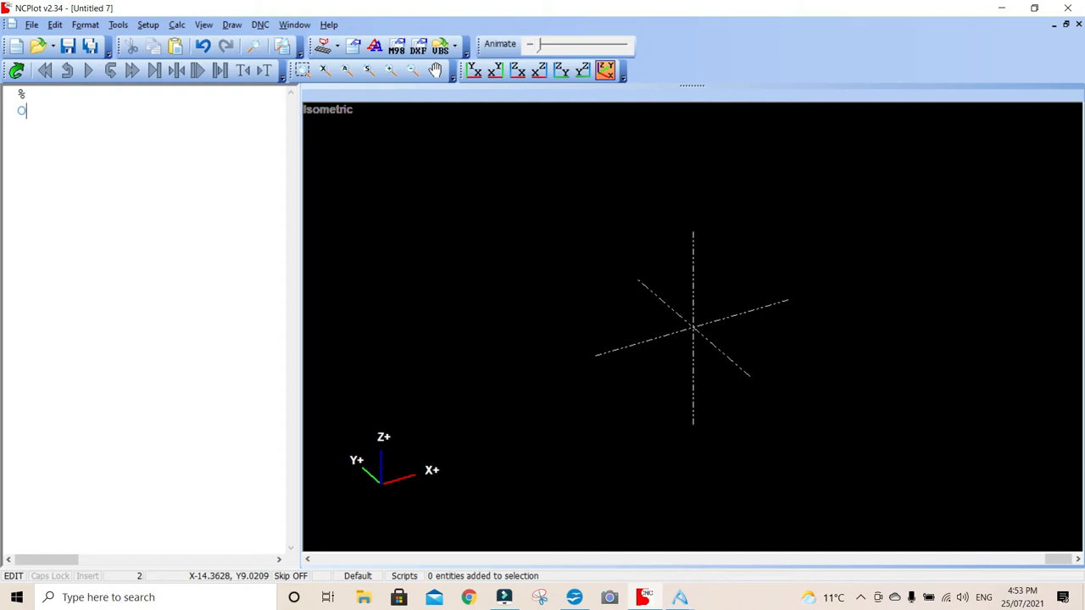
type("001")
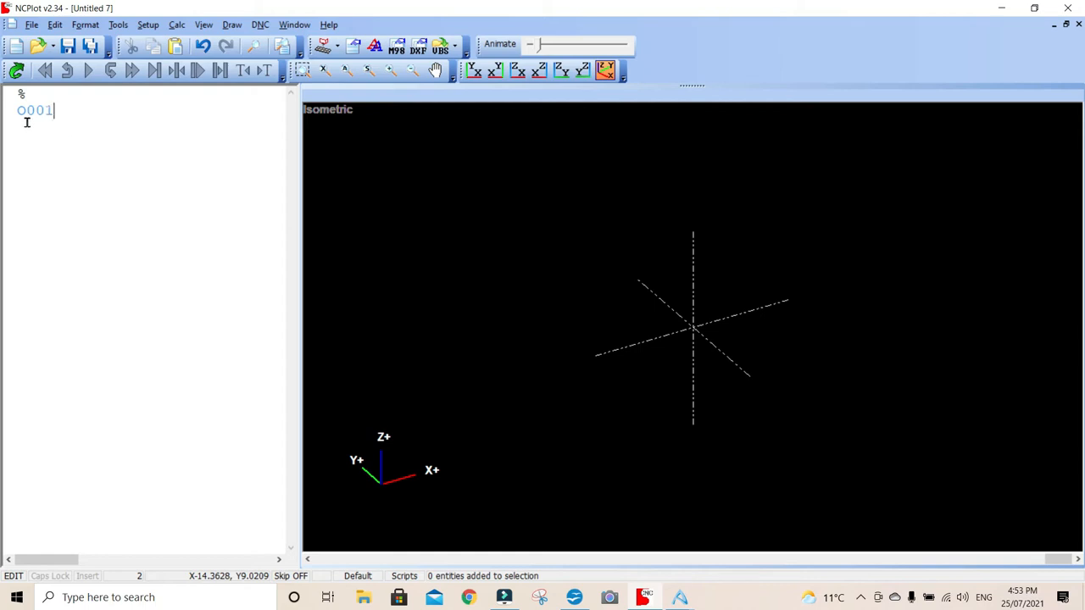
mouse_move(105, 108)
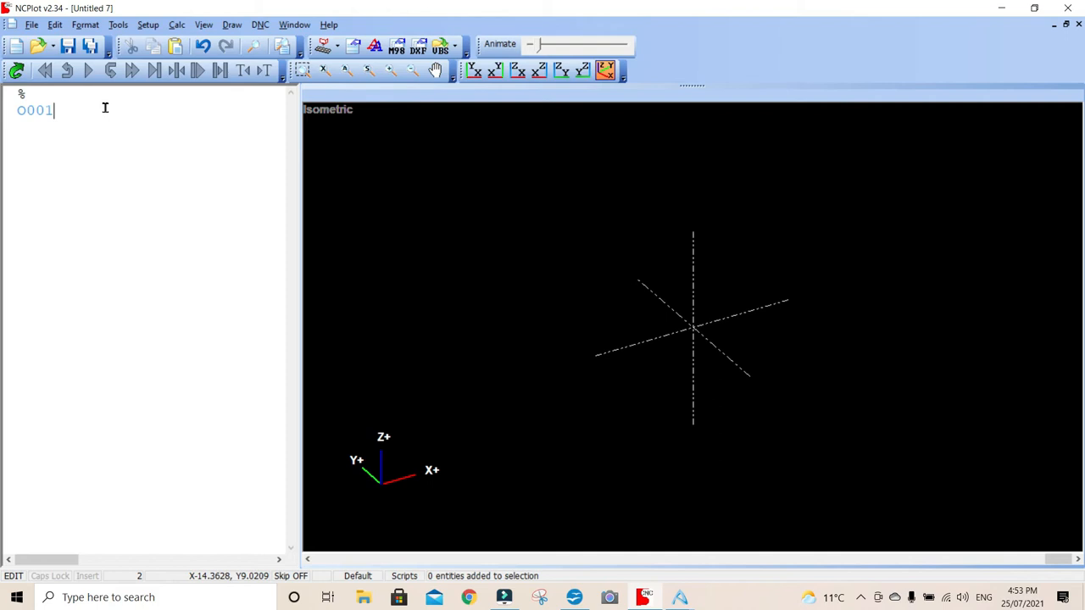
key("Return")
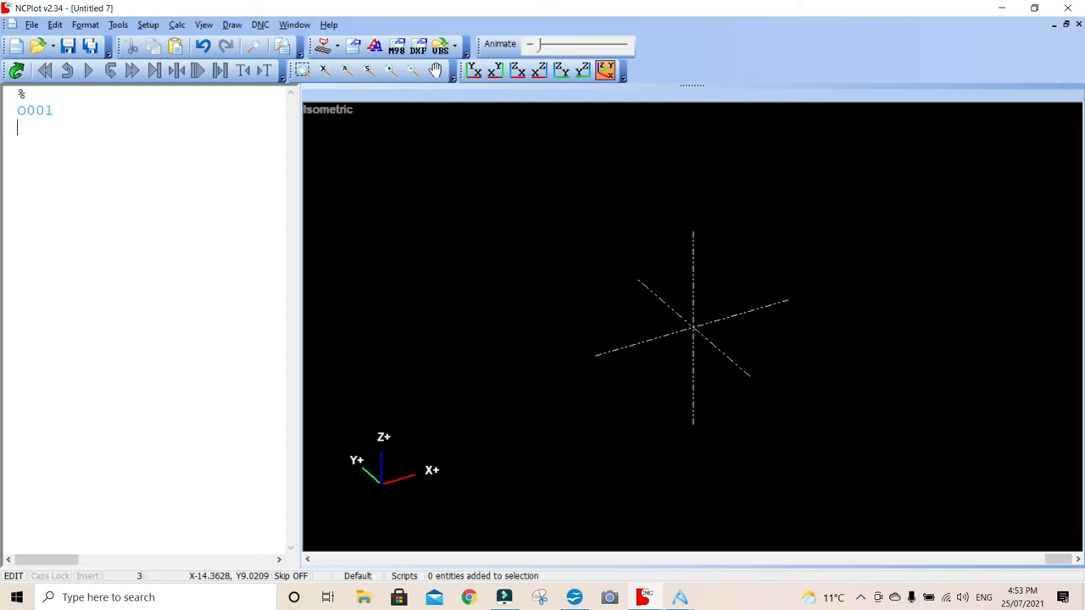
type("G")
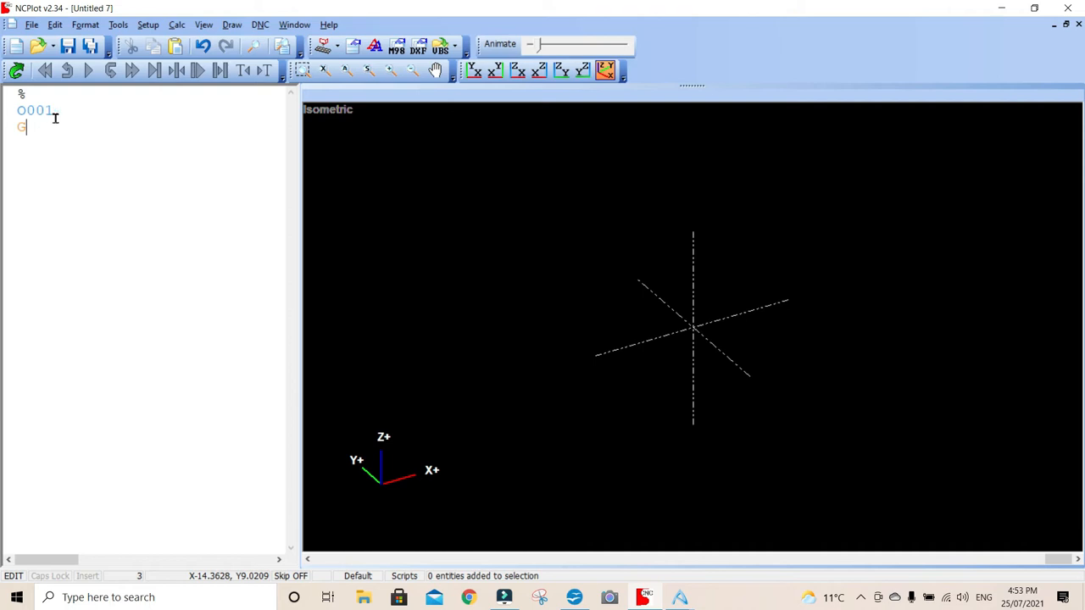
Step: Complete line 3 so it reads G40 G80
type("40")
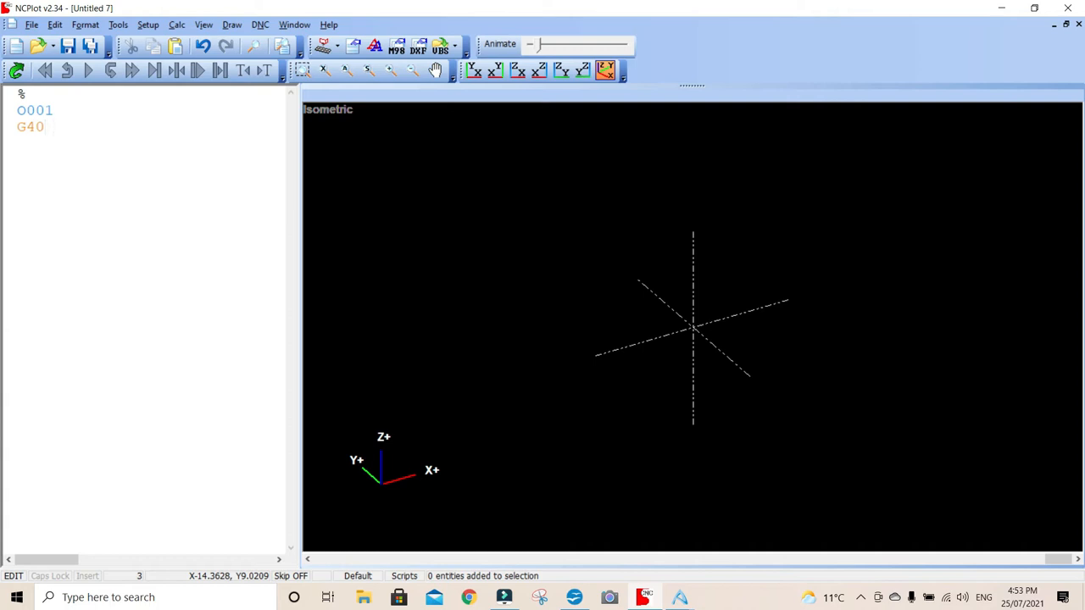
left_click(54, 126)
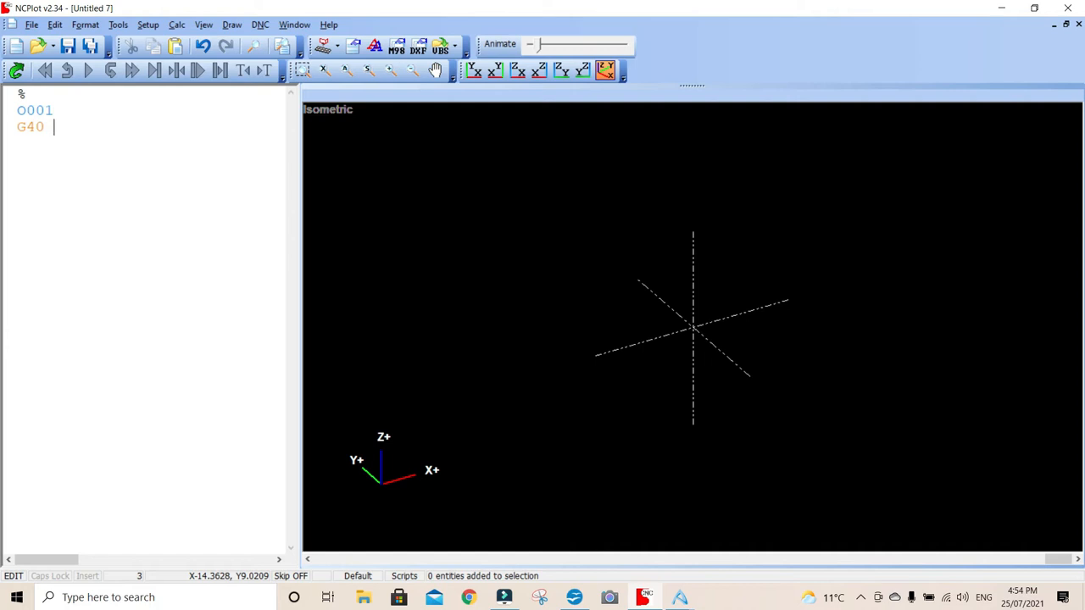
type("G80")
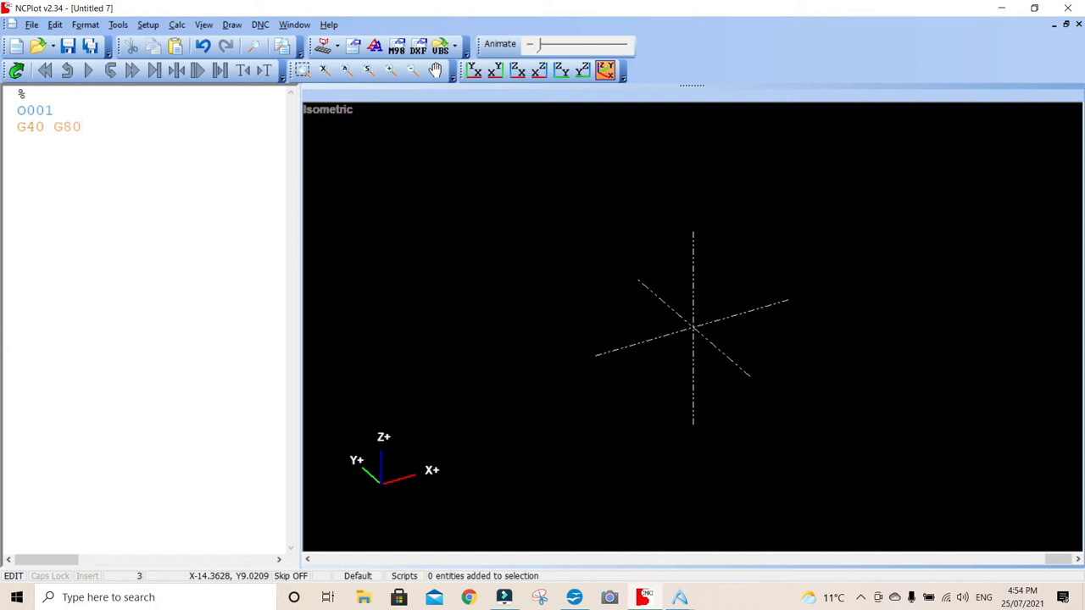
left_click(85, 126)
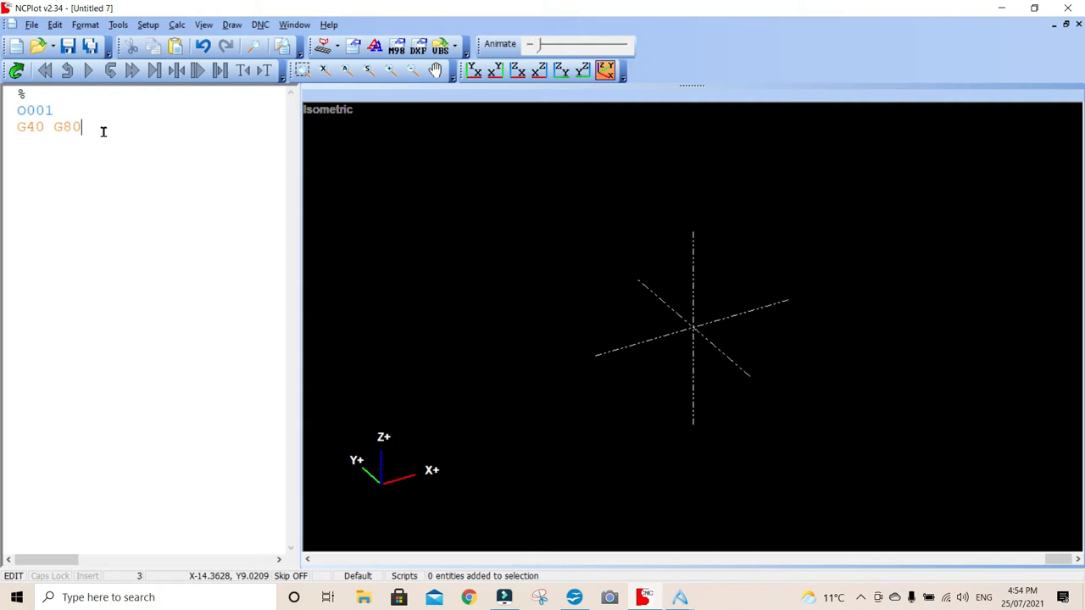
mouse_move(215, 209)
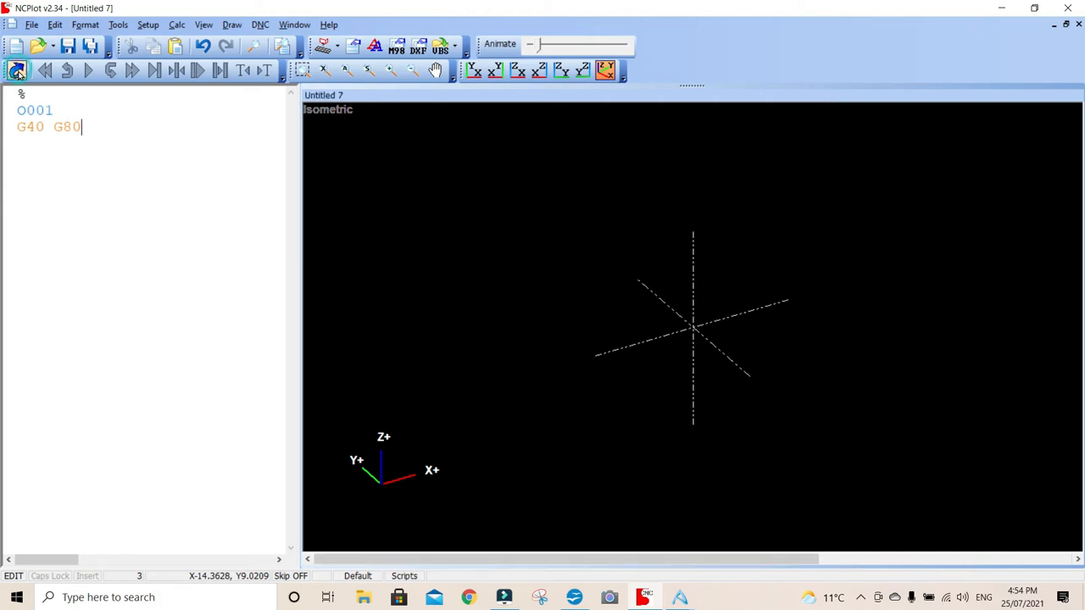
mouse_move(465, 295)
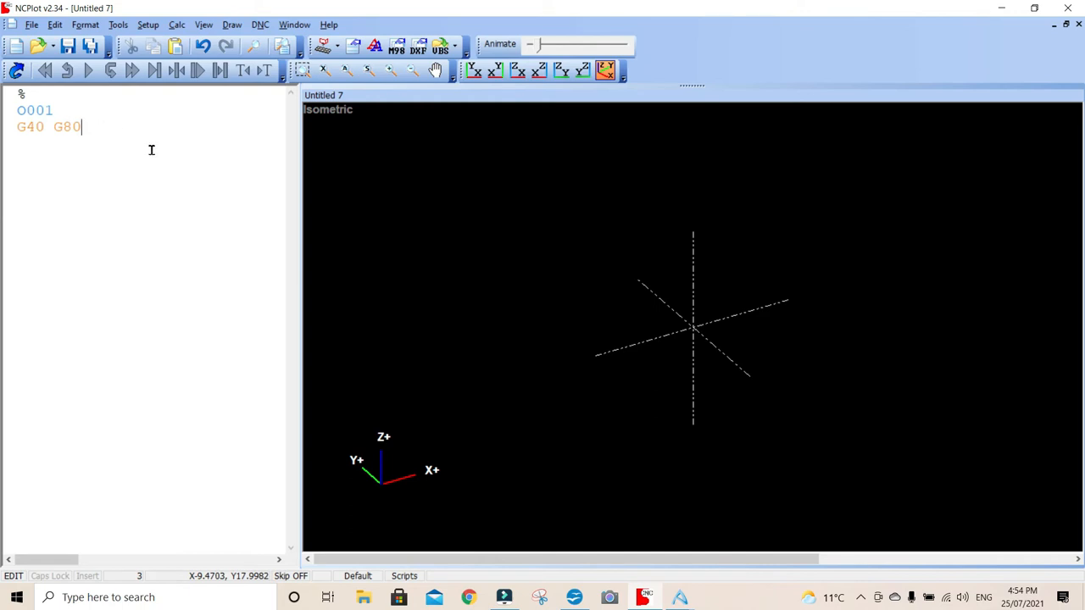
mouse_move(34, 110)
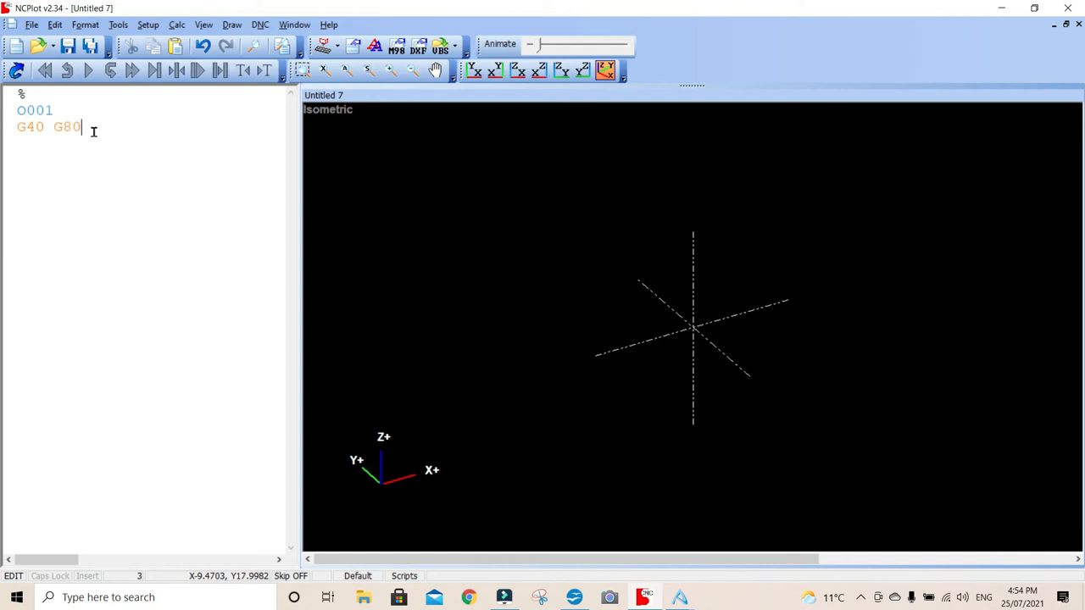
Step: Insert a (TEST) comment line between O001 and G40 G80
left_click(73, 111)
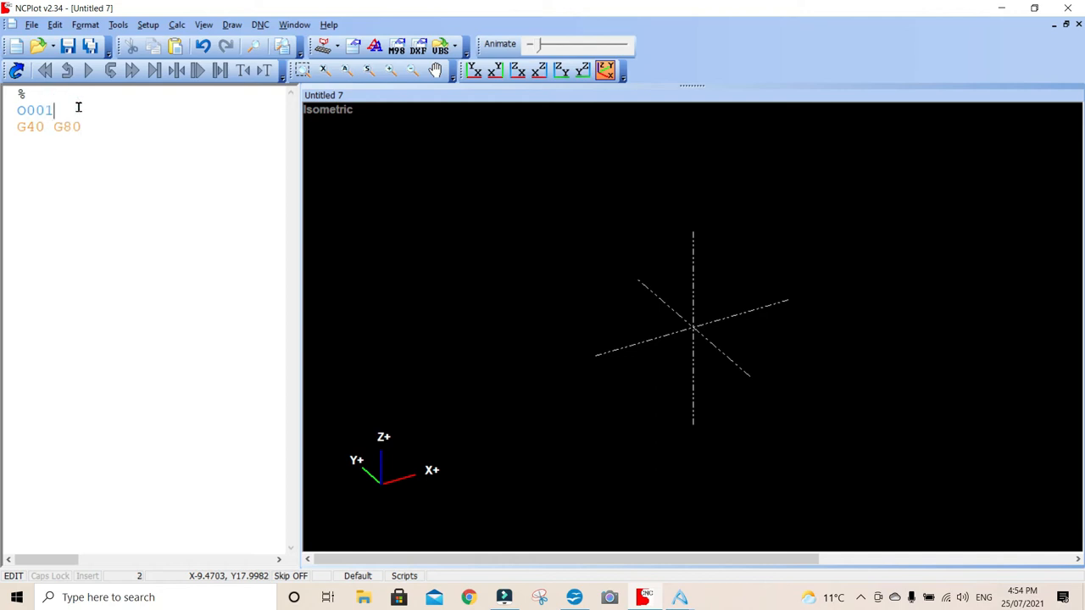
key("Return")
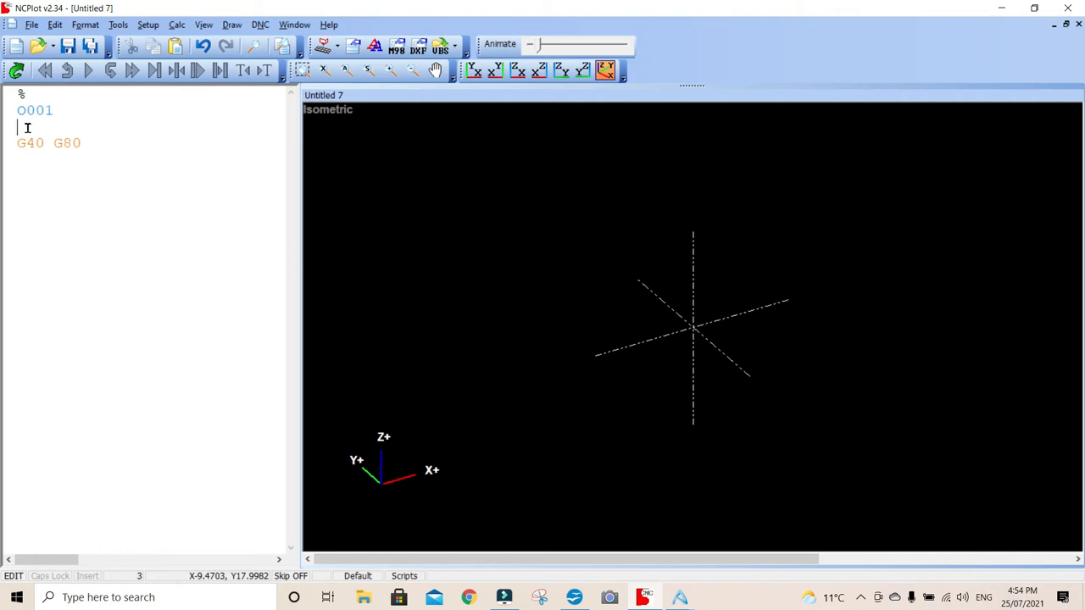
type("(")
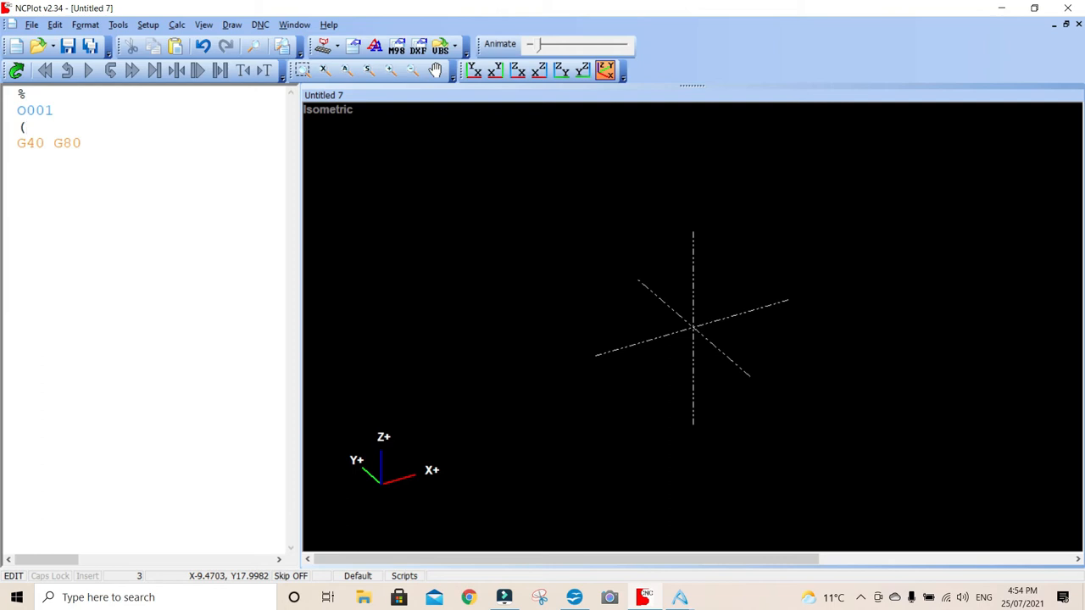
type("TES")
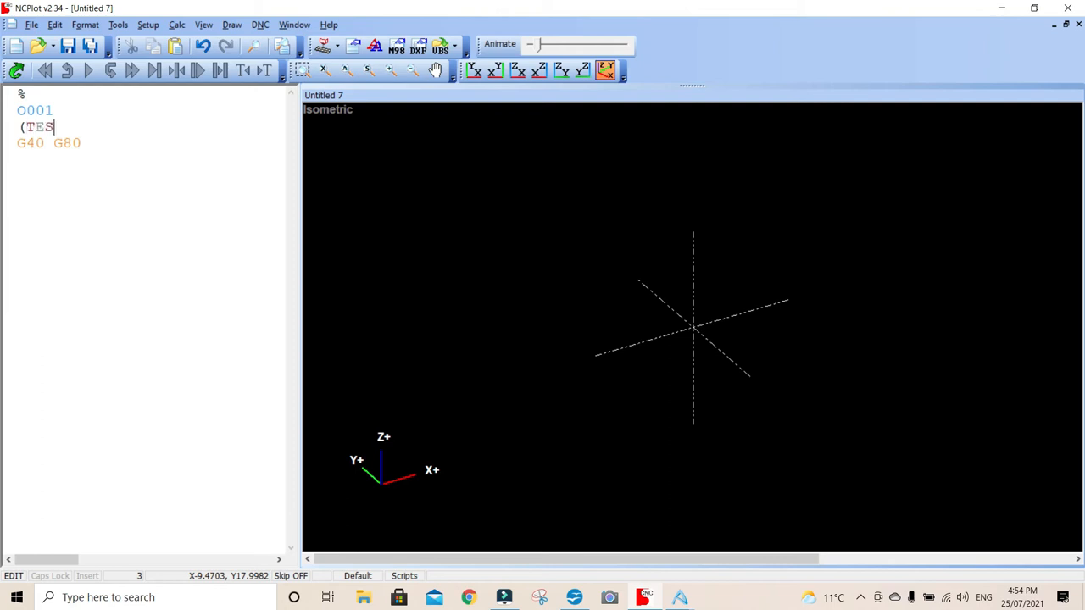
type("T")
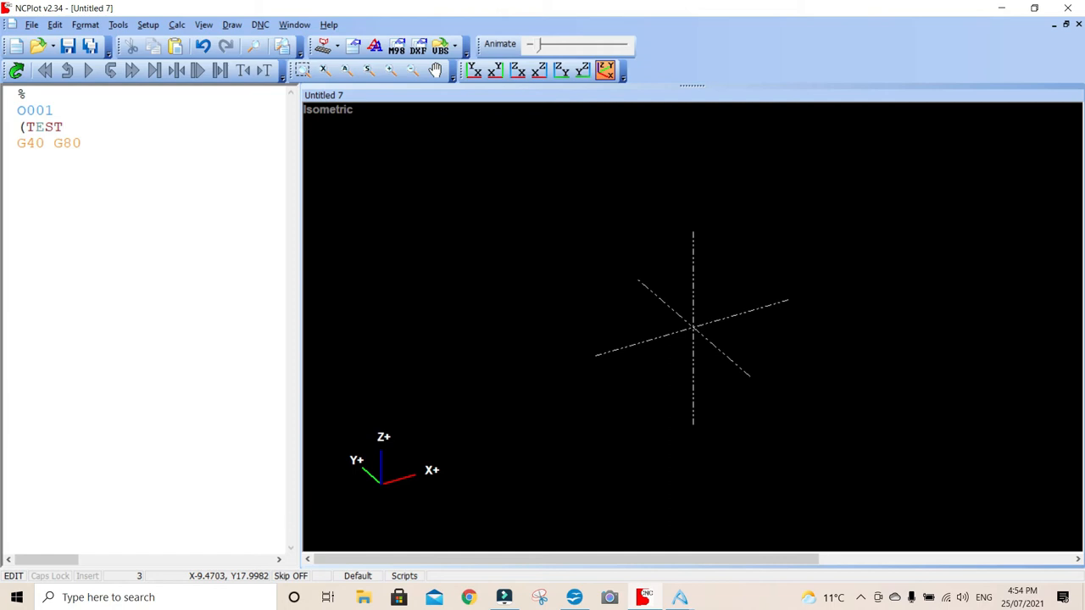
type(")")
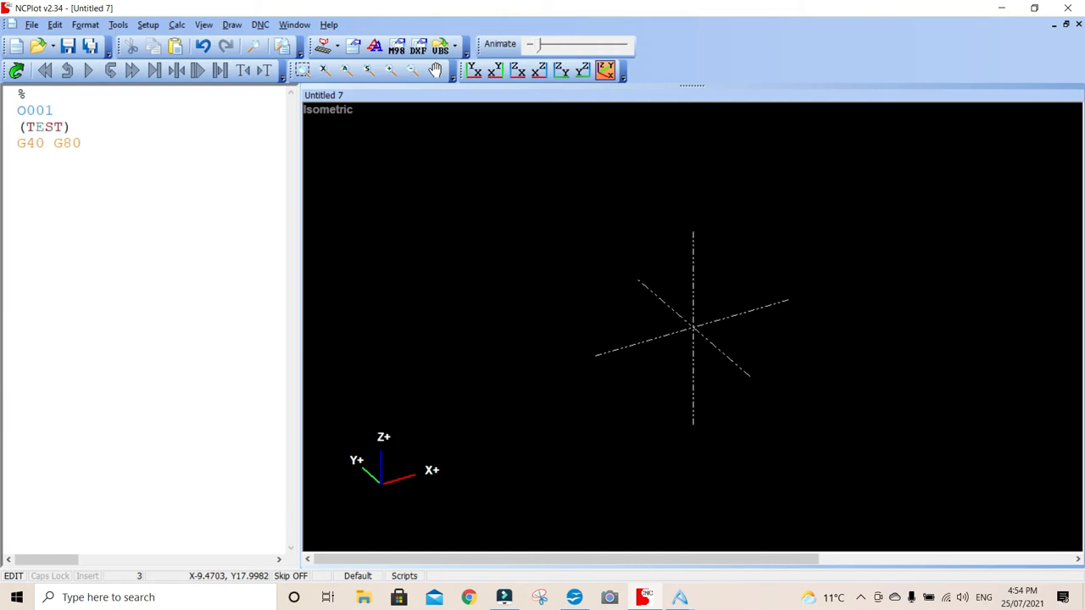
left_click(78, 126)
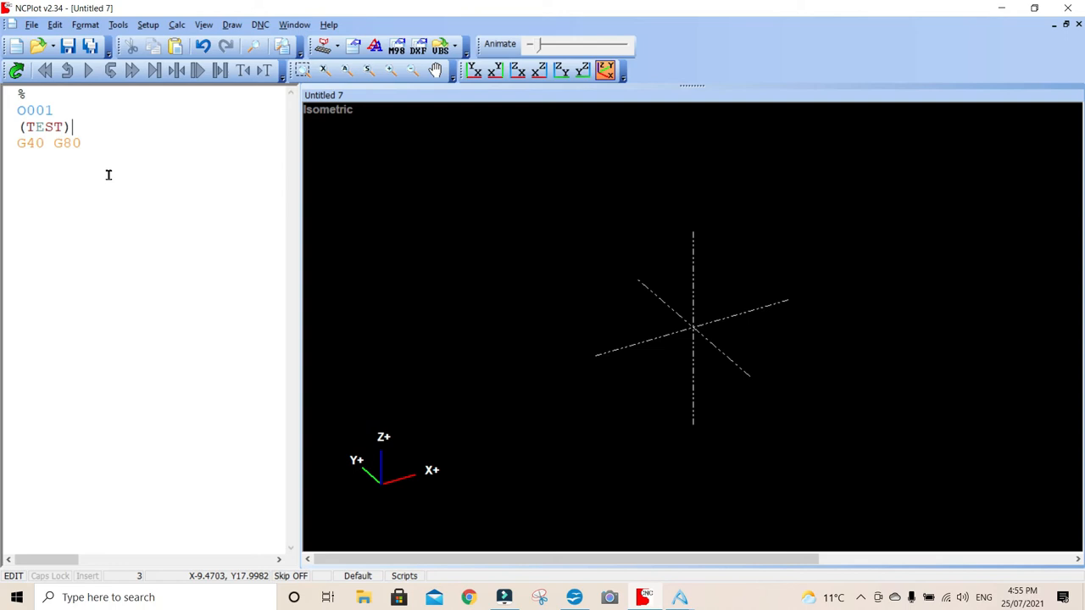
mouse_move(397, 133)
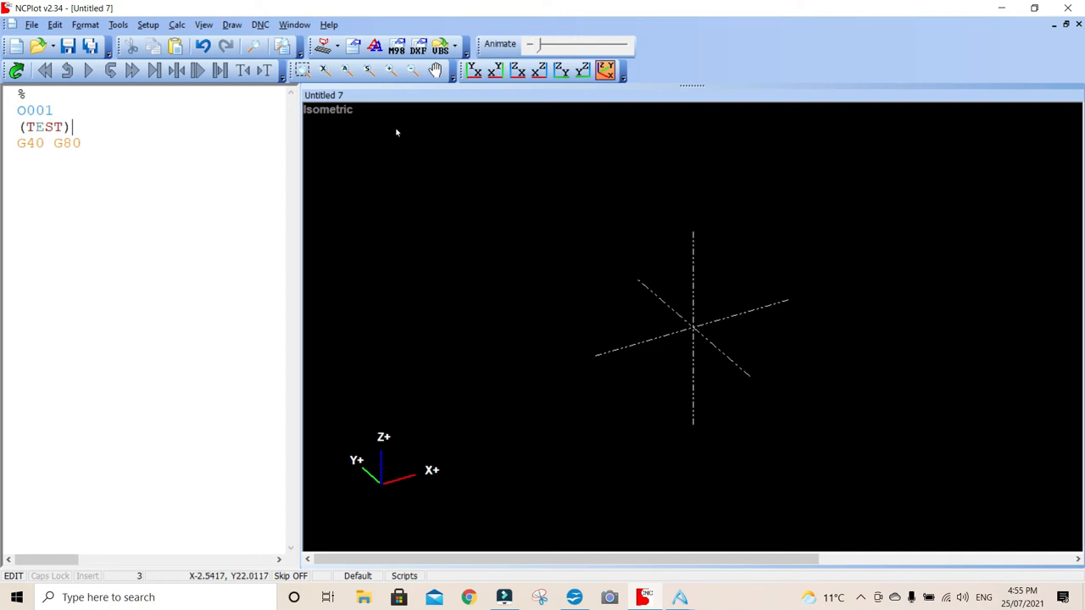
mouse_move(16, 71)
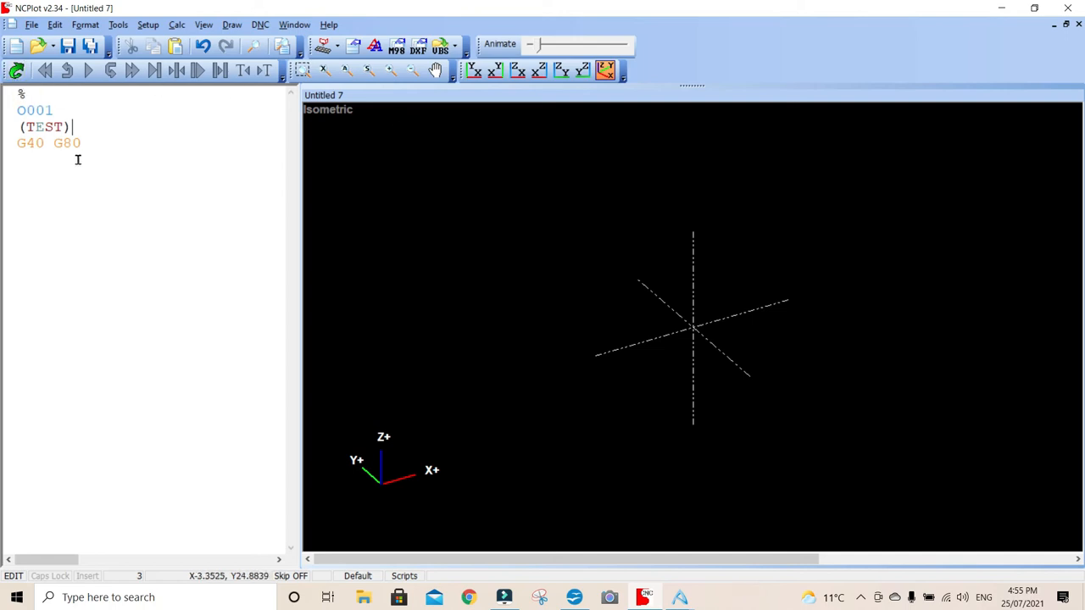
mouse_move(776, 281)
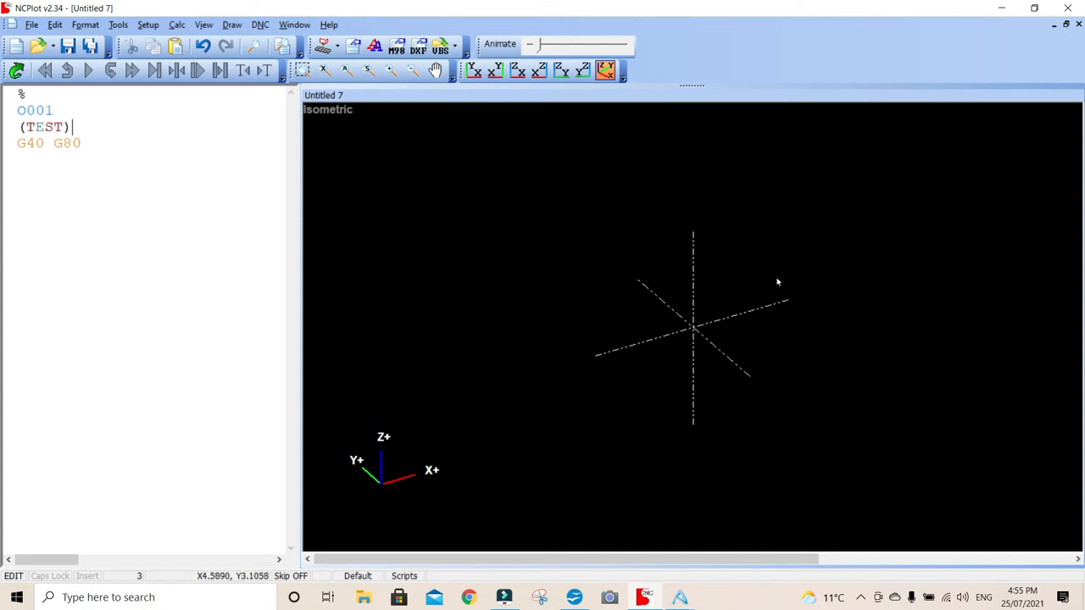
mouse_move(688, 268)
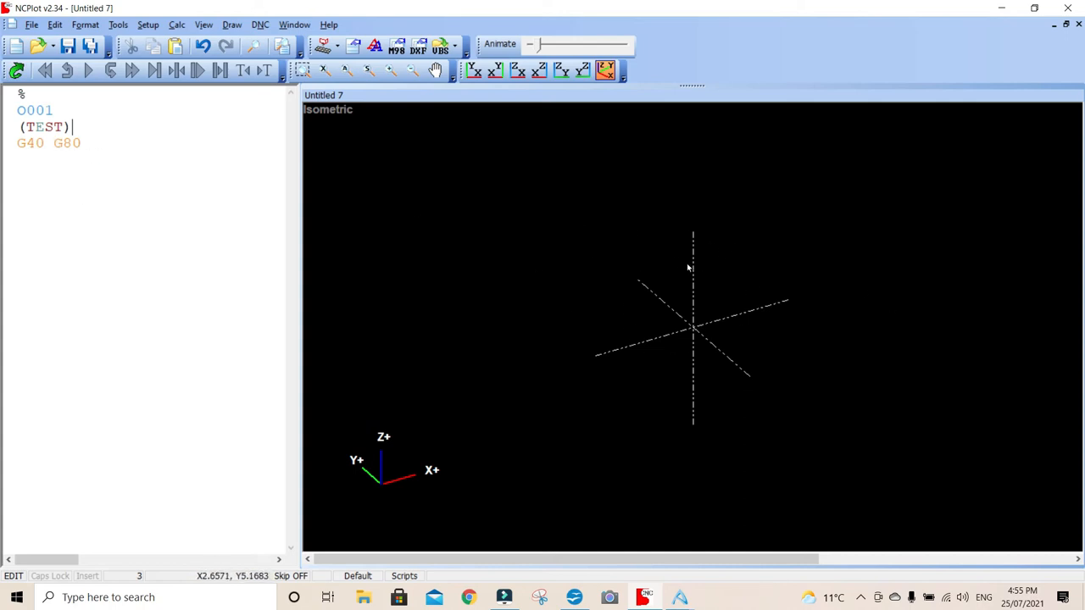
mouse_move(108, 163)
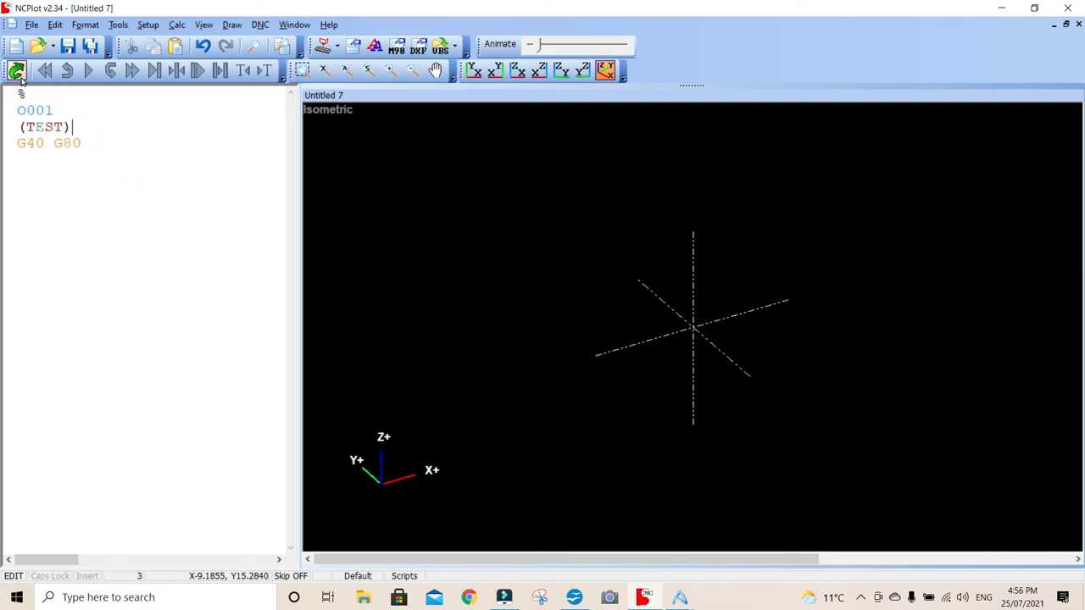
mouse_move(685, 273)
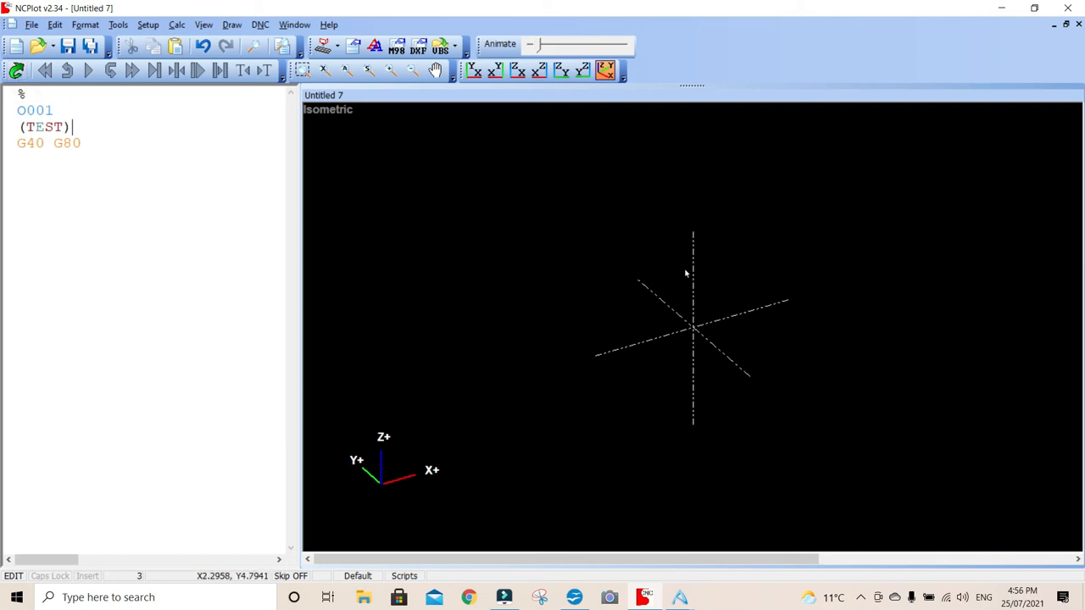
mouse_move(490, 335)
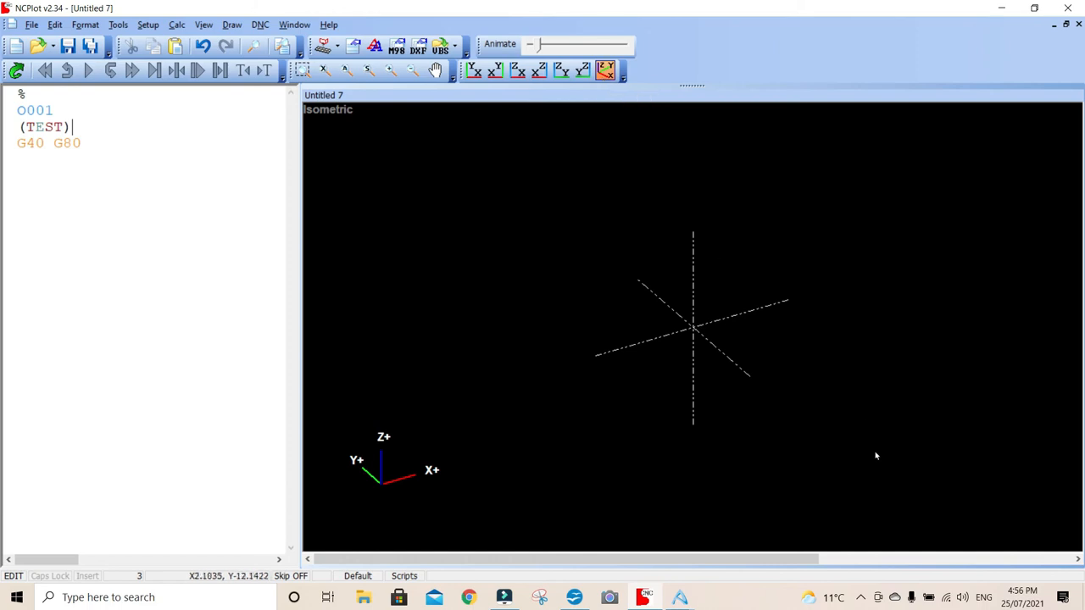
mouse_move(392, 478)
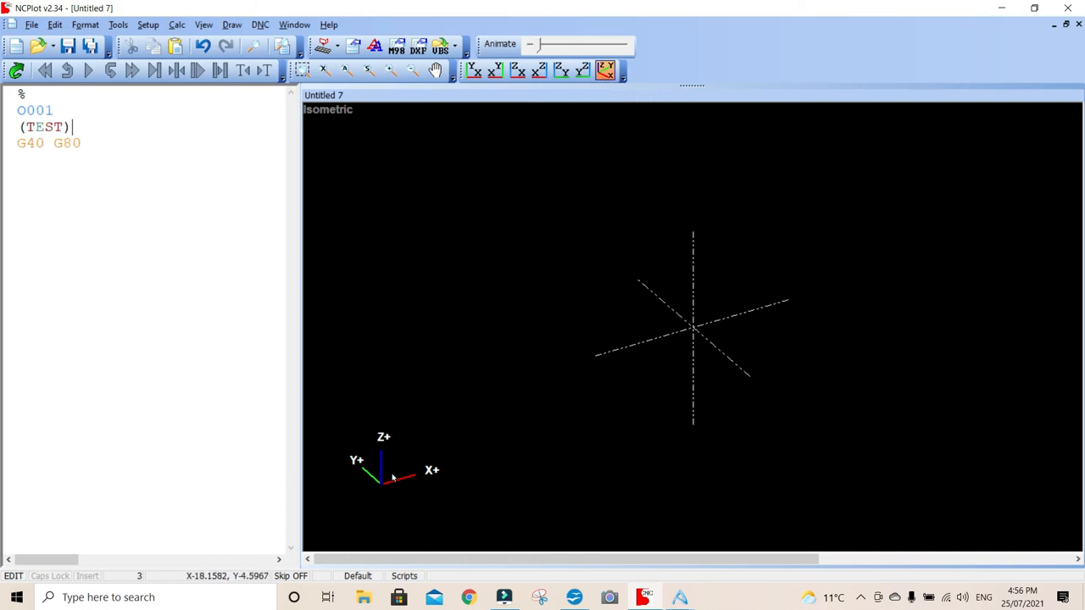
mouse_move(370, 478)
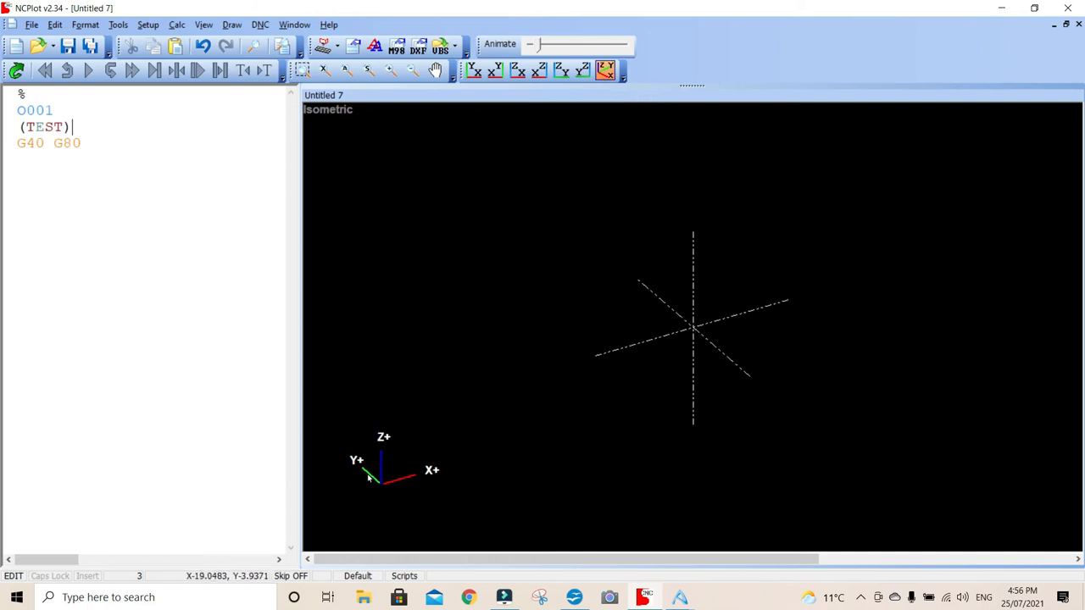
mouse_move(426, 473)
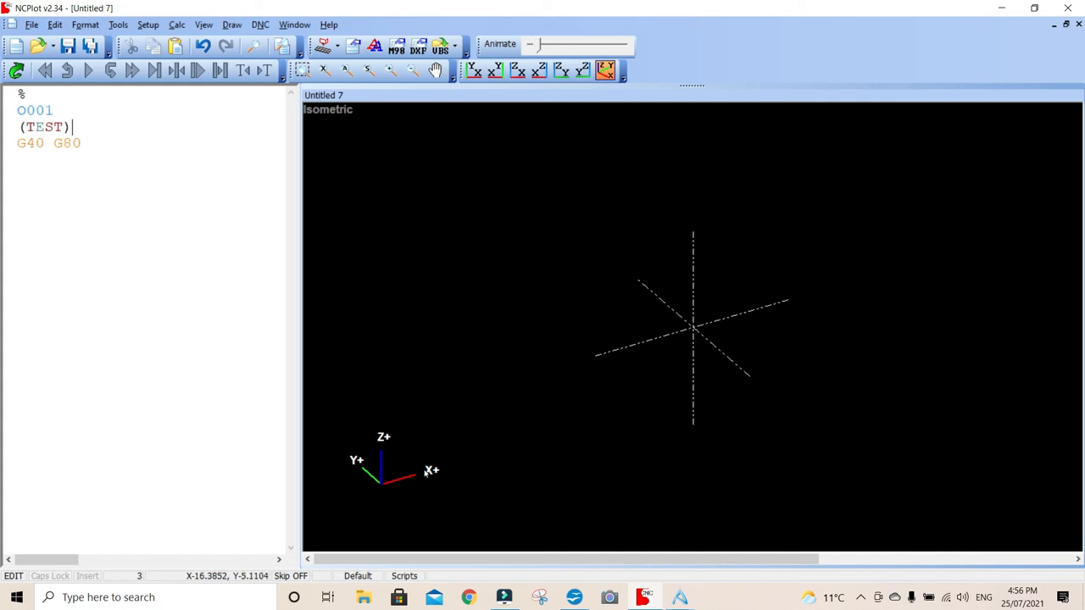
mouse_move(756, 314)
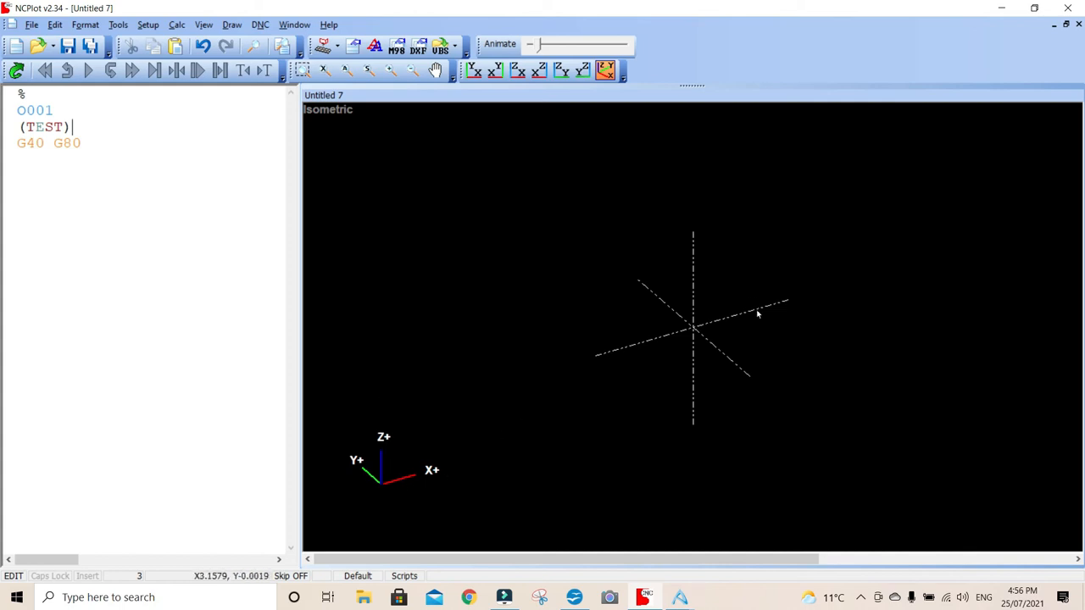
mouse_move(797, 296)
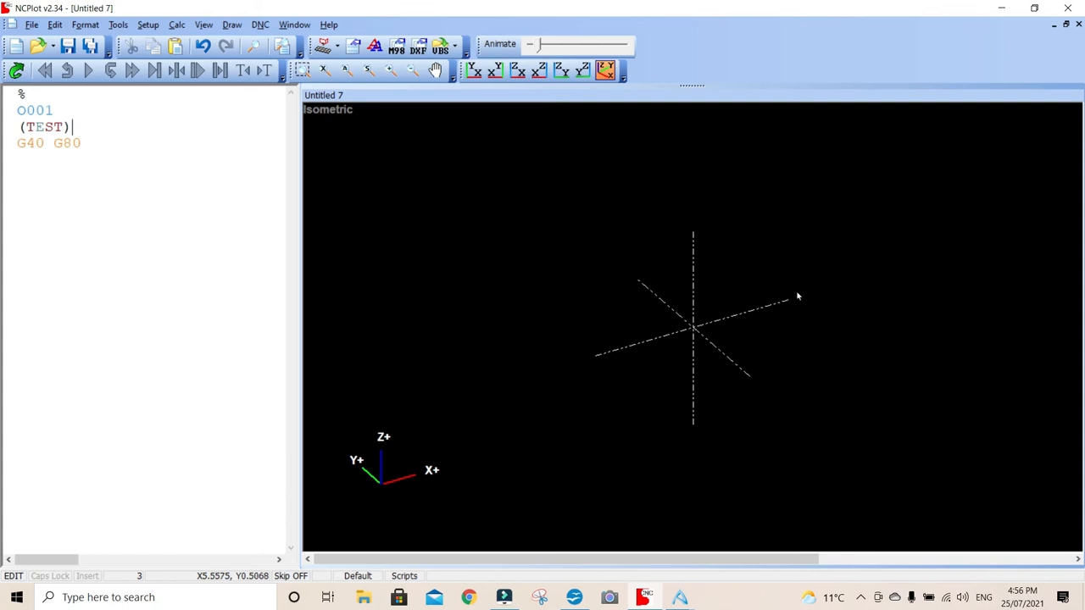
mouse_move(725, 360)
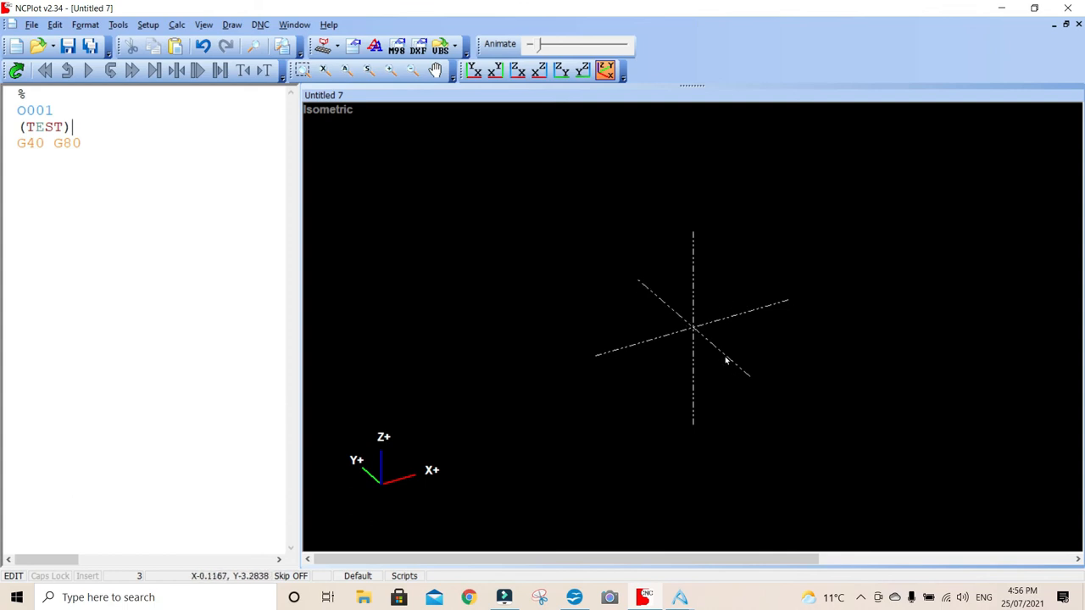
mouse_move(704, 295)
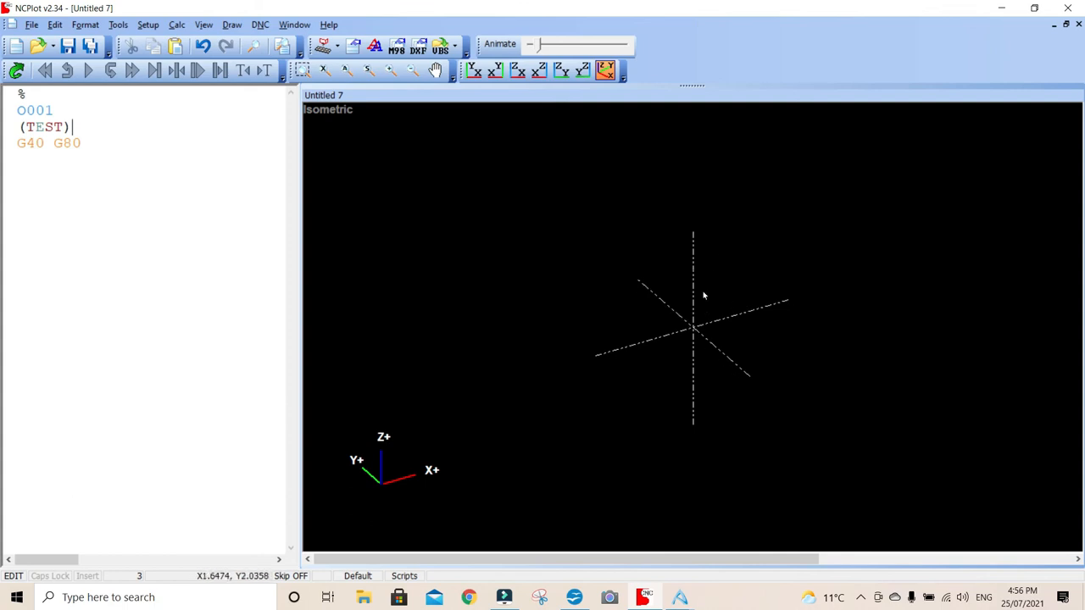
mouse_move(697, 261)
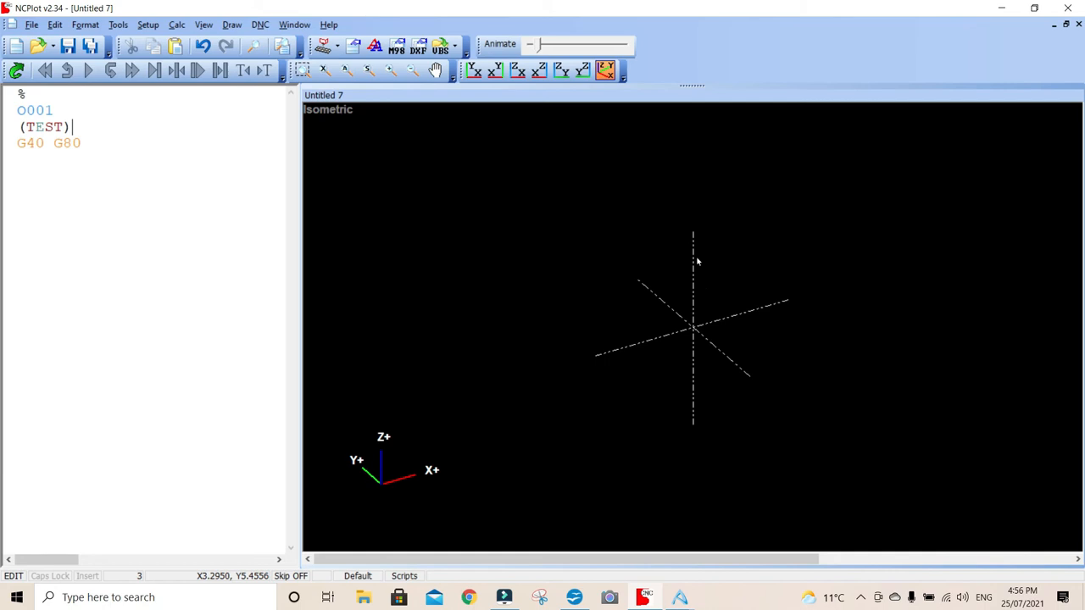
mouse_move(695, 265)
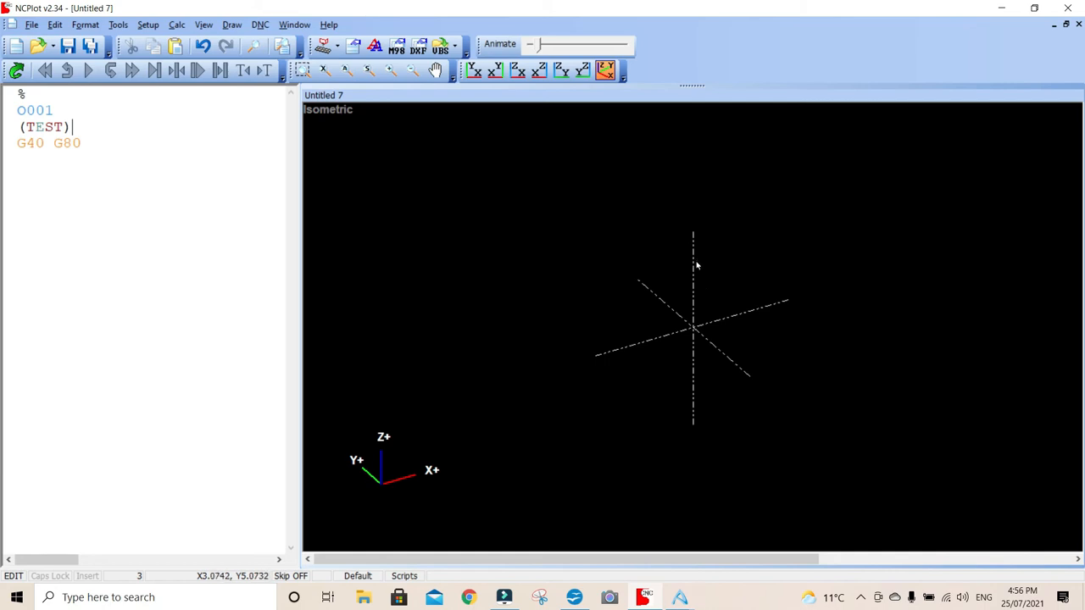
mouse_move(678, 302)
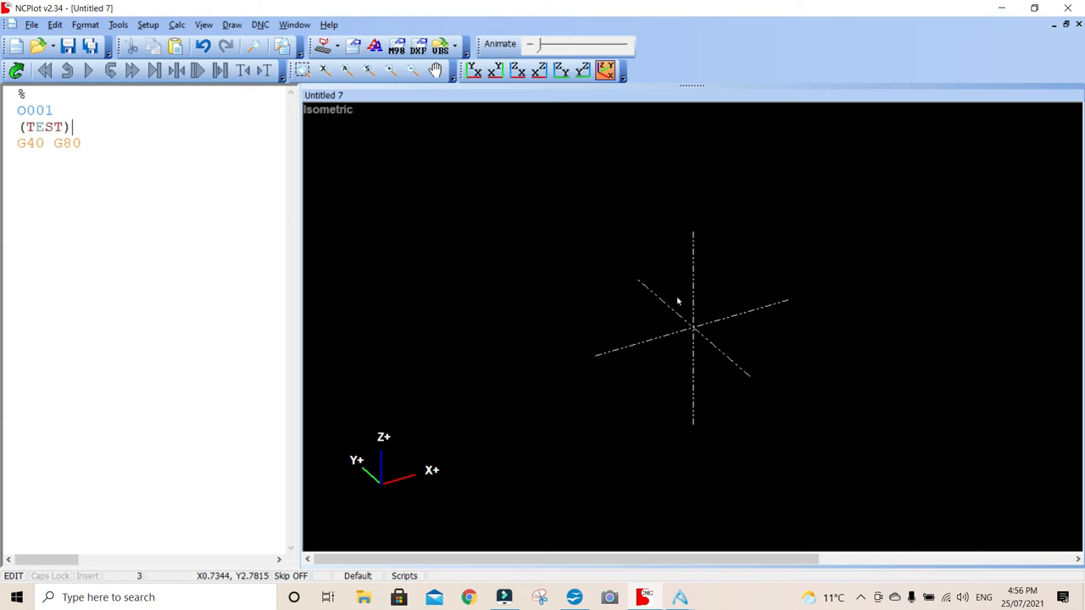
mouse_move(475, 72)
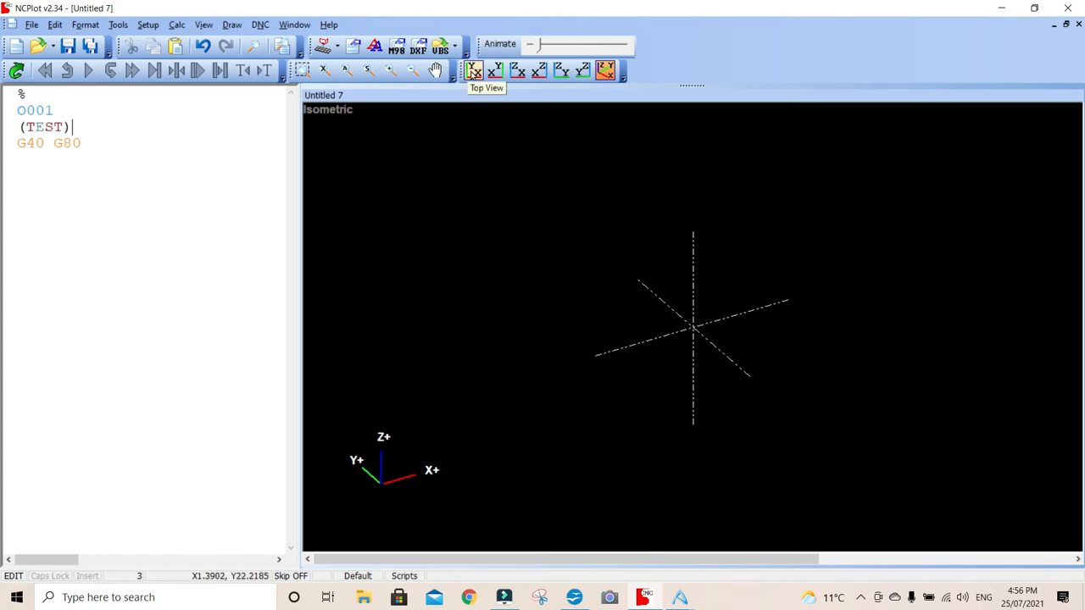
left_click(475, 71)
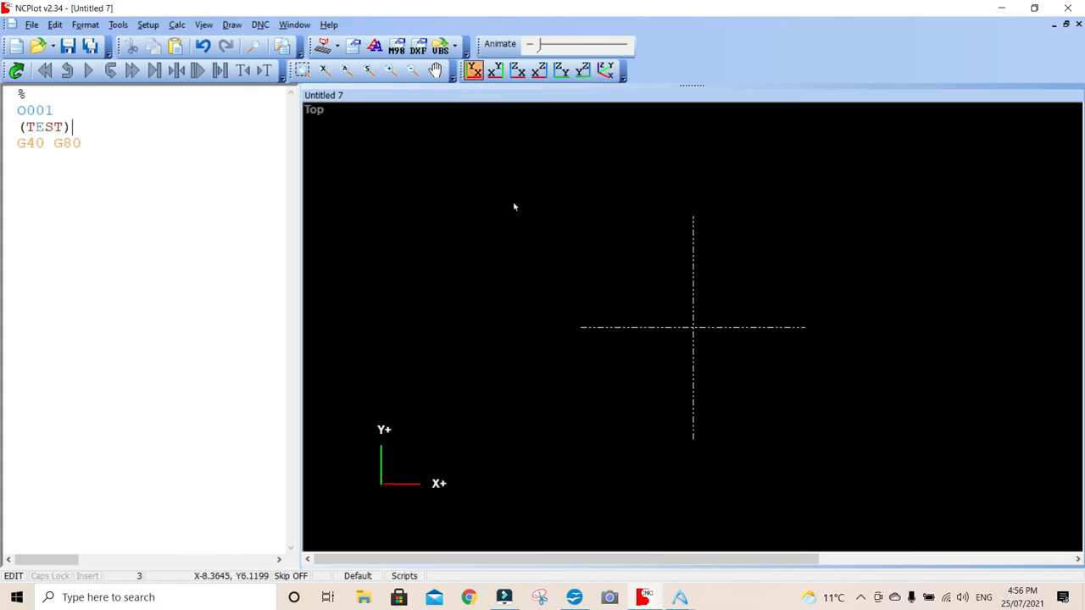
mouse_move(465, 200)
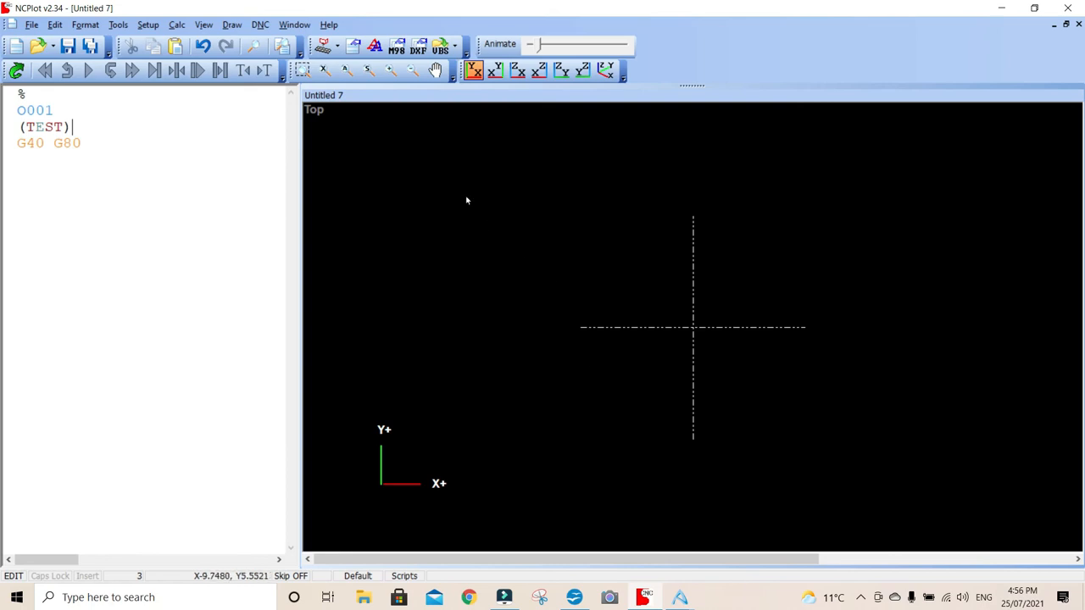
left_click(606, 71)
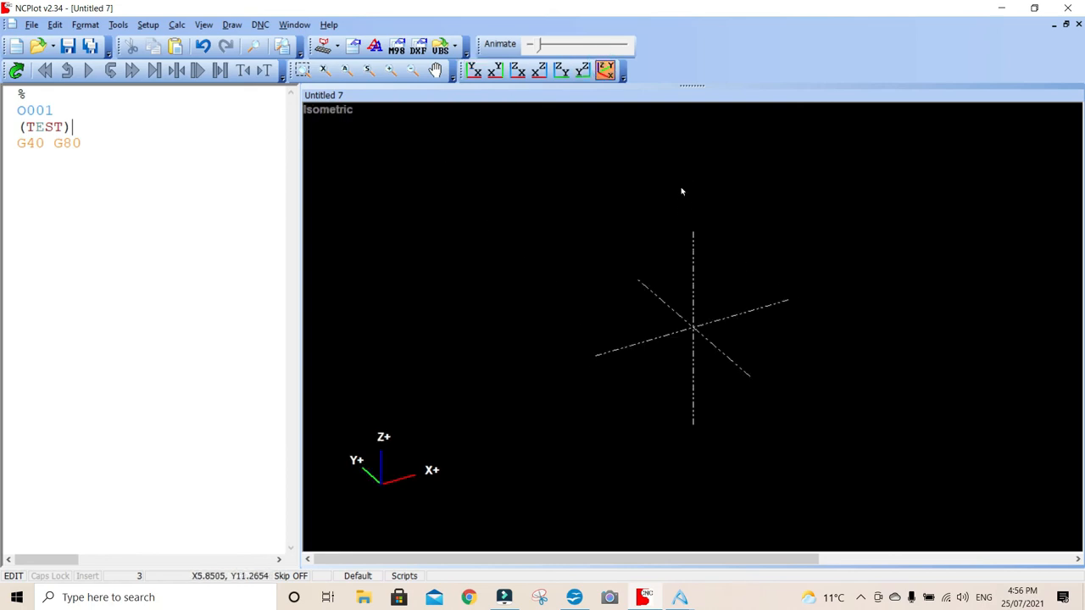
mouse_move(665, 339)
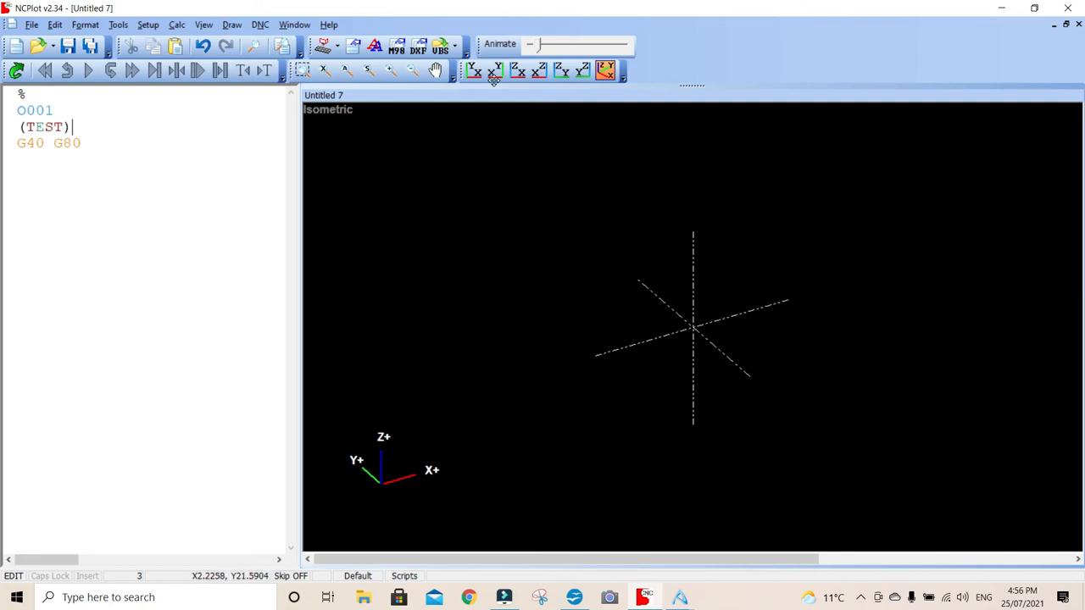
left_click(473, 71)
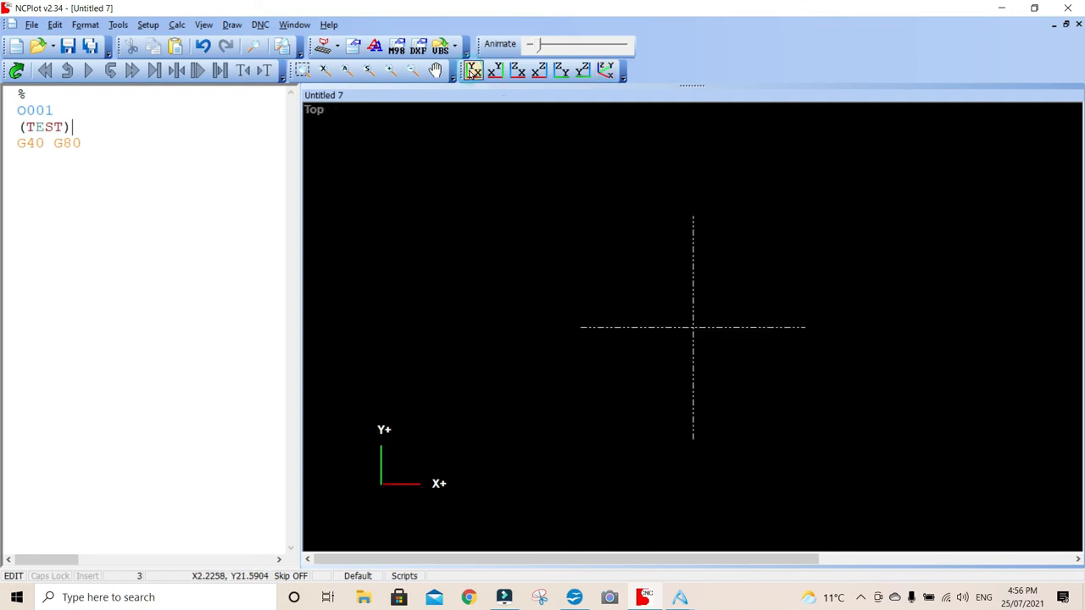
left_click(605, 71)
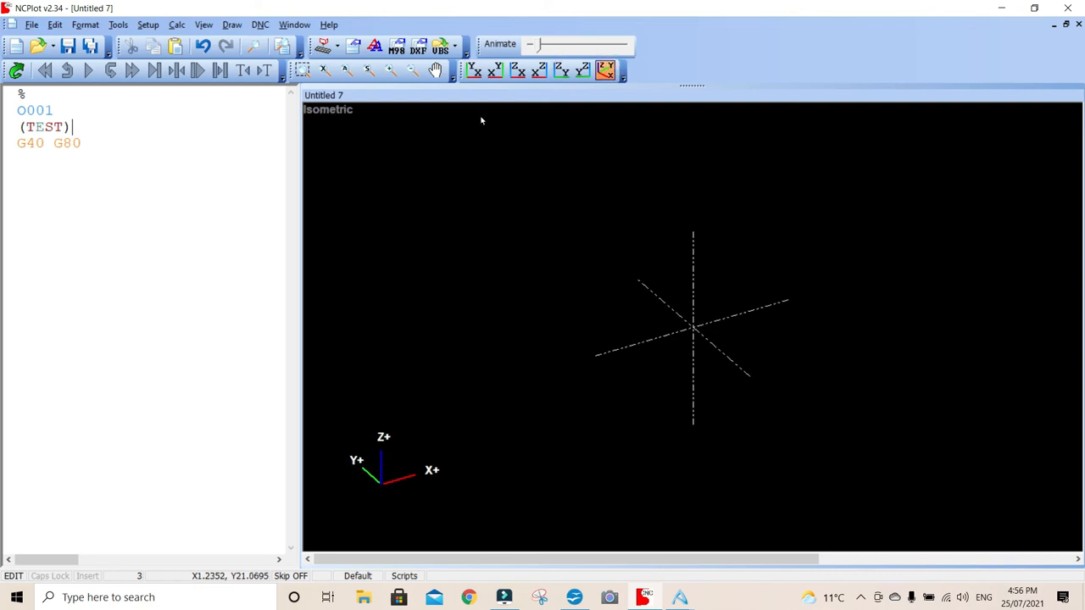
mouse_move(556, 273)
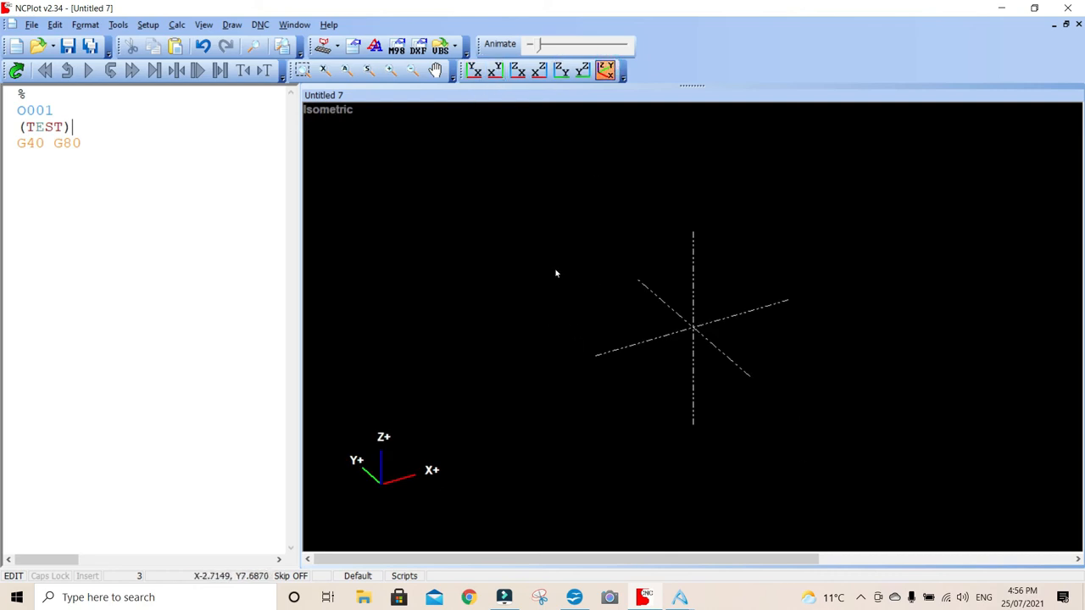
mouse_move(499, 213)
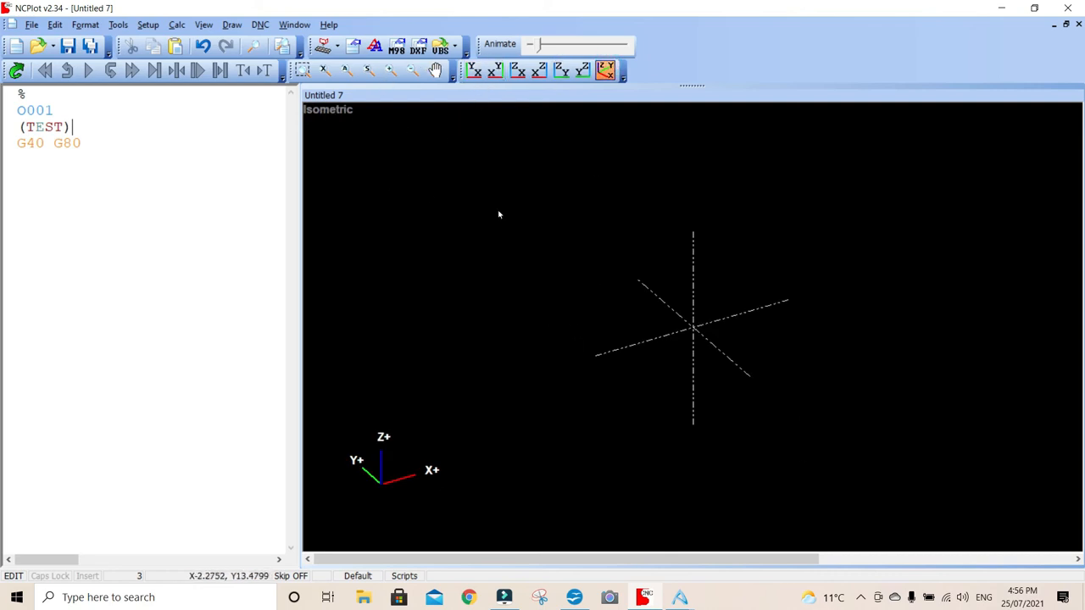
mouse_move(654, 278)
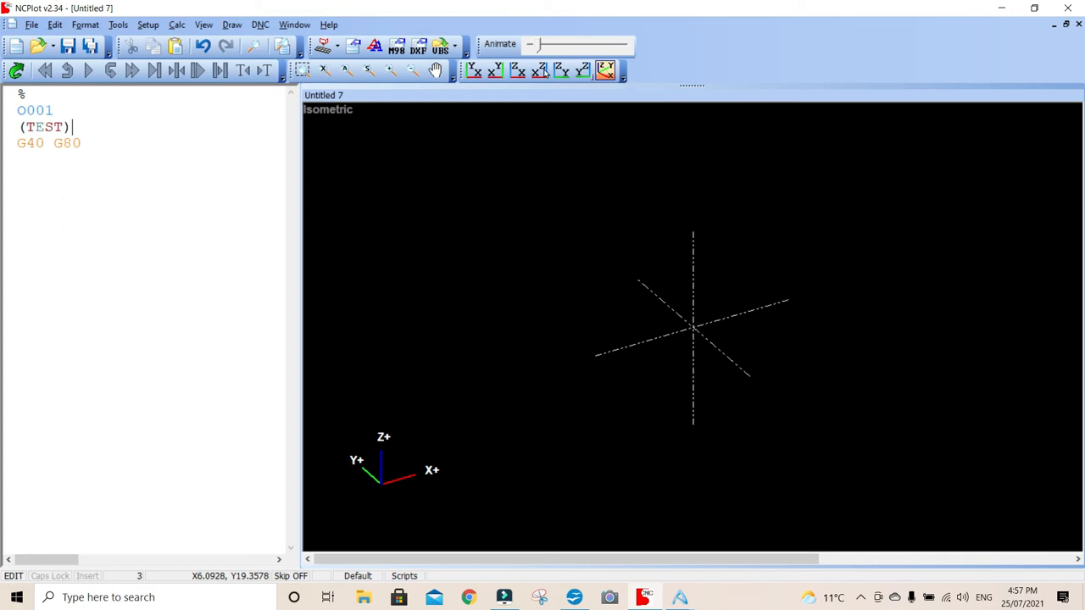
mouse_move(532, 250)
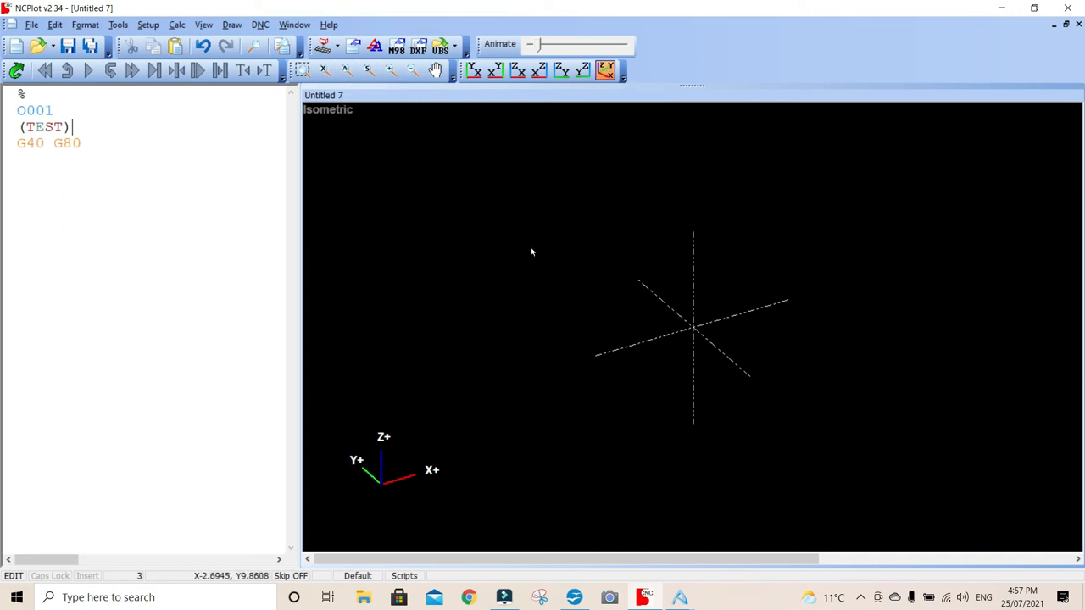
mouse_move(444, 322)
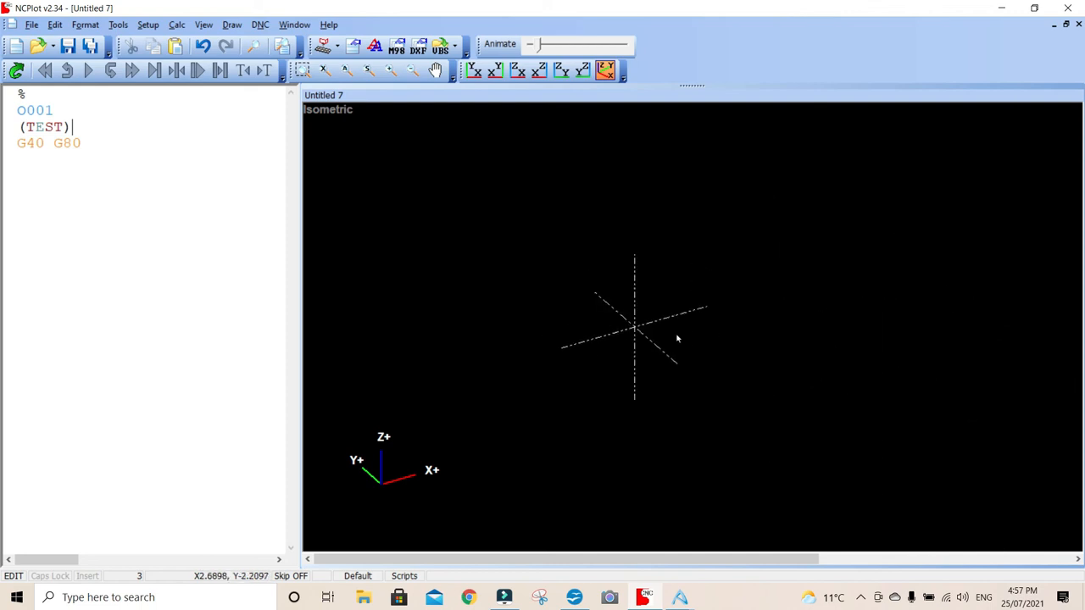
mouse_move(638, 336)
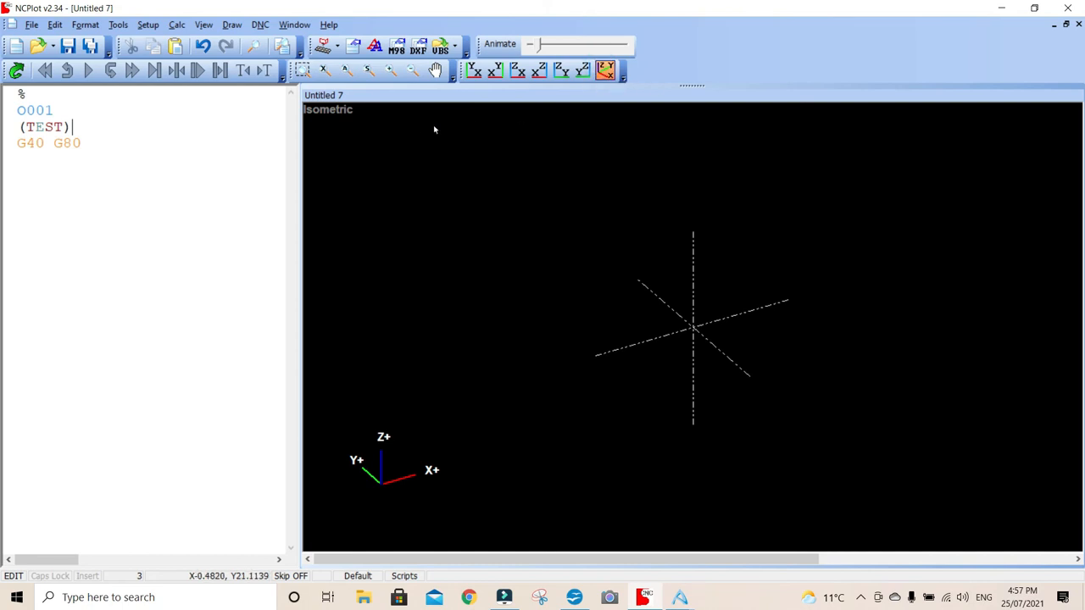
mouse_move(368, 71)
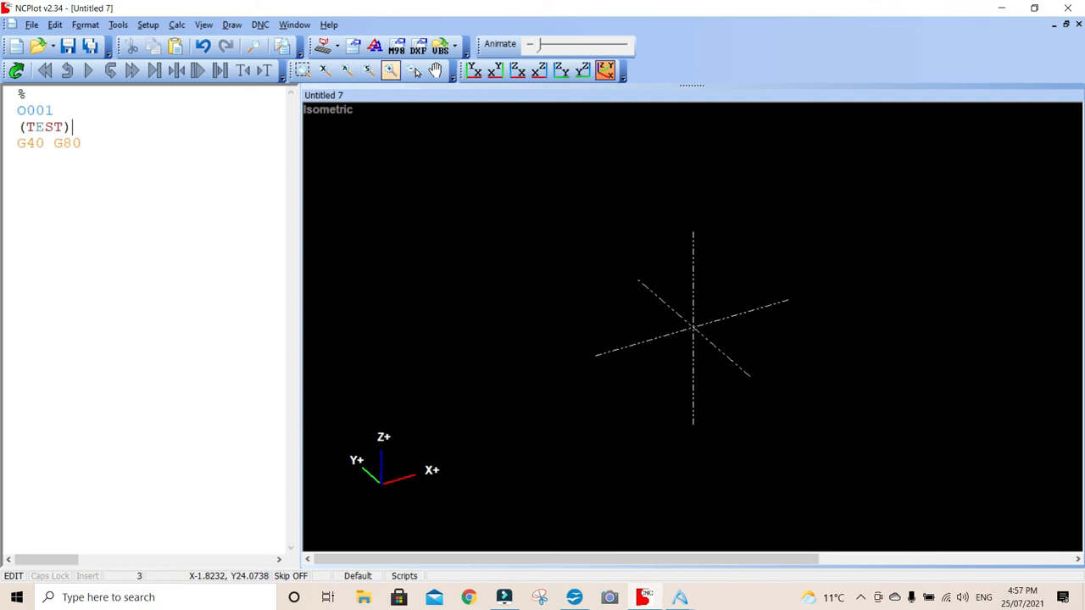
mouse_move(434, 71)
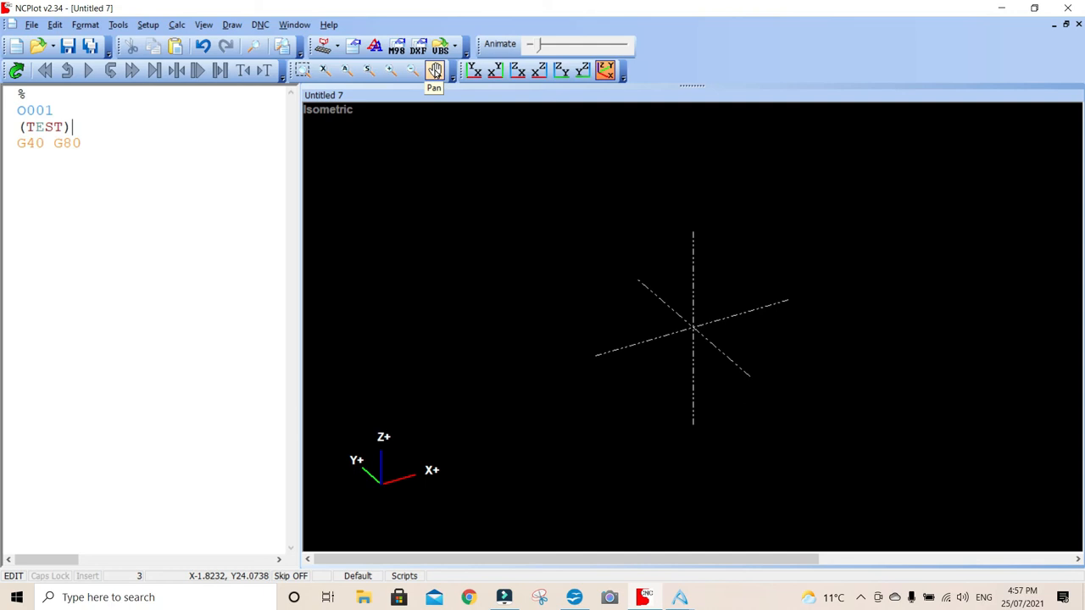
mouse_move(41, 46)
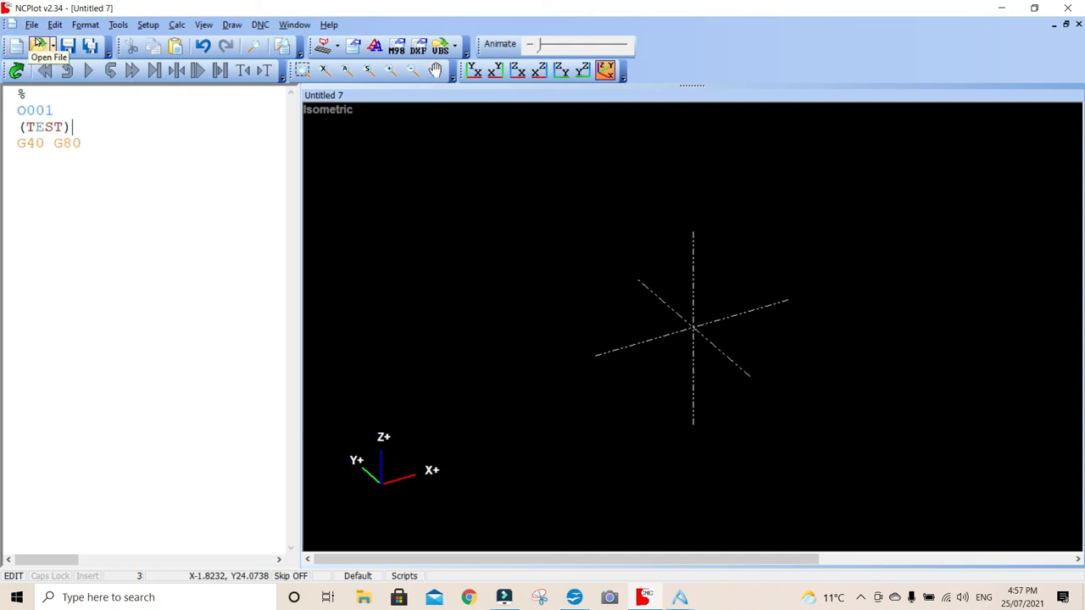
mouse_move(48, 34)
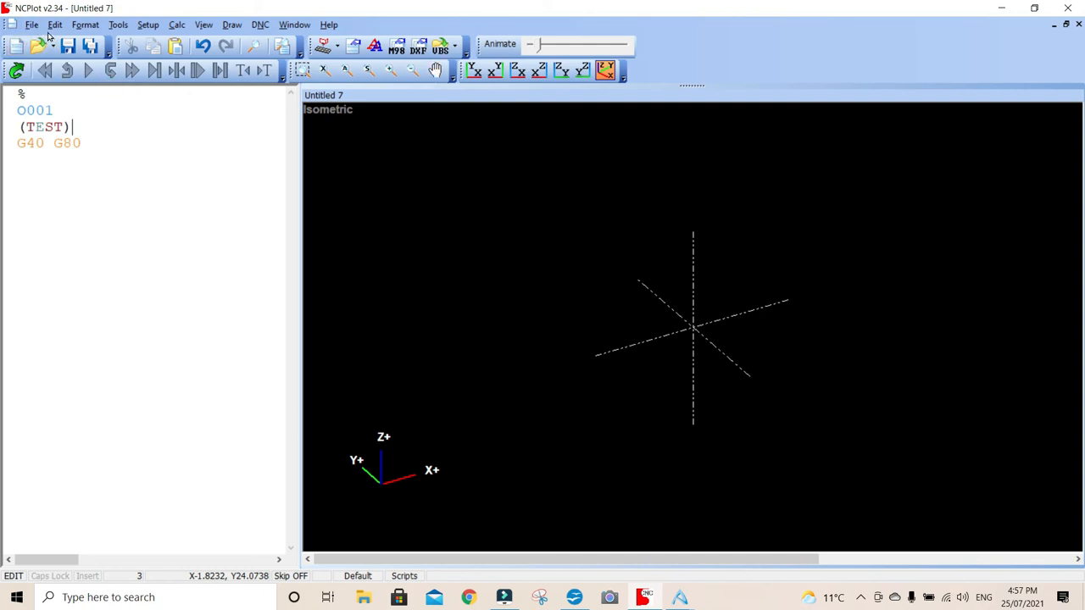
left_click(55, 24)
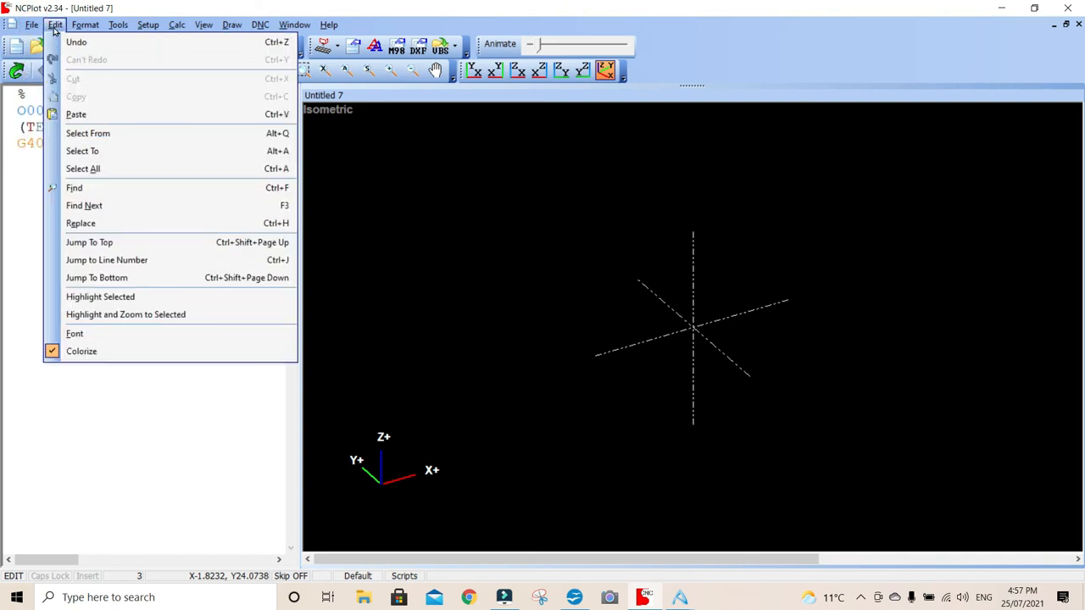
left_click(31, 24)
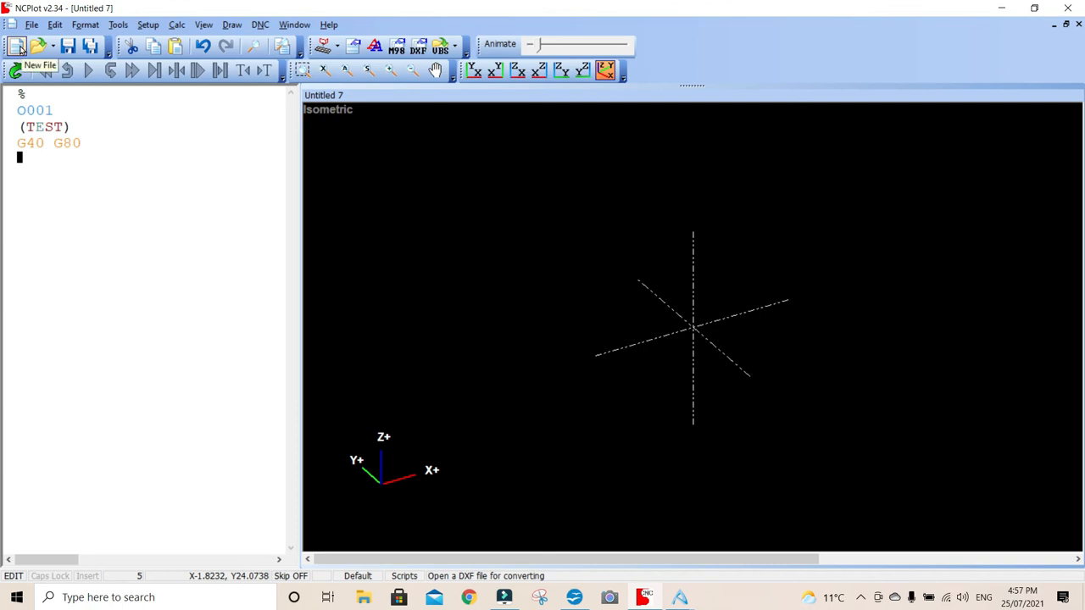
mouse_move(88, 71)
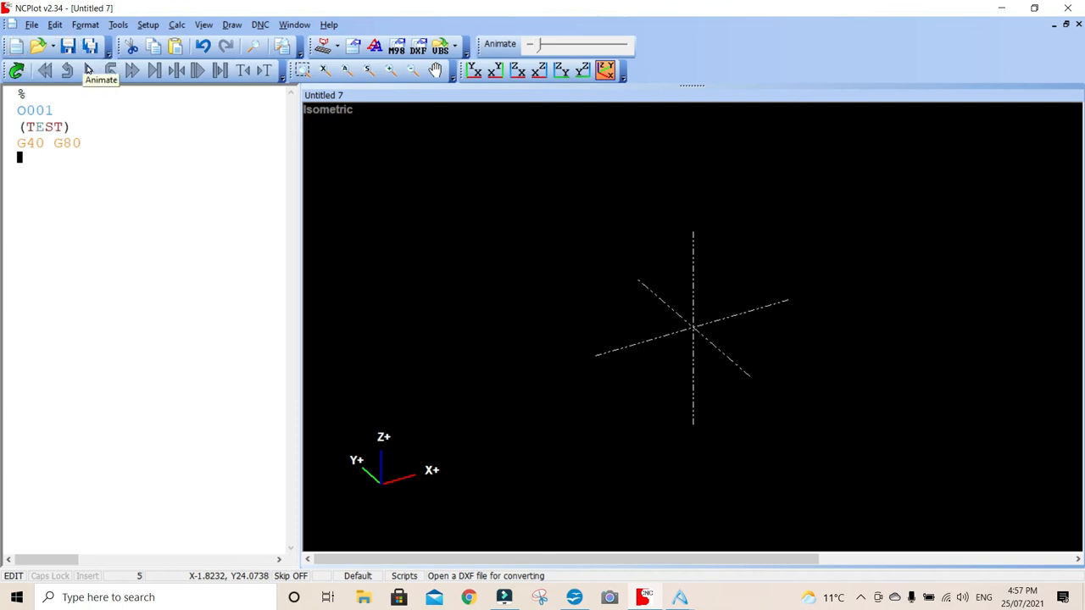
mouse_move(163, 167)
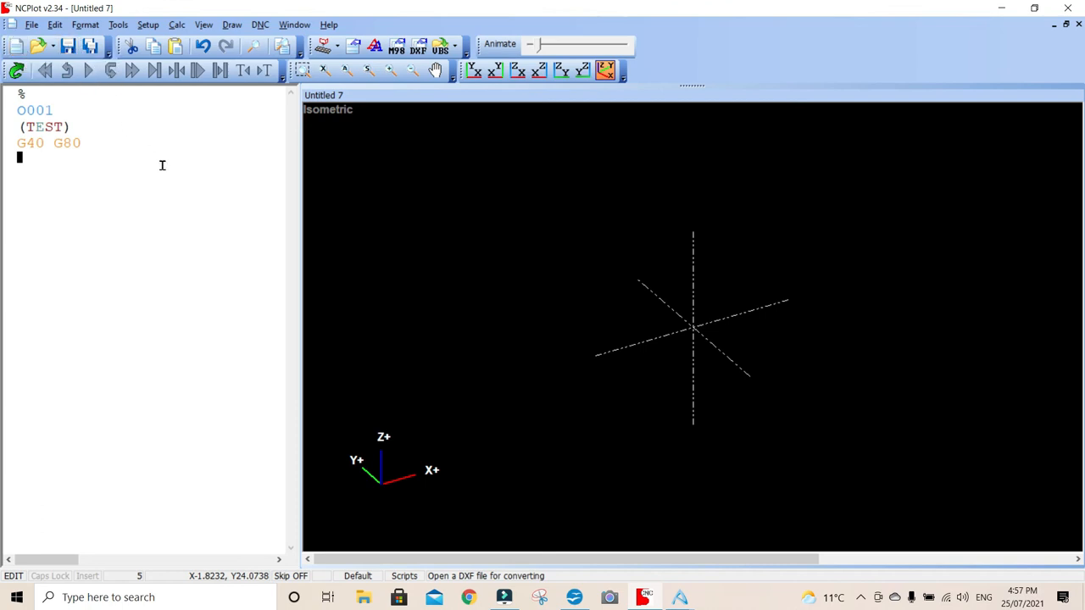
mouse_move(339, 185)
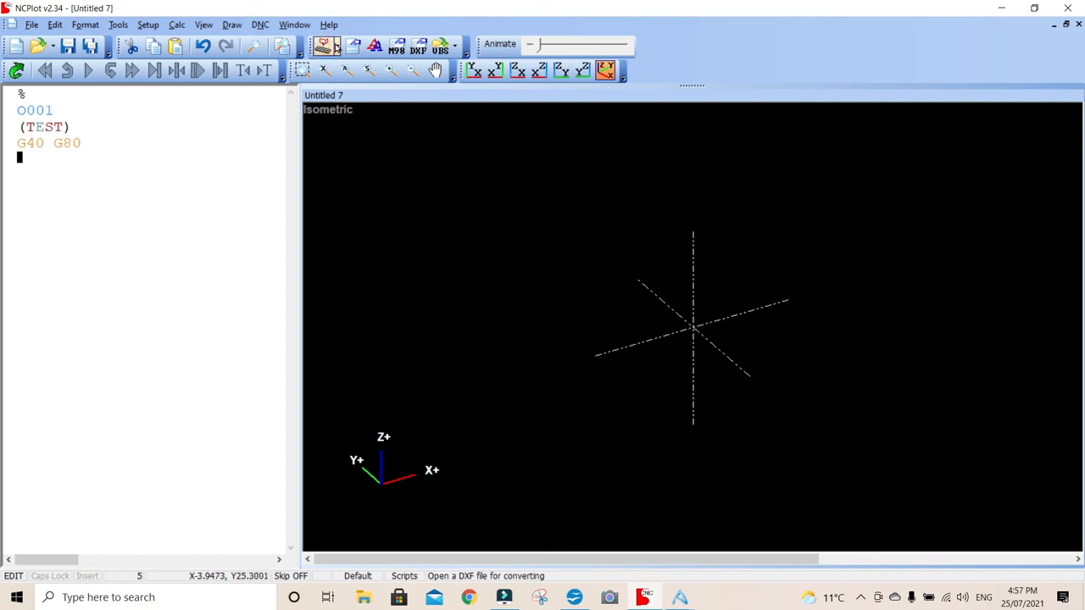
mouse_move(326, 46)
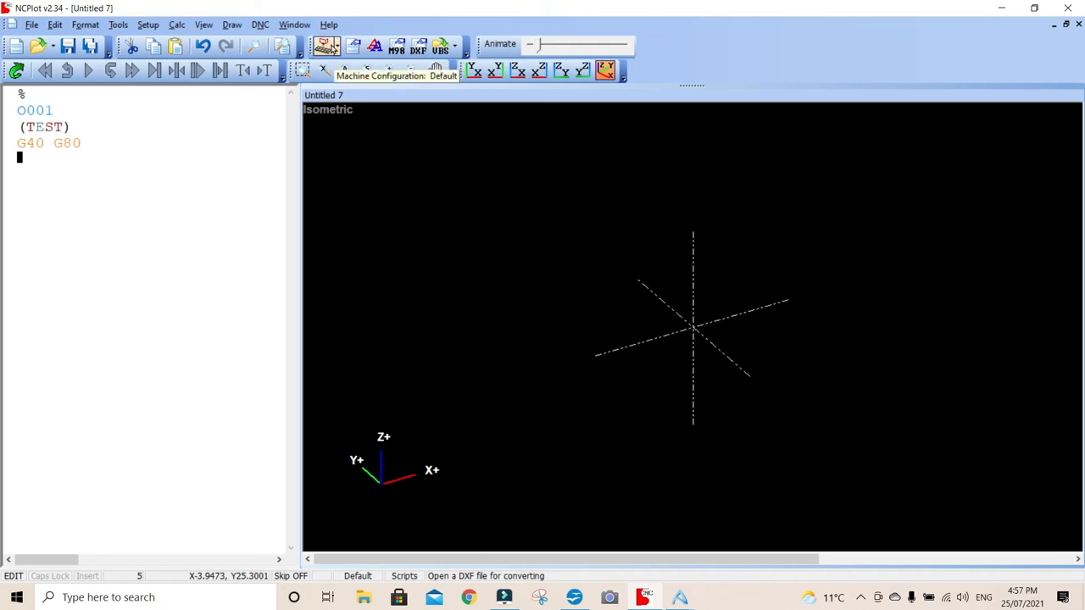
mouse_move(359, 61)
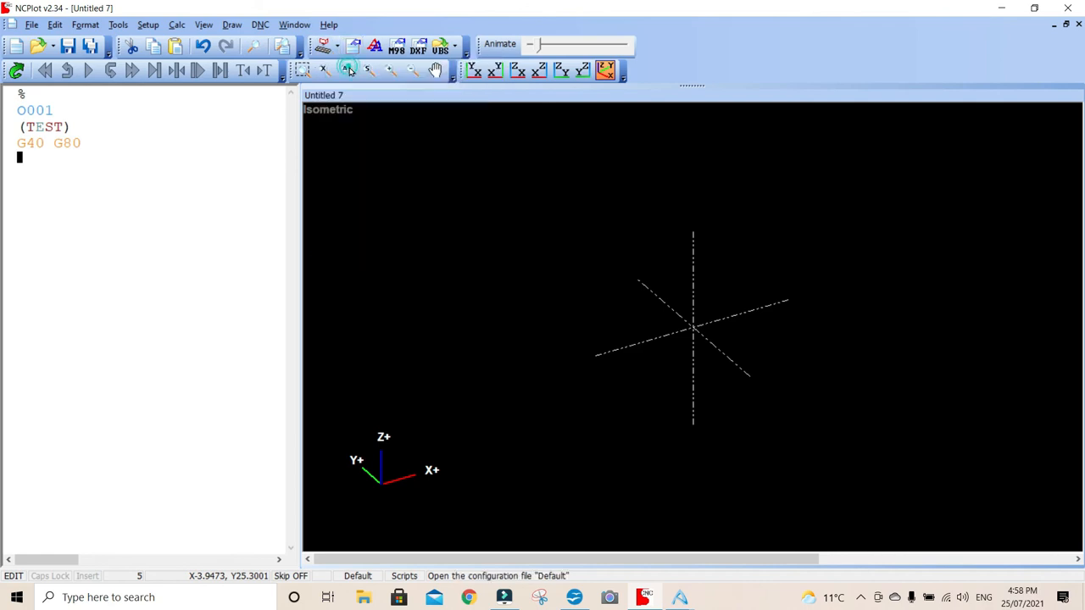
Step: Load the Default machine configuration and browse the other machine types, keeping Default
left_click(326, 46)
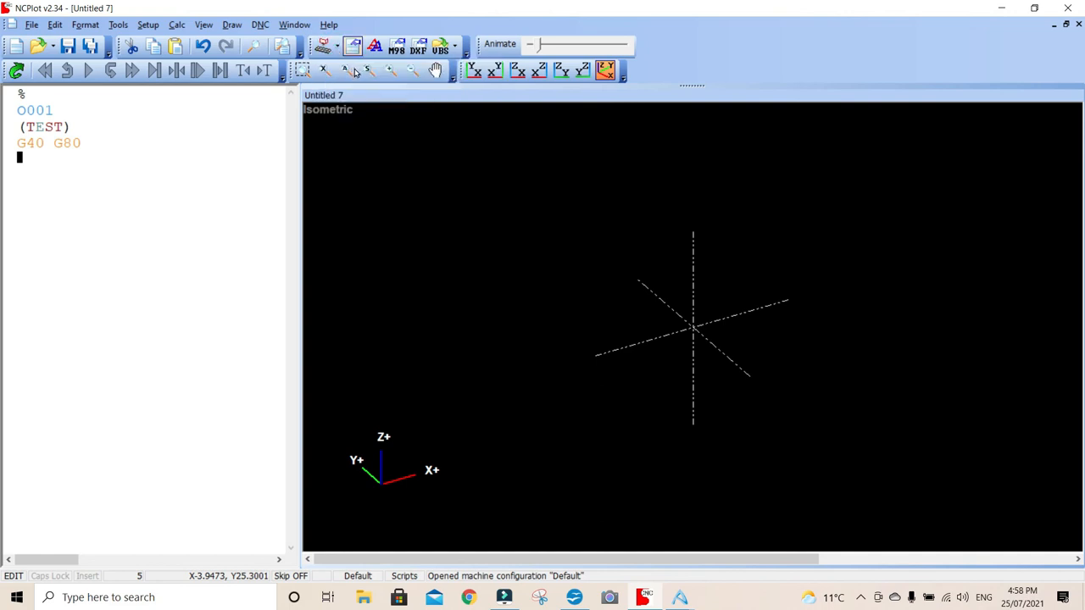
left_click(323, 45)
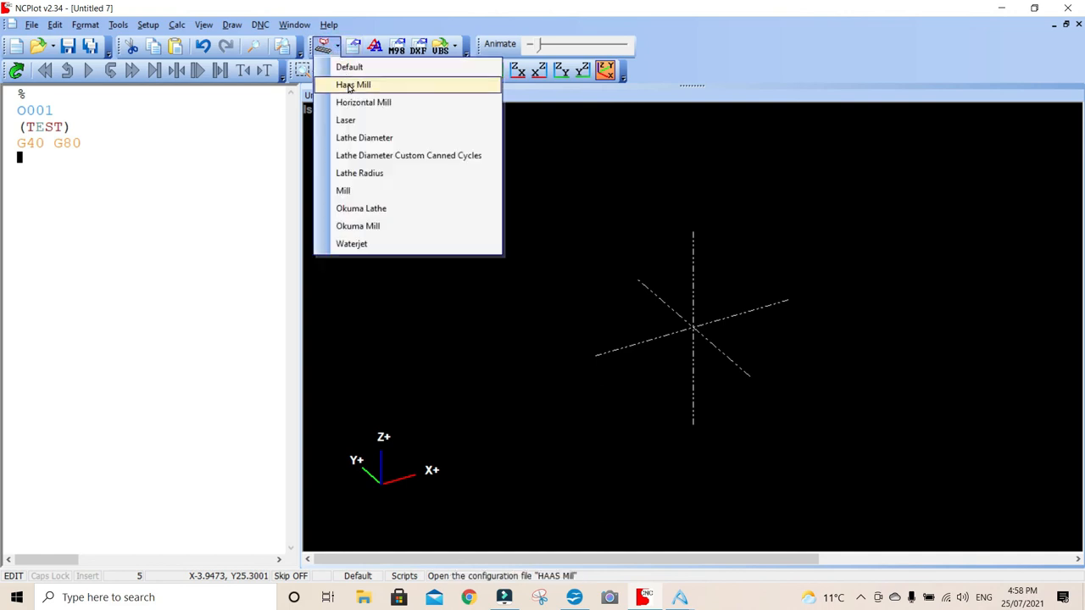
mouse_move(363, 102)
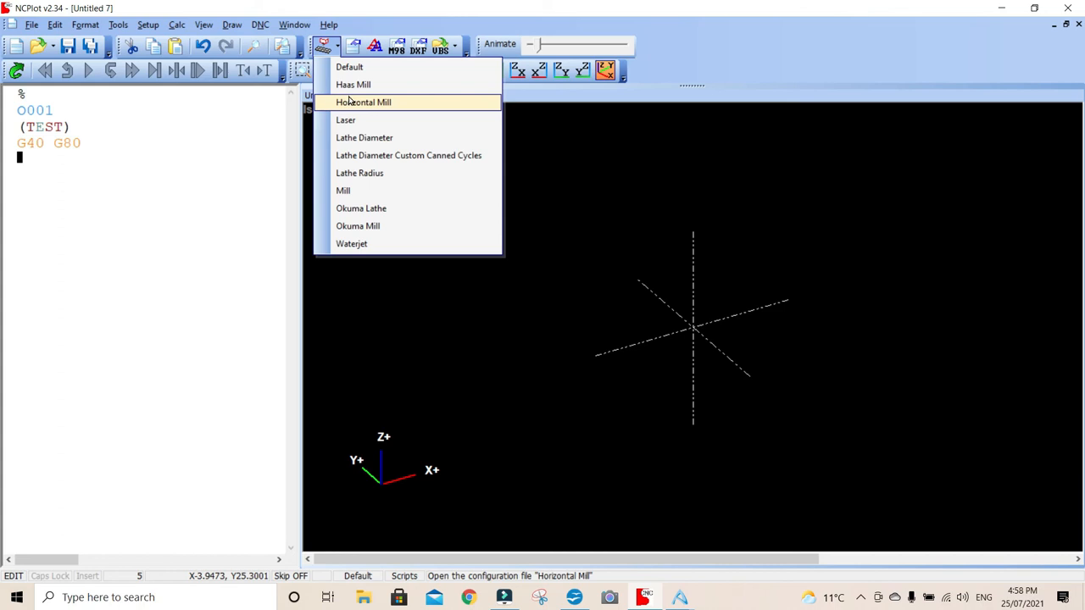
mouse_move(362, 138)
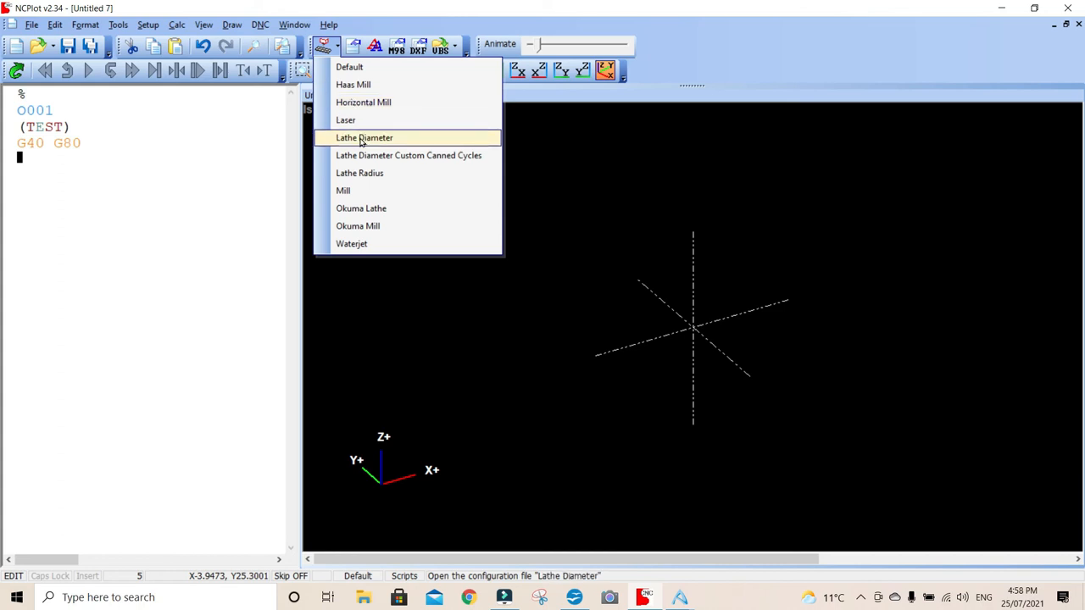
mouse_move(361, 207)
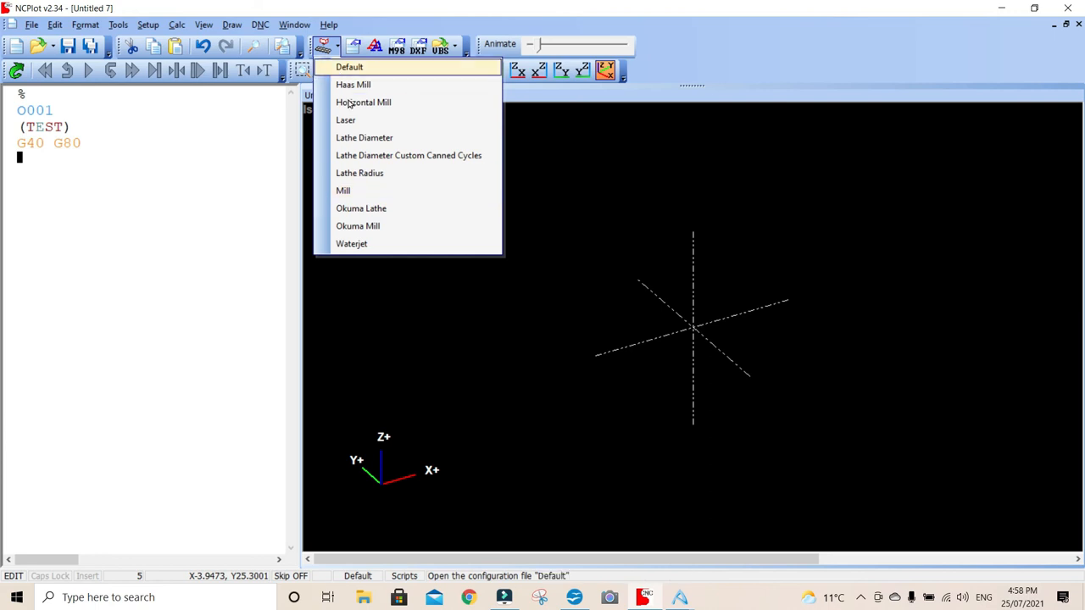
mouse_move(352, 244)
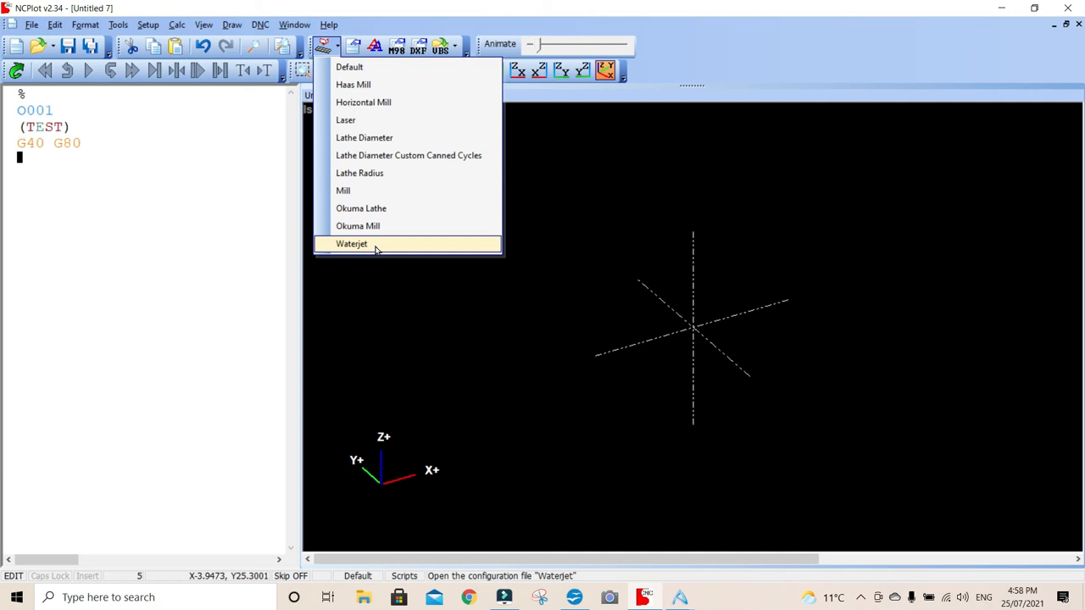
left_click(350, 68)
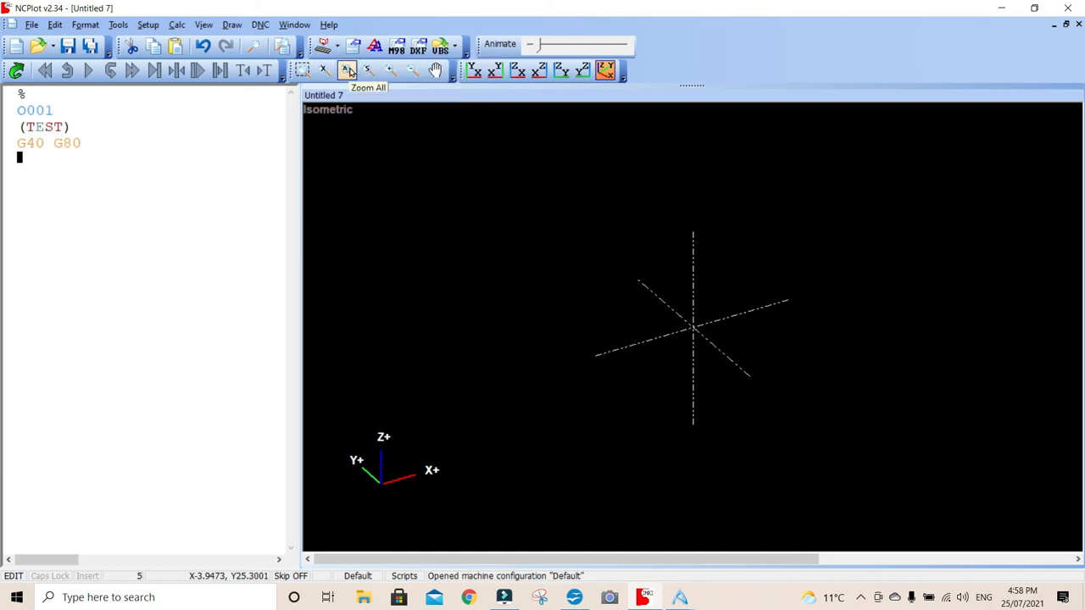
mouse_move(384, 131)
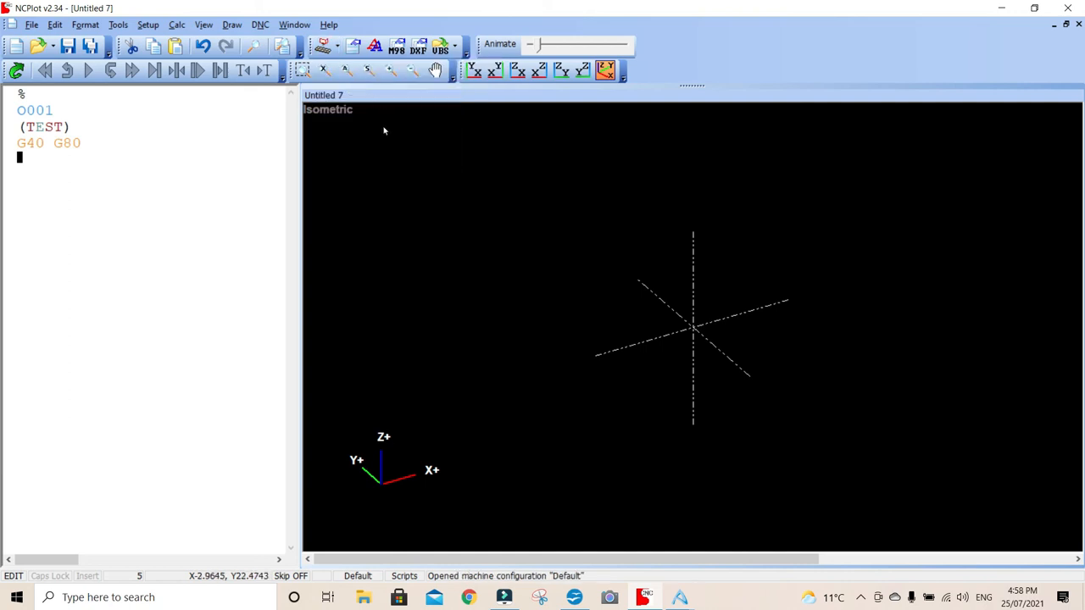
mouse_move(241, 216)
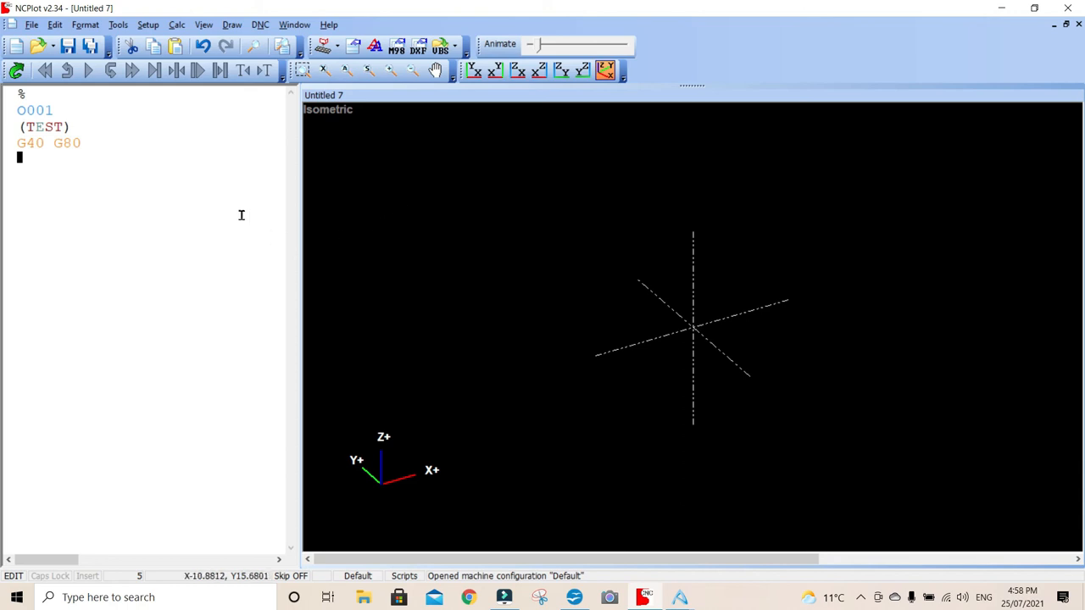
mouse_move(430, 263)
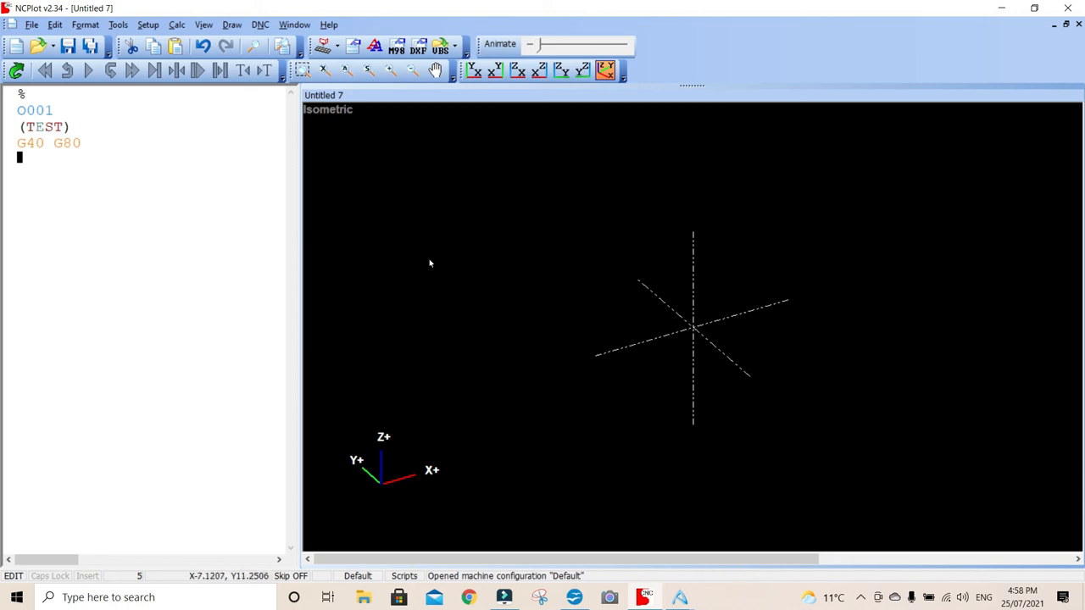
mouse_move(425, 241)
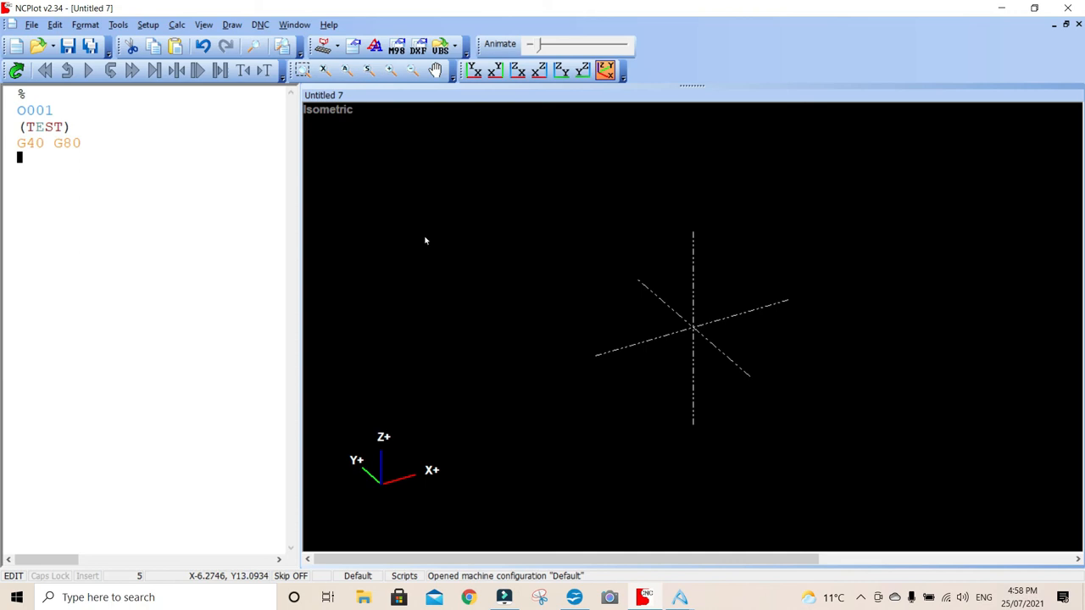
mouse_move(427, 224)
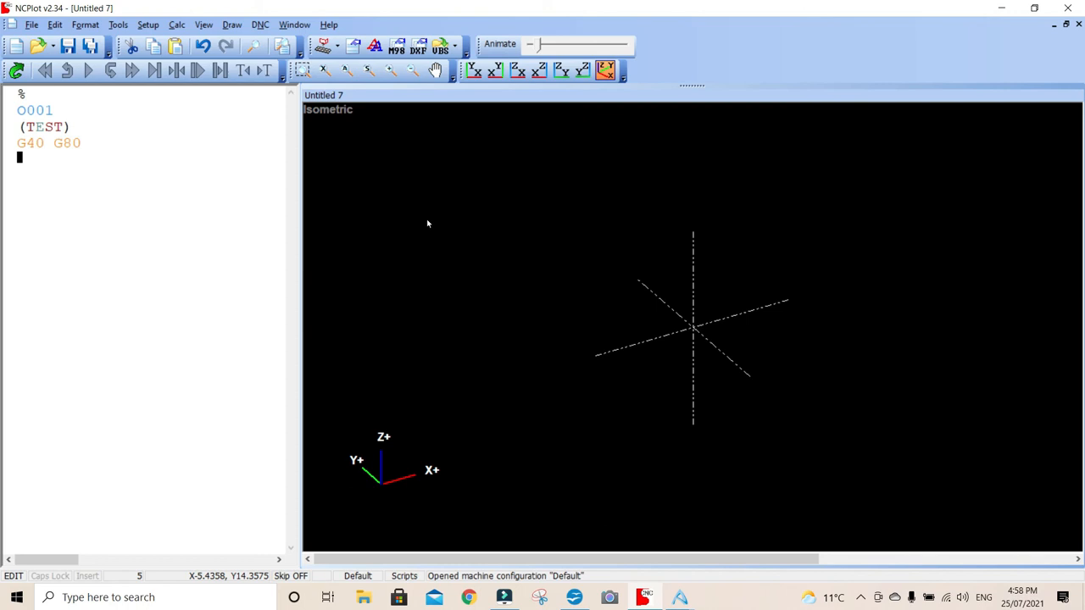
mouse_move(585, 247)
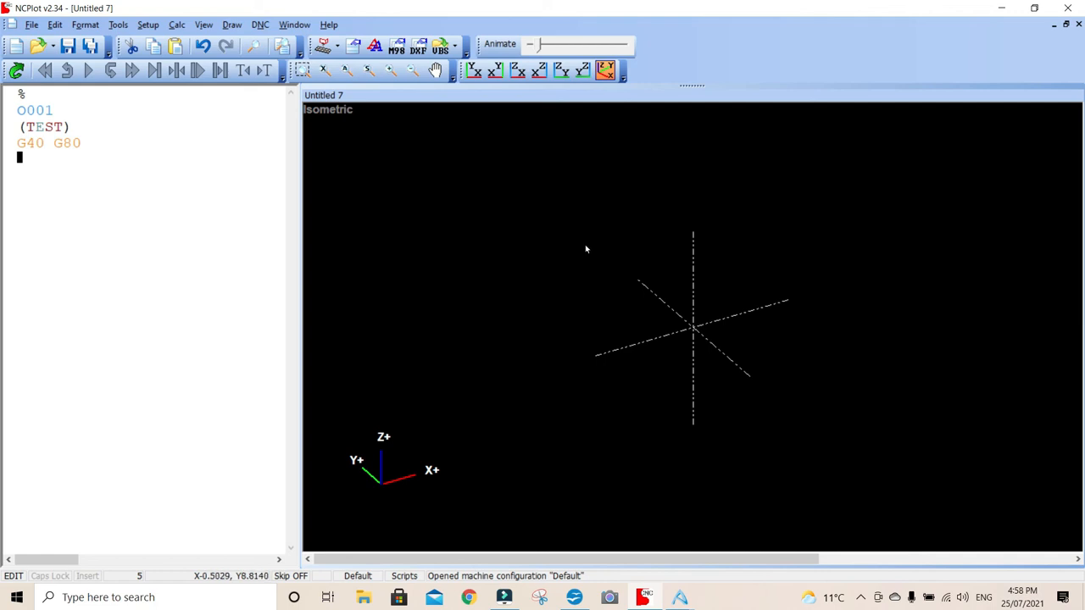
mouse_move(846, 604)
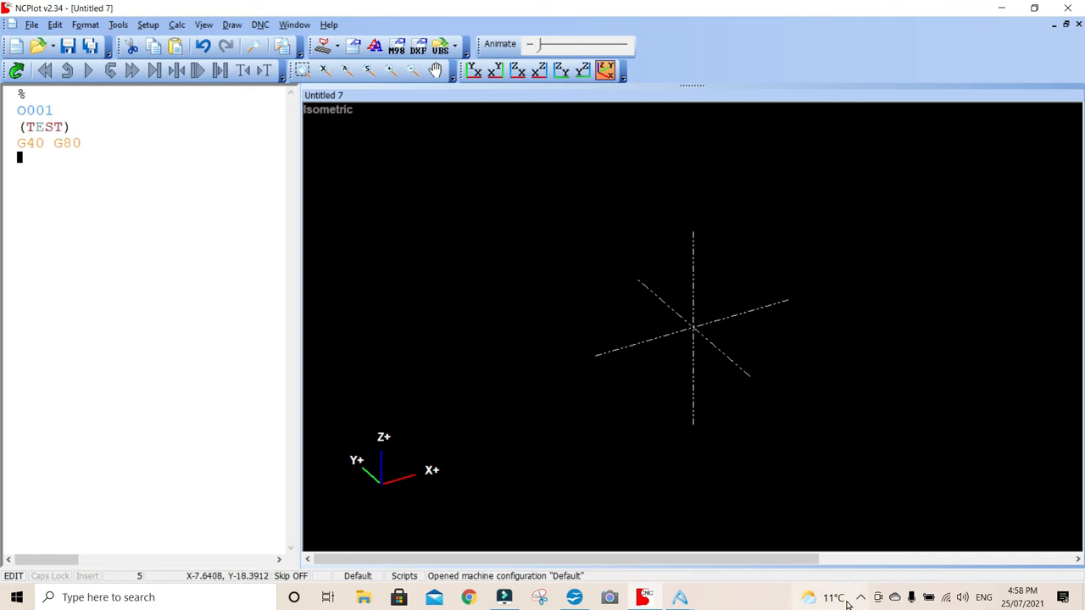